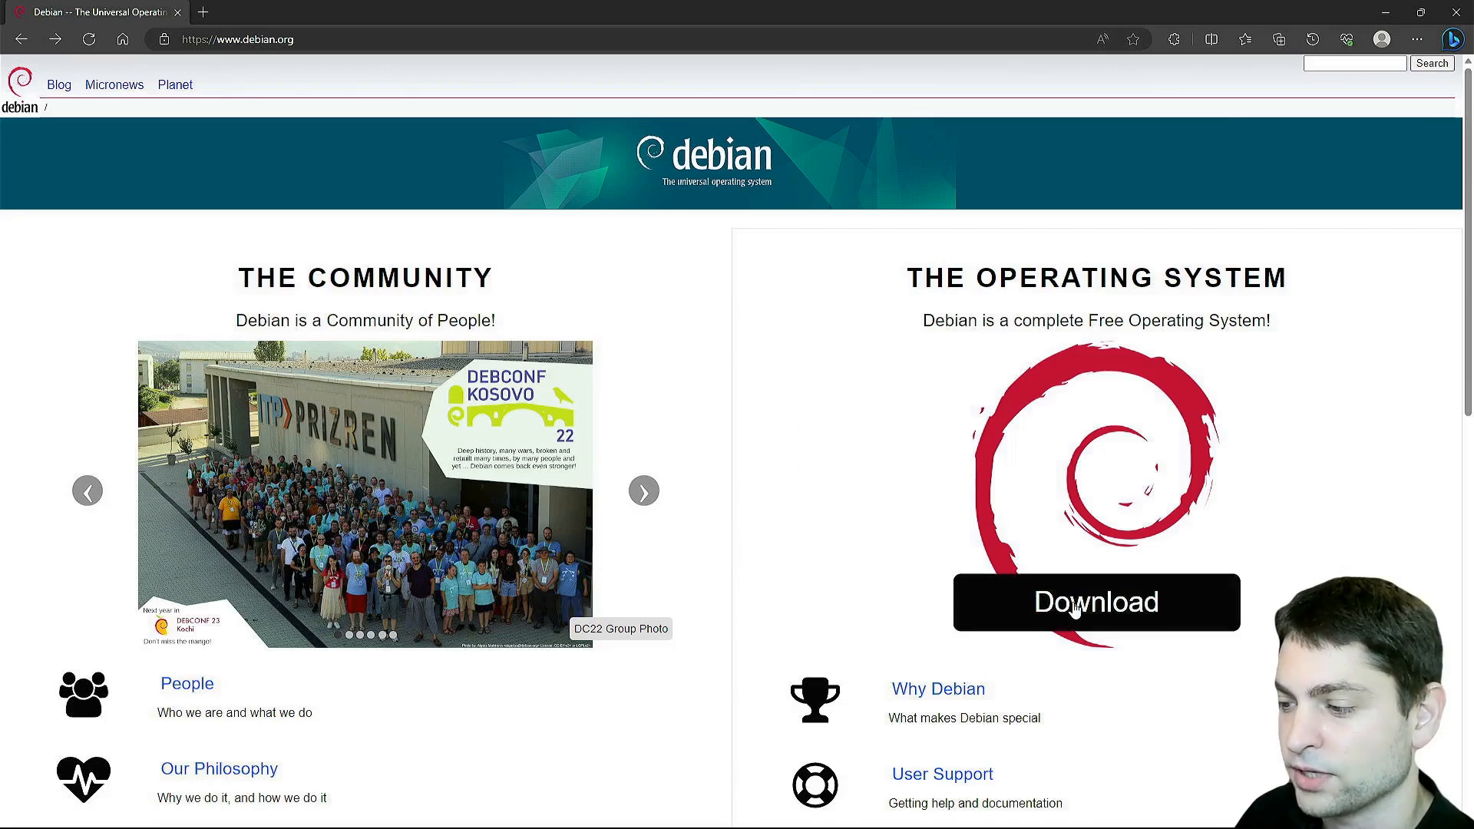
- From debian.org's download page, start downloading debian-12.0.0-amd64-netinst.iso for 64-bit PCs
left_click(1096, 602)
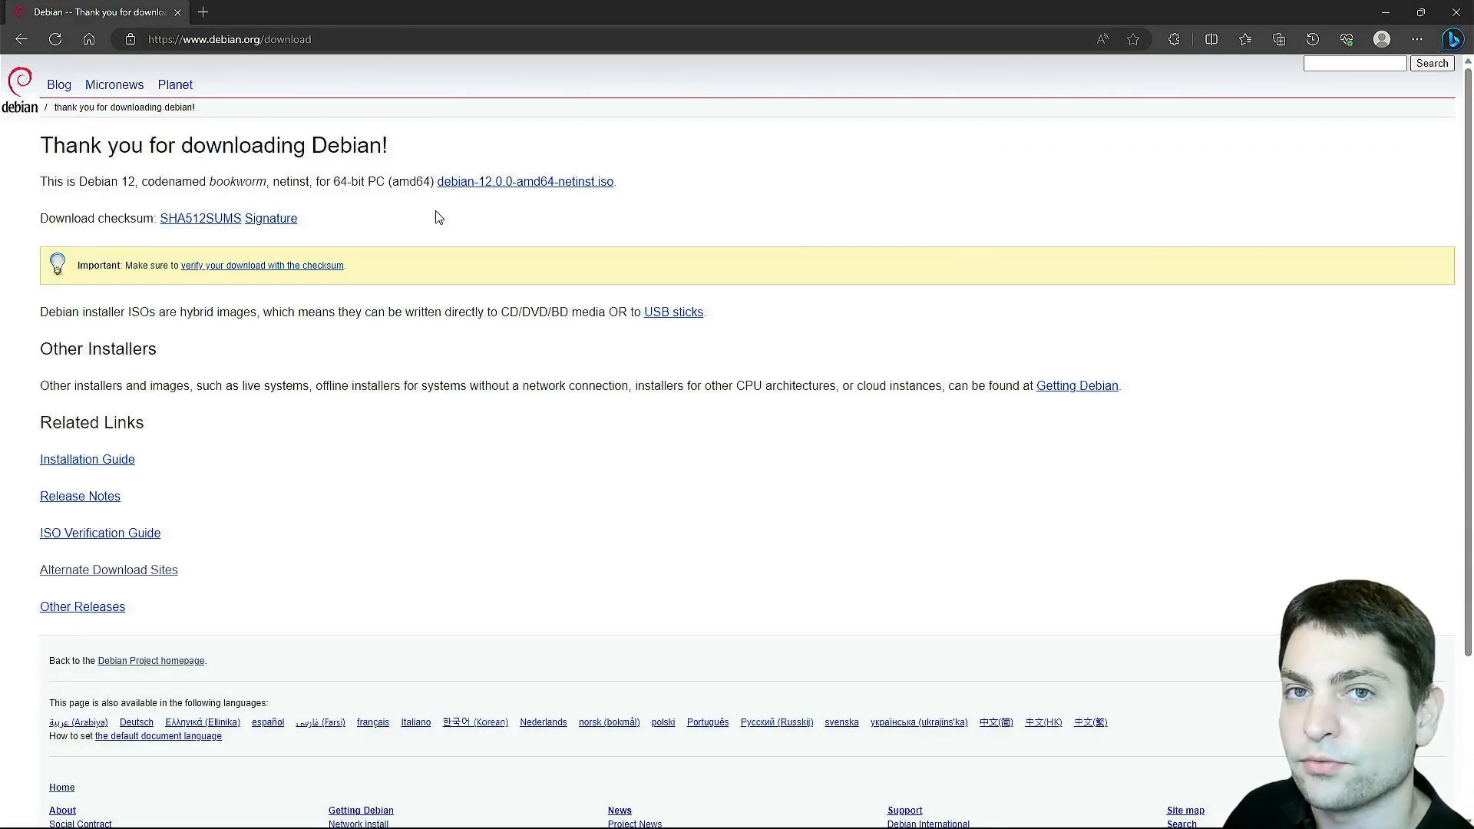
double_click(92, 181)
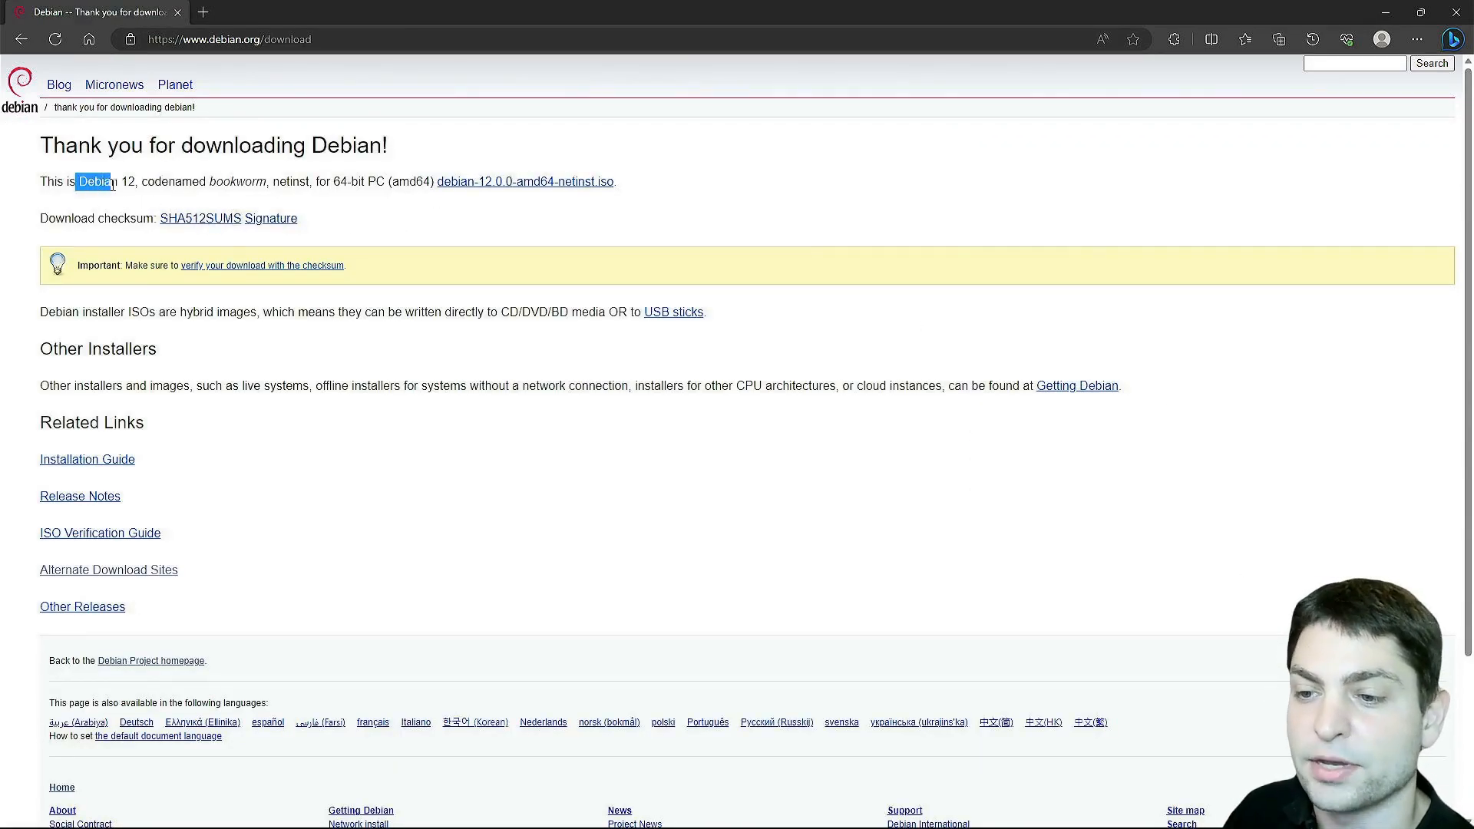
double_click(236, 181)
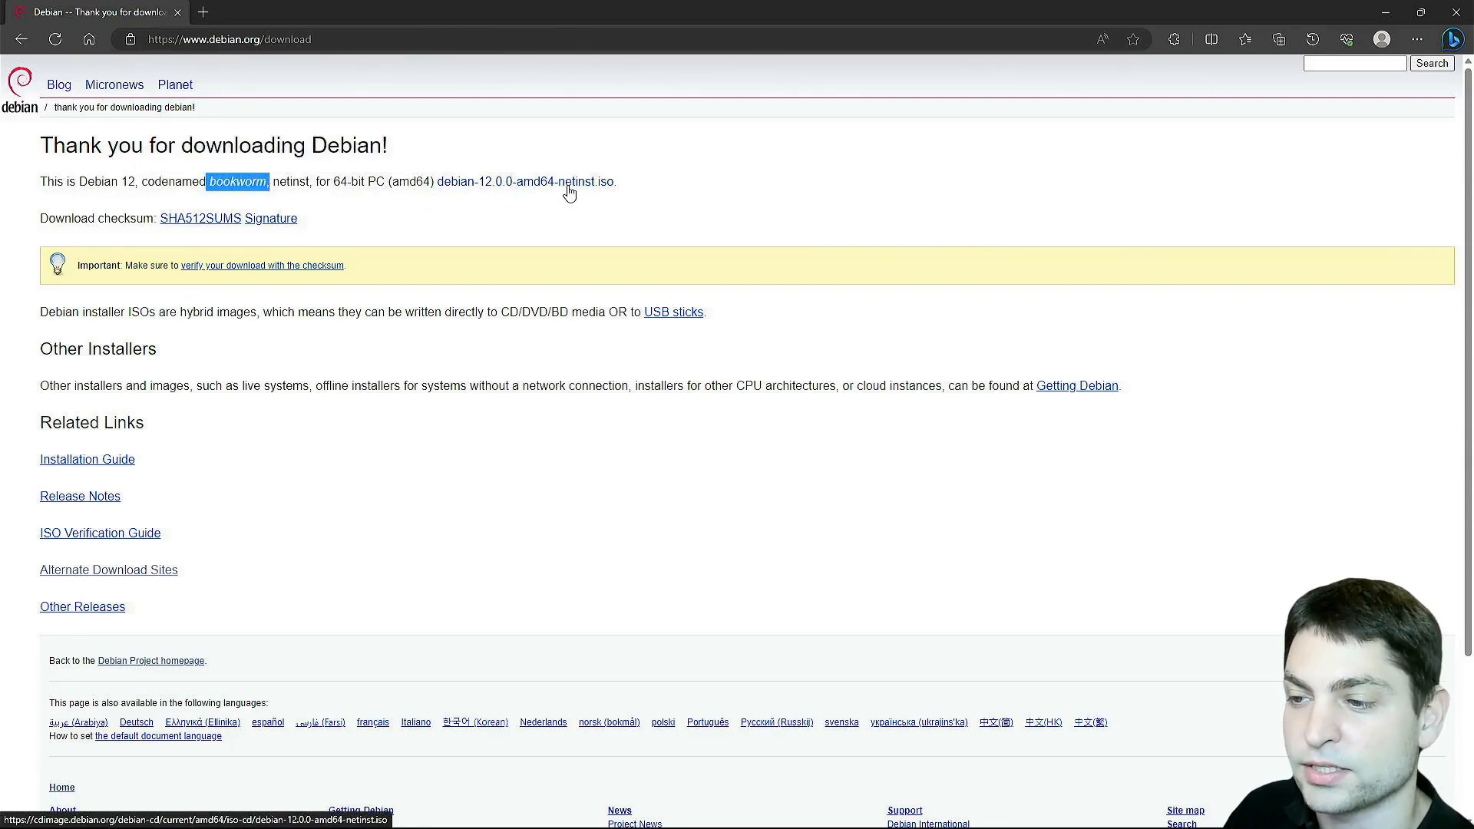
left_click(559, 181)
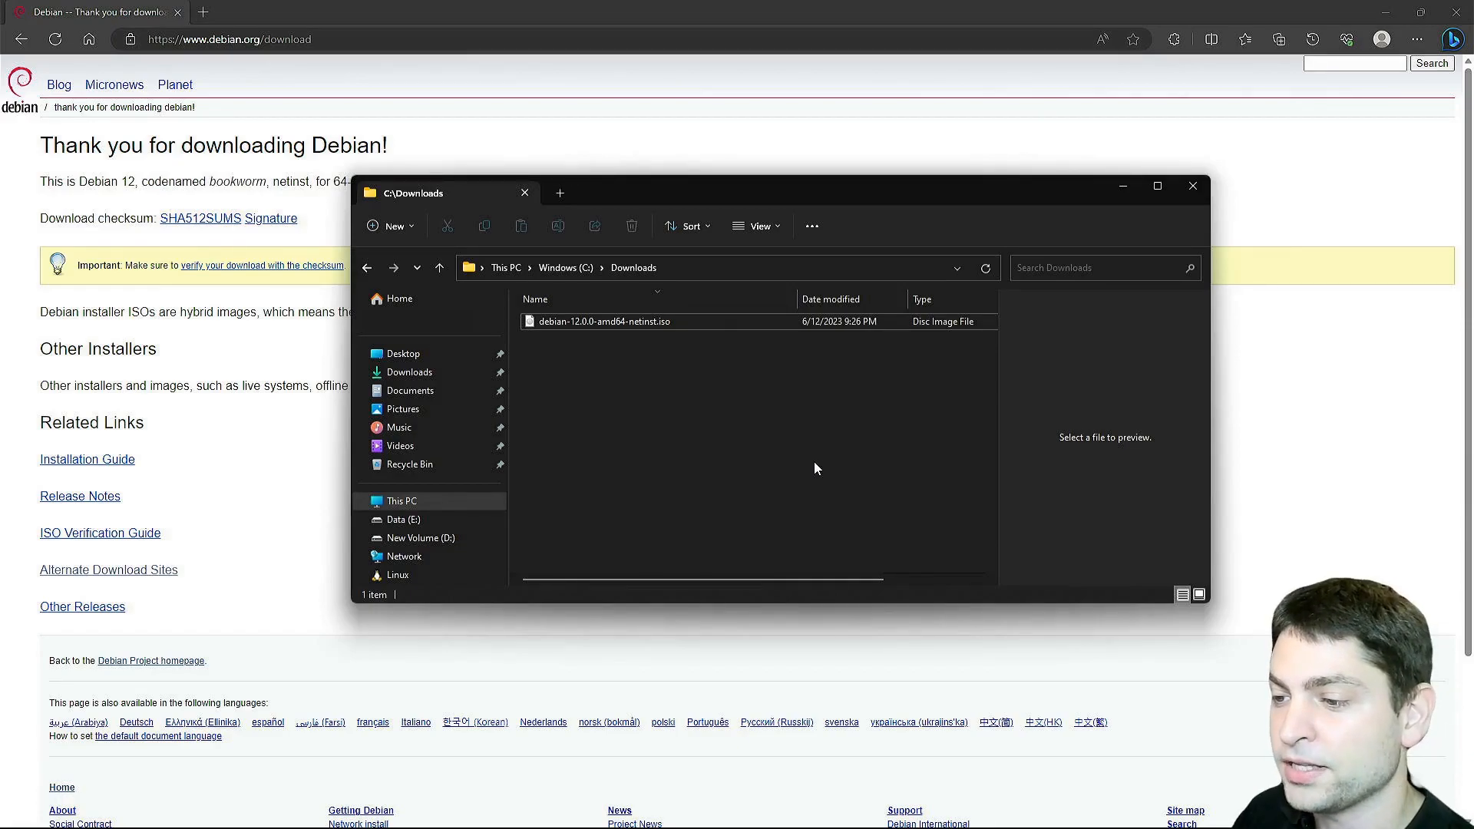
mouse_move(811, 408)
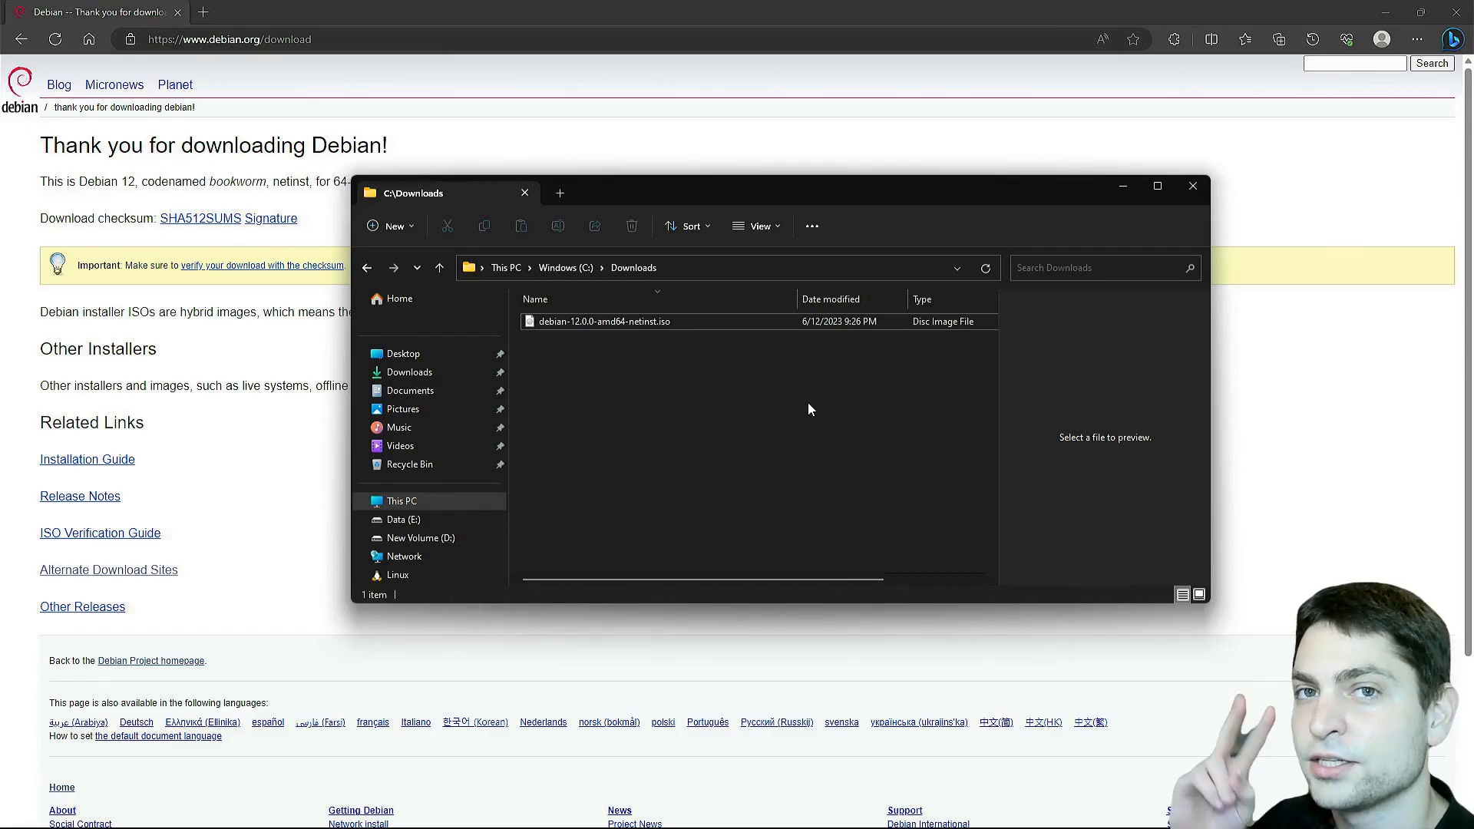
mouse_move(655, 451)
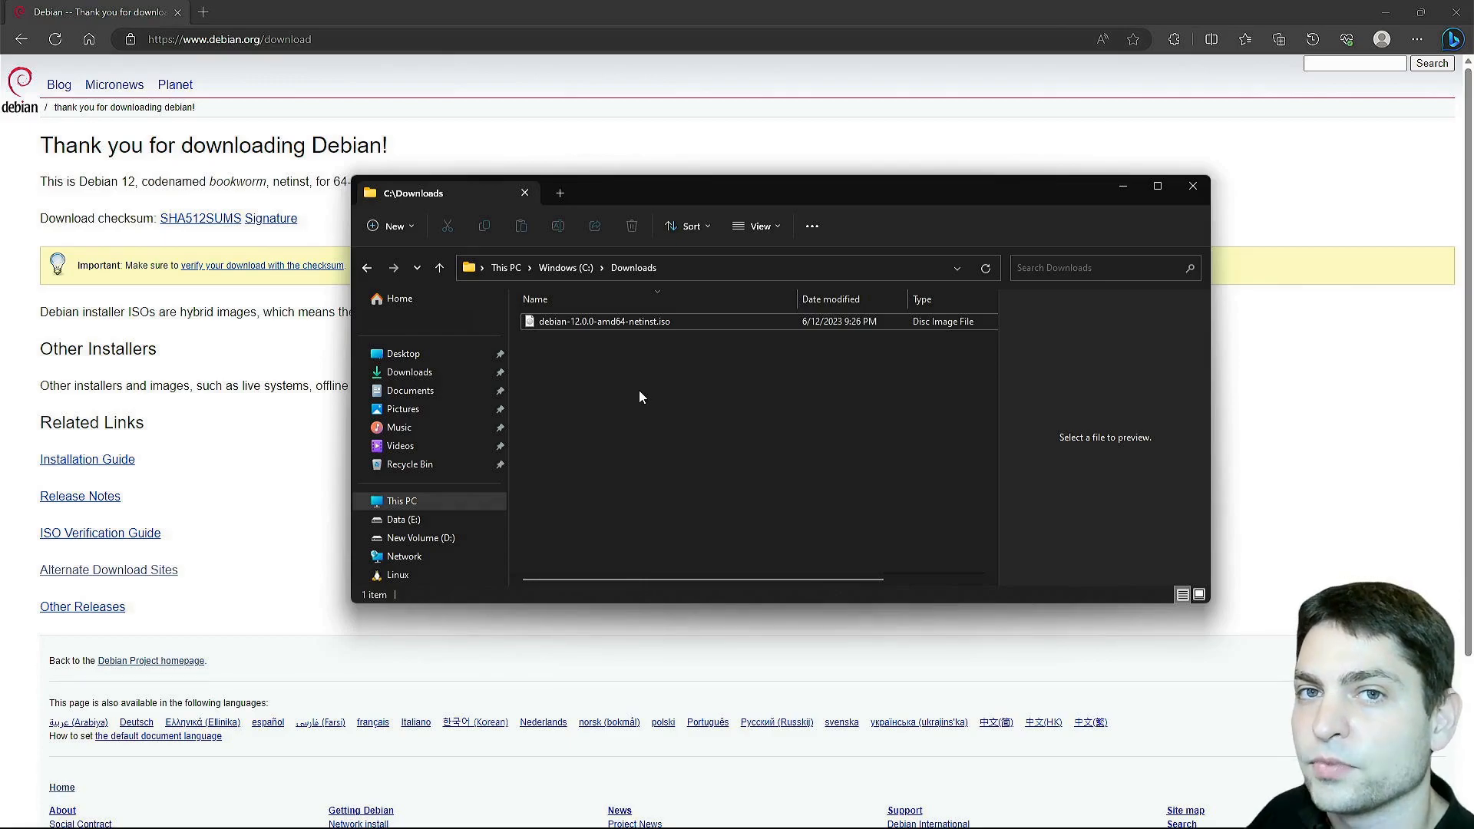
mouse_move(669, 370)
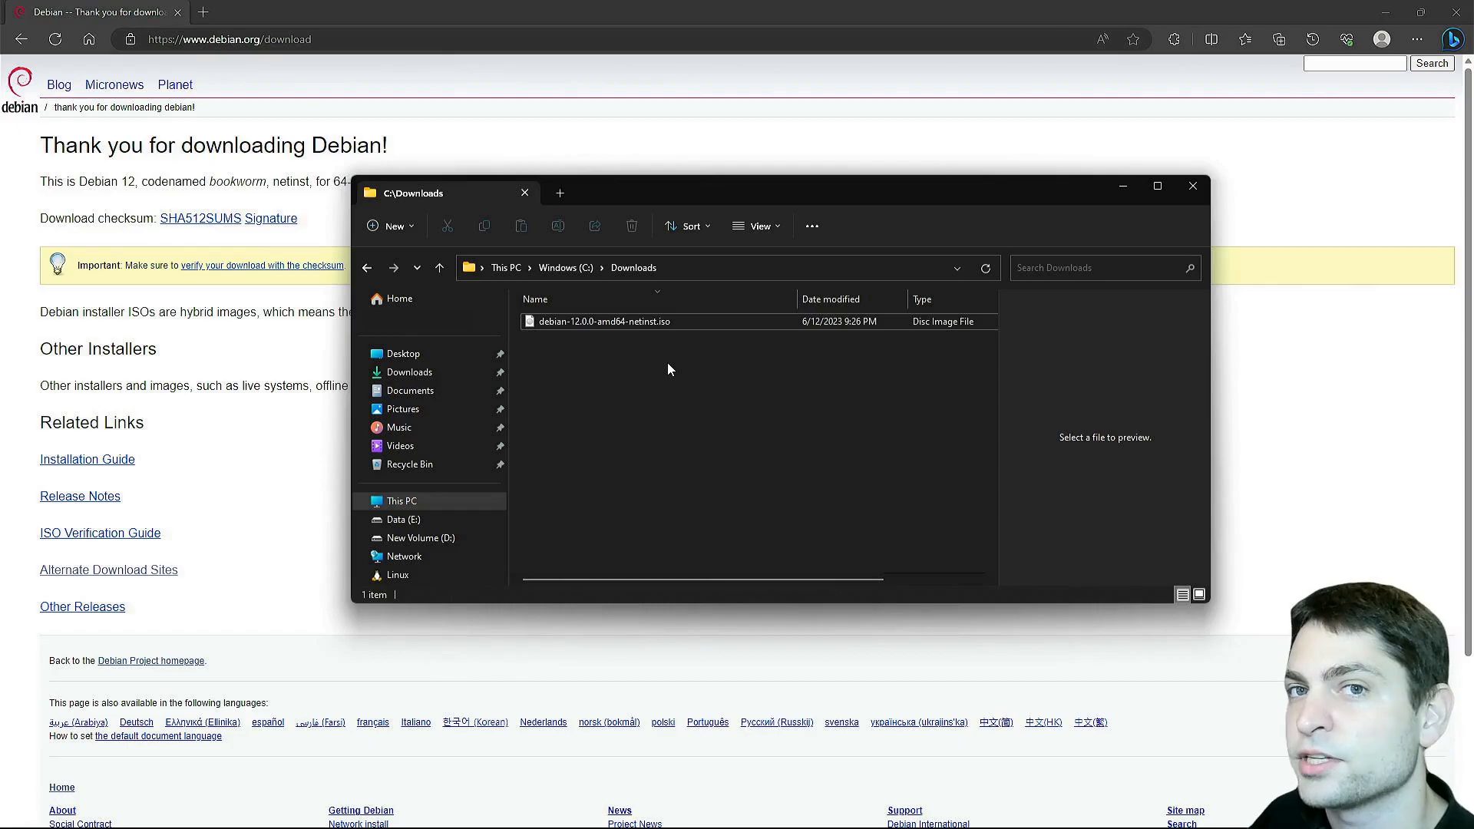
mouse_move(816, 460)
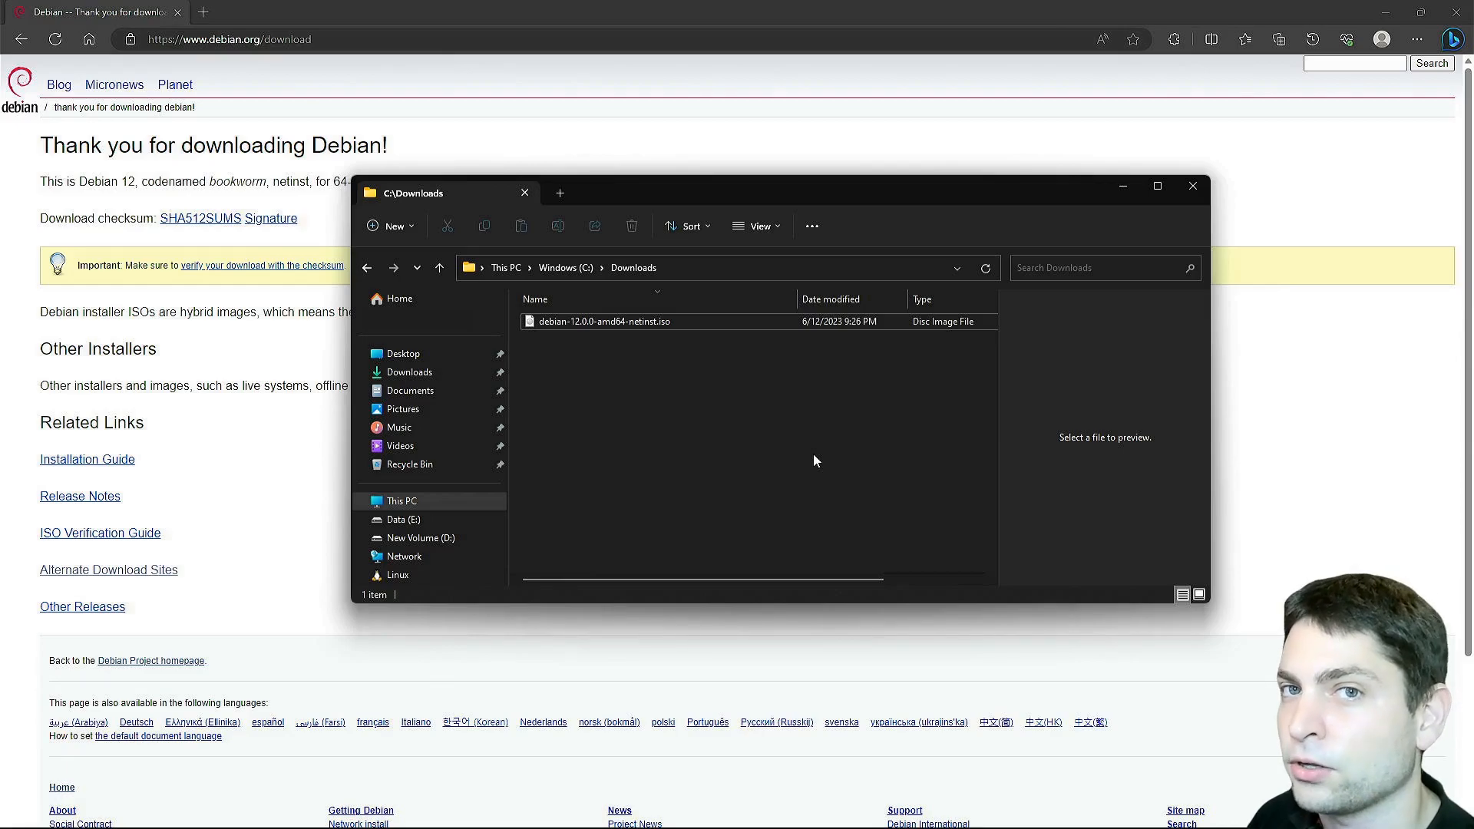
mouse_move(682, 411)
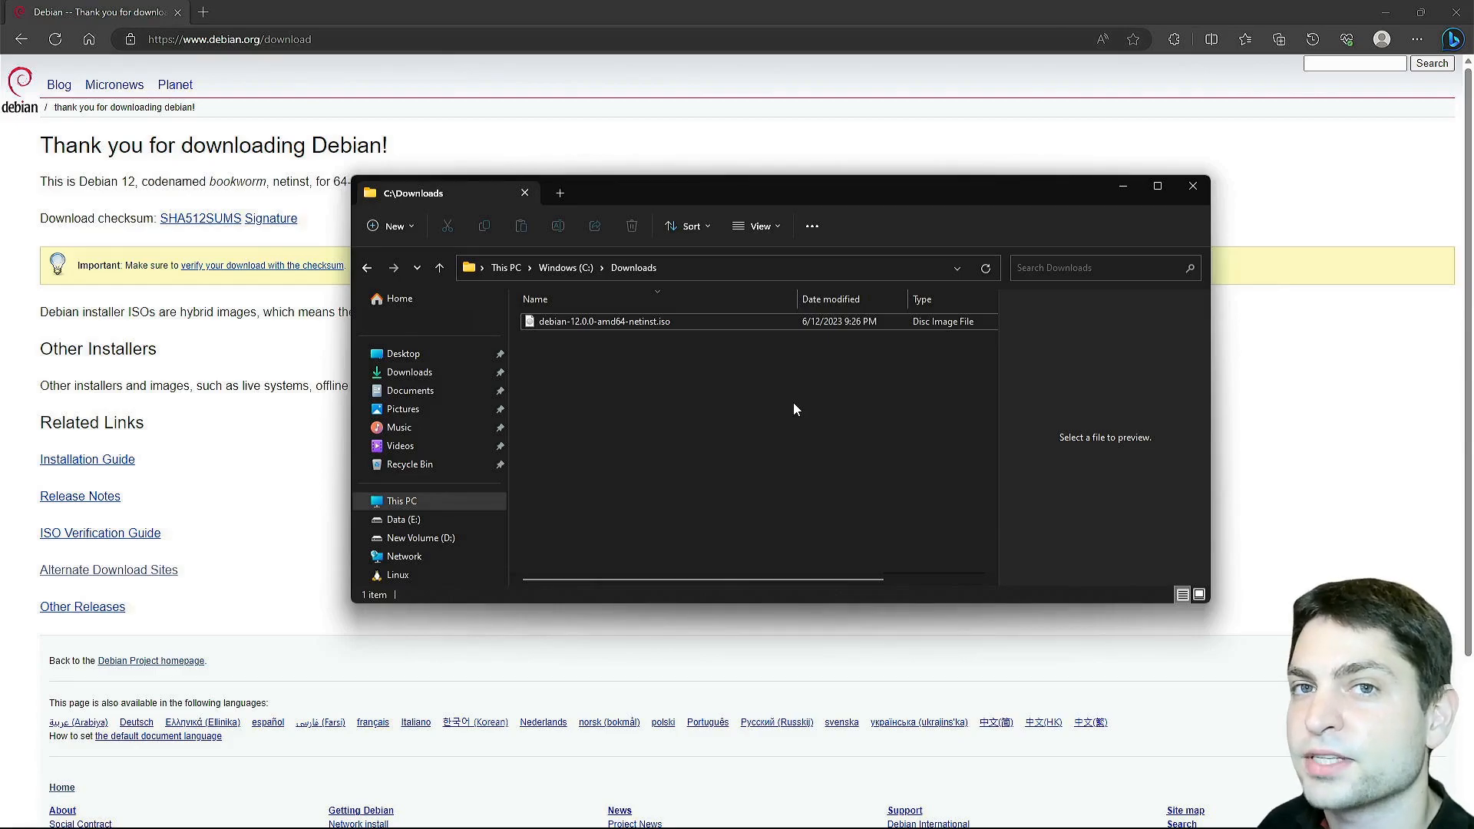
mouse_move(838, 439)
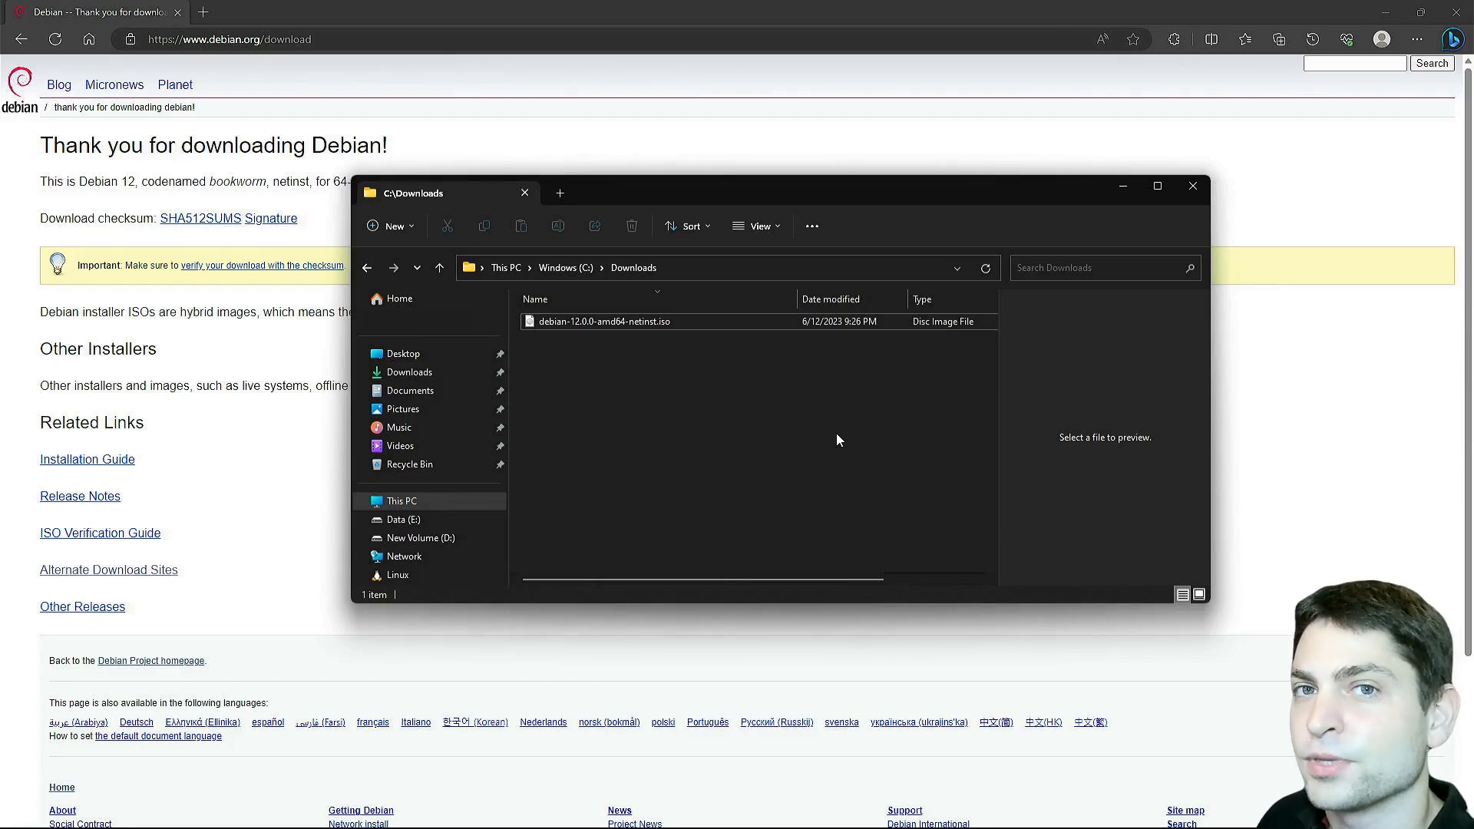
mouse_move(719, 431)
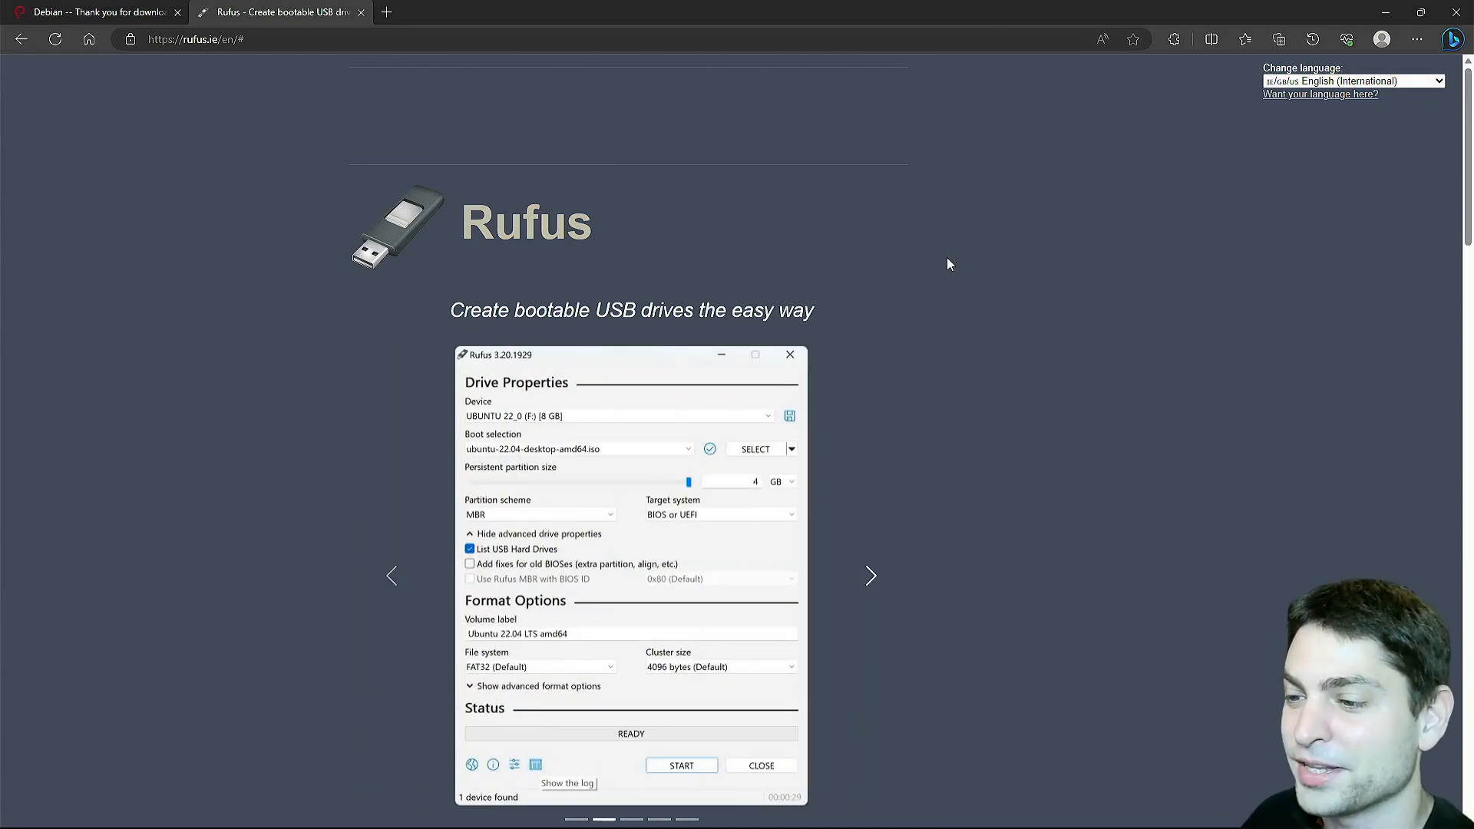
- Download rufus-4.1.exe (standard Windows x64) from the Download table and run it
scroll("down", 3)
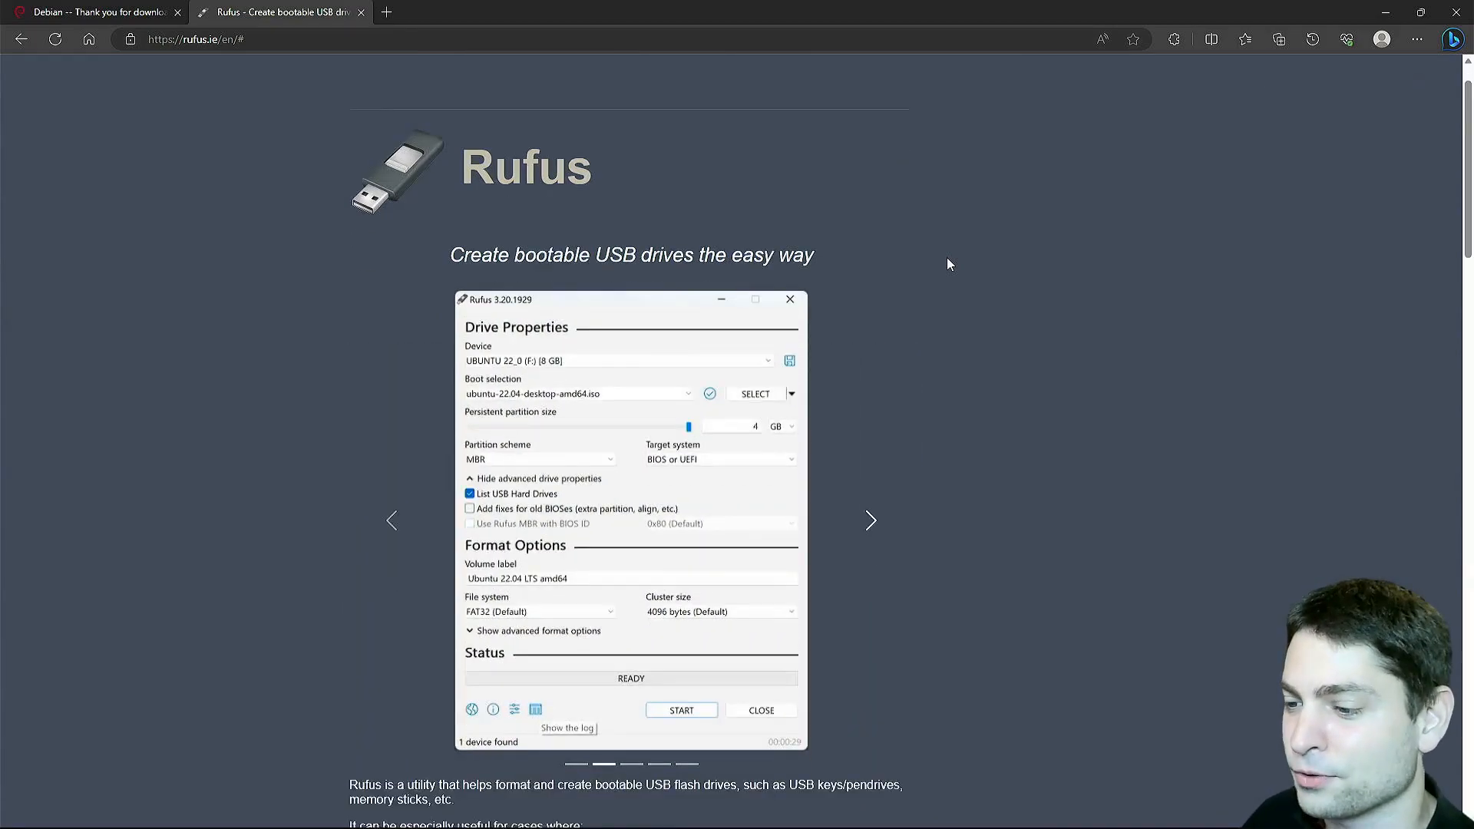
scroll("down", 3)
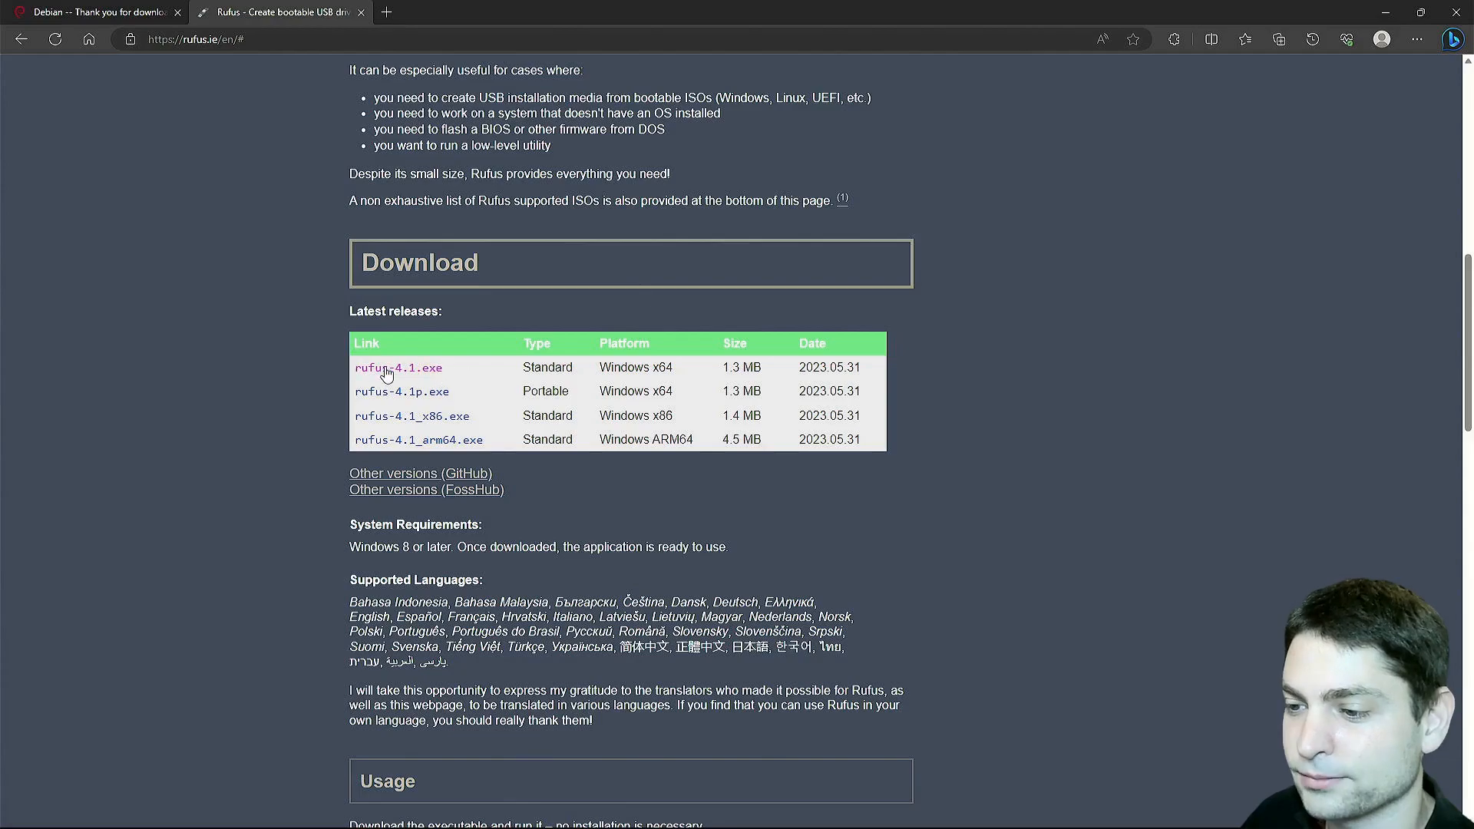
left_click(397, 368)
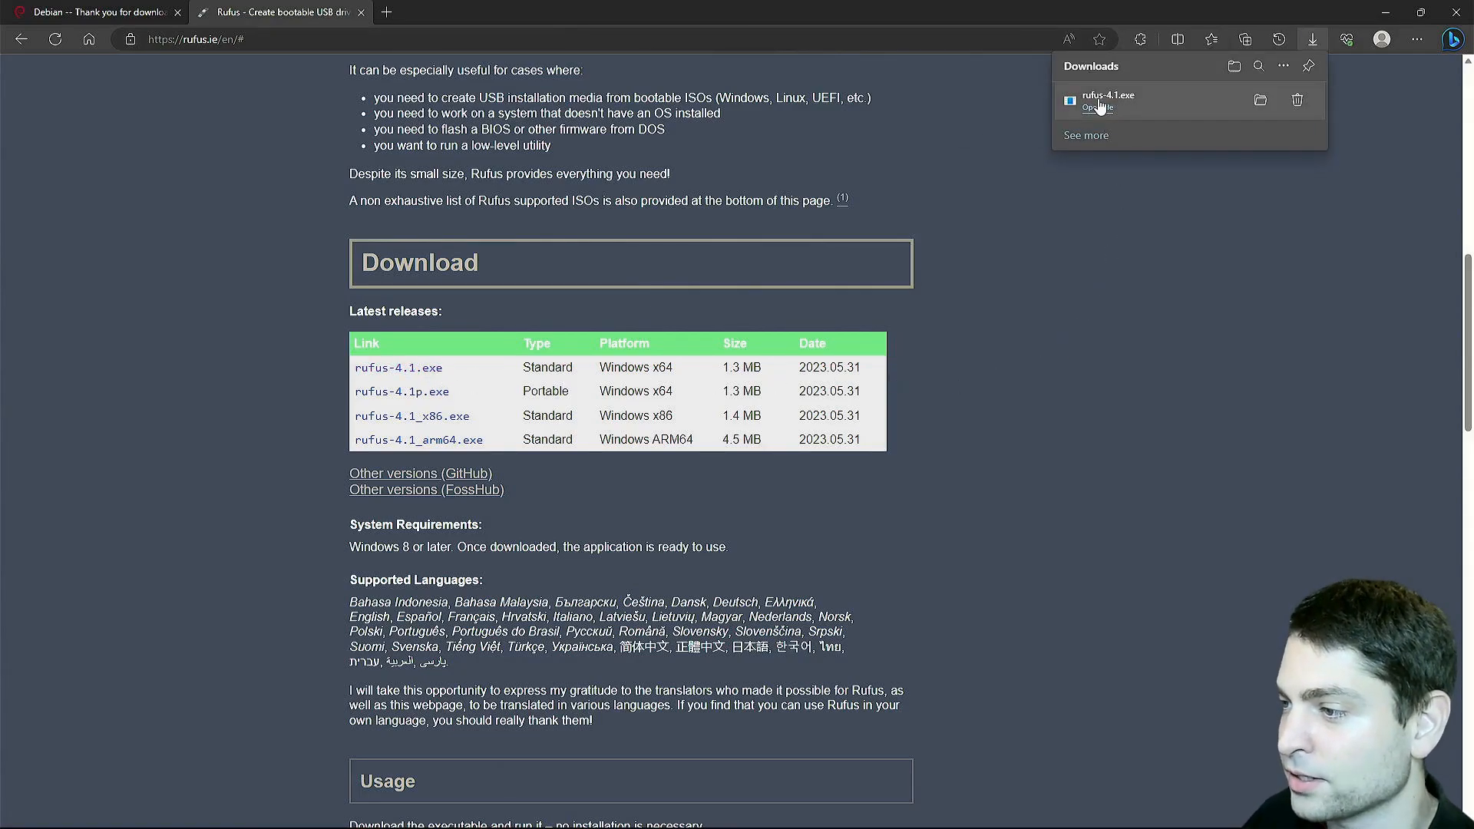
left_click(1097, 108)
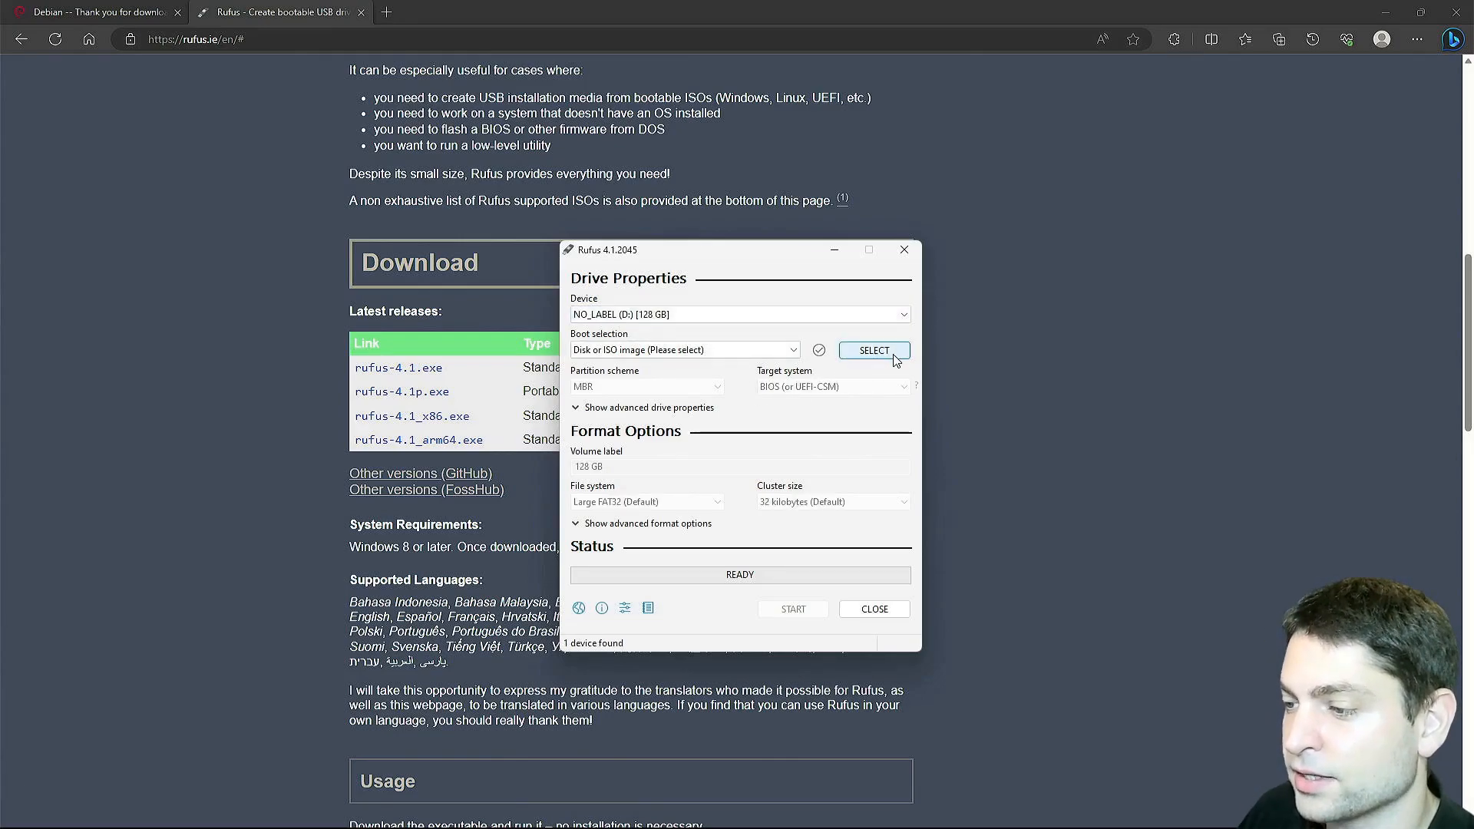
- Select the Debian netinst ISO, start writing in ISO image mode and confirm erasing the USB drive
left_click(873, 350)
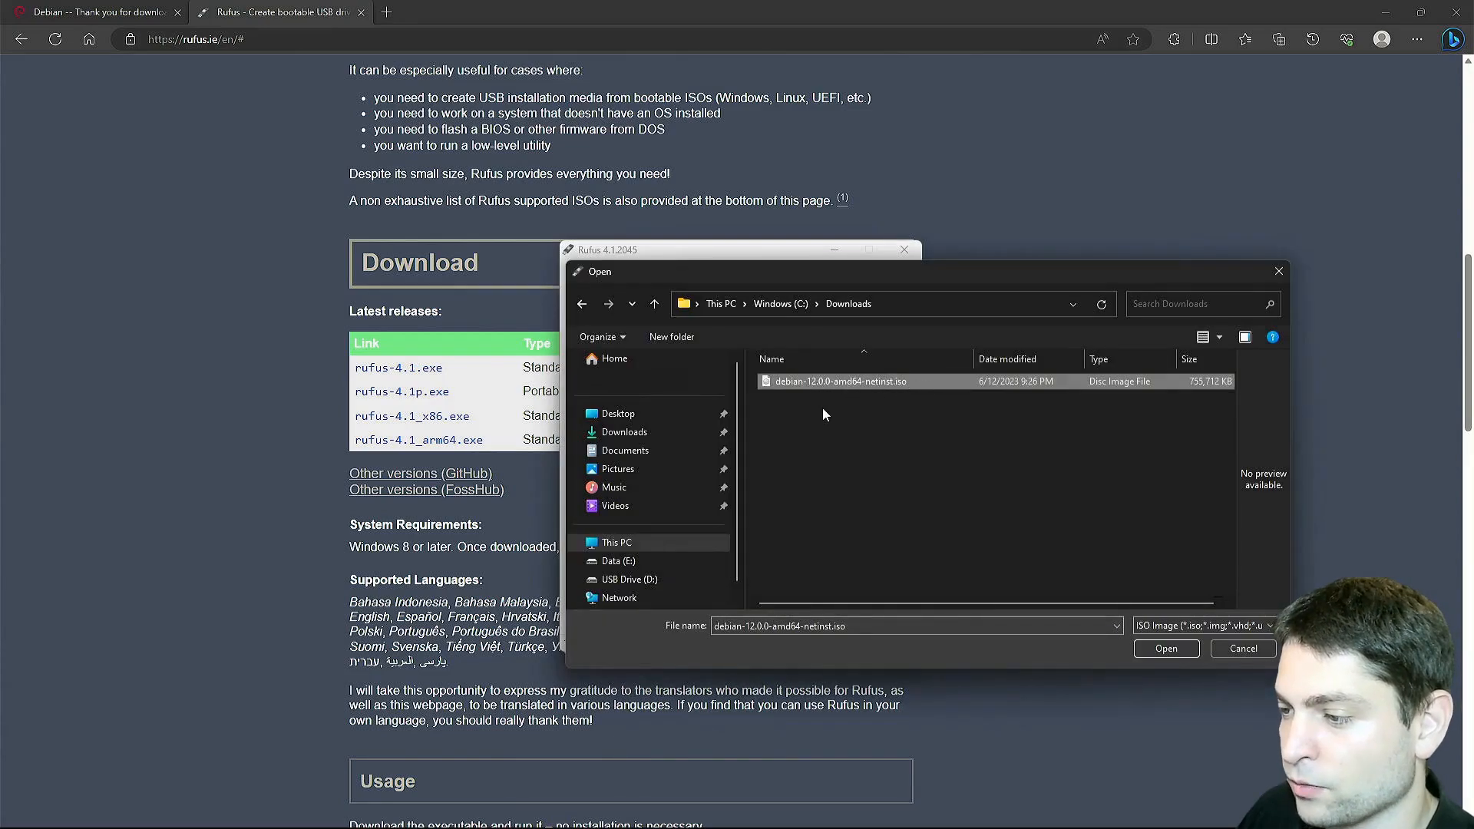
left_click(1167, 647)
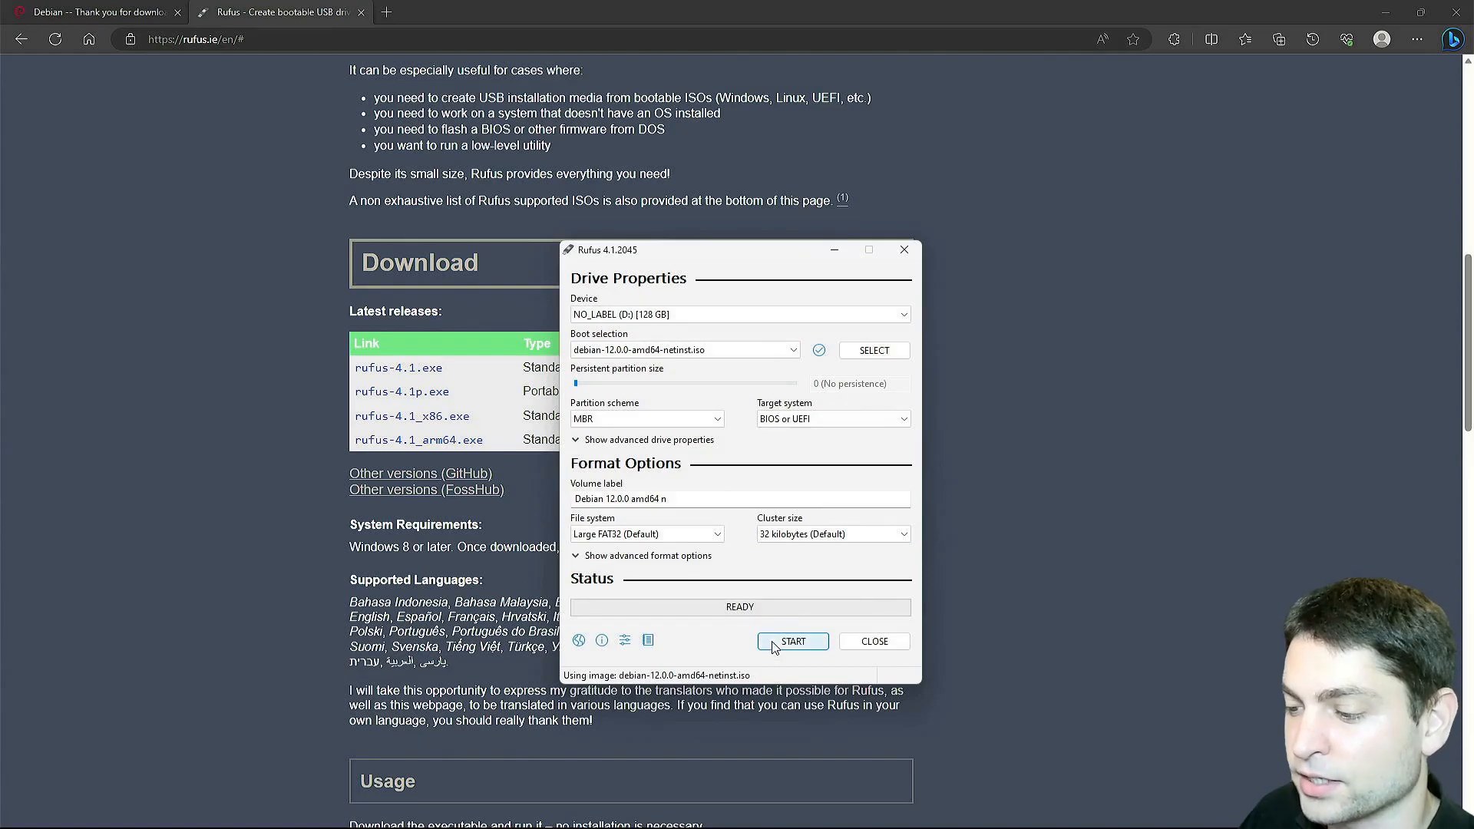
left_click(792, 641)
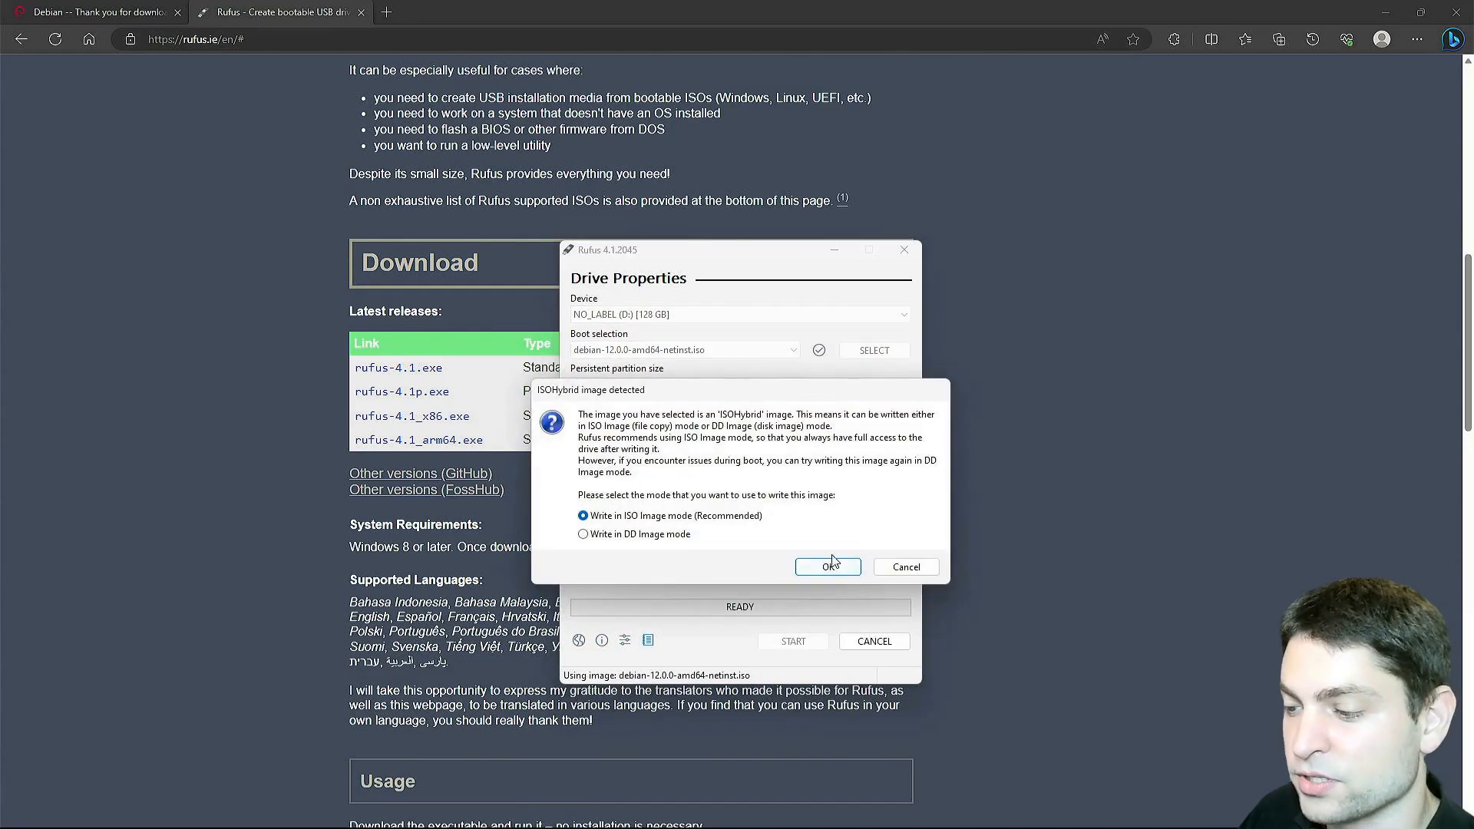
left_click(828, 567)
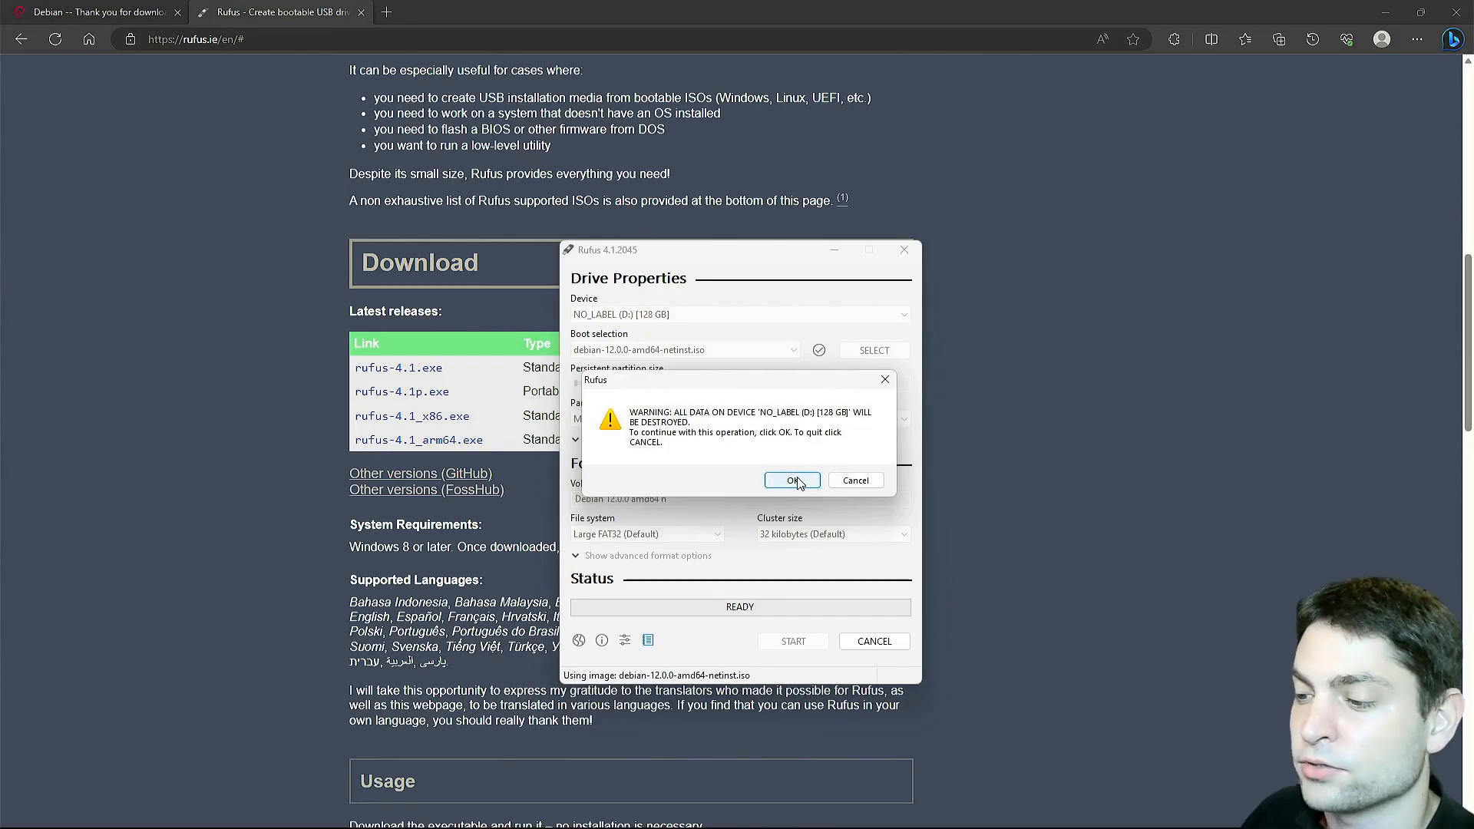
left_click(792, 481)
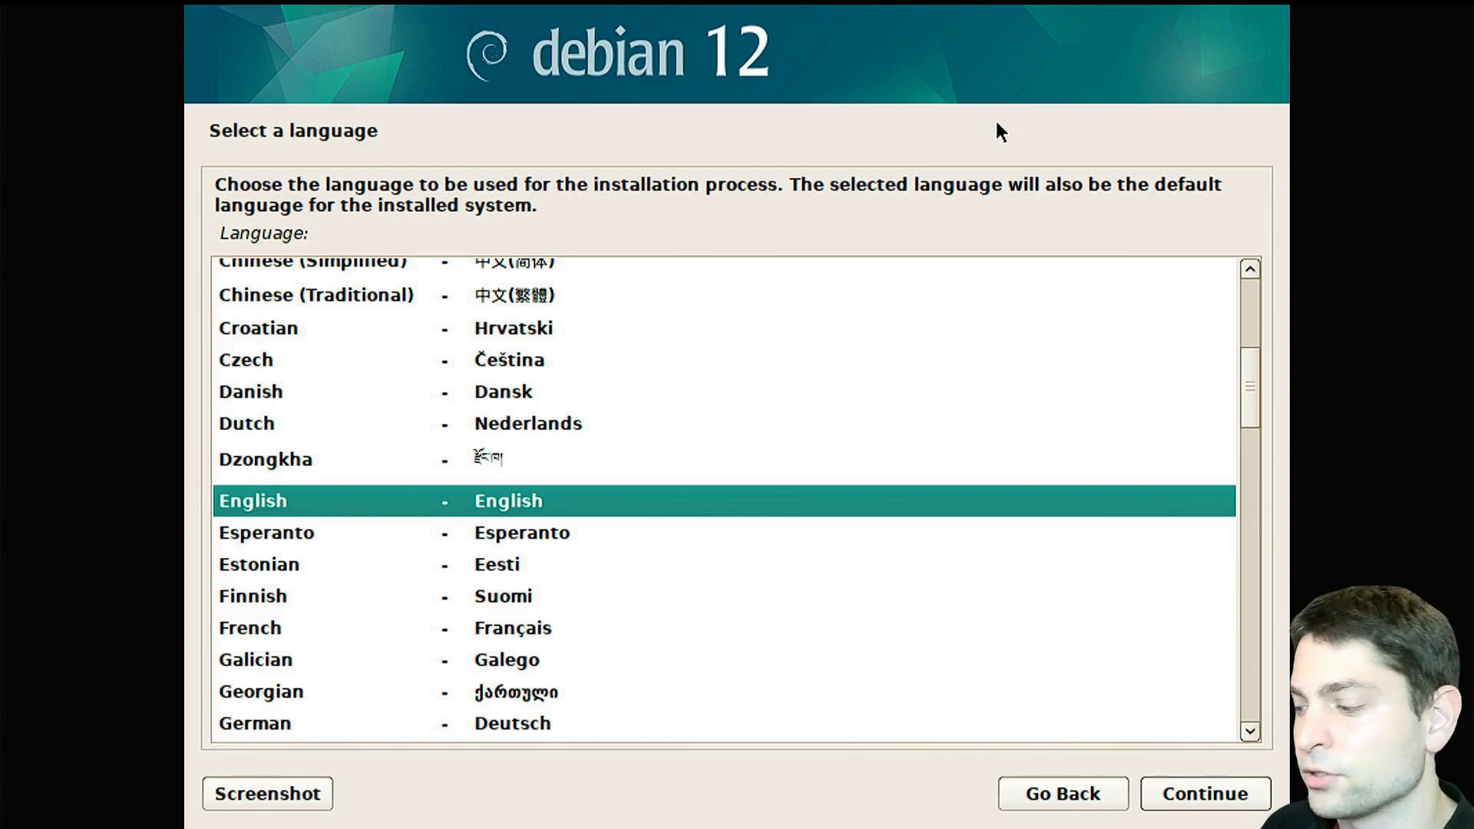
mouse_move(995, 185)
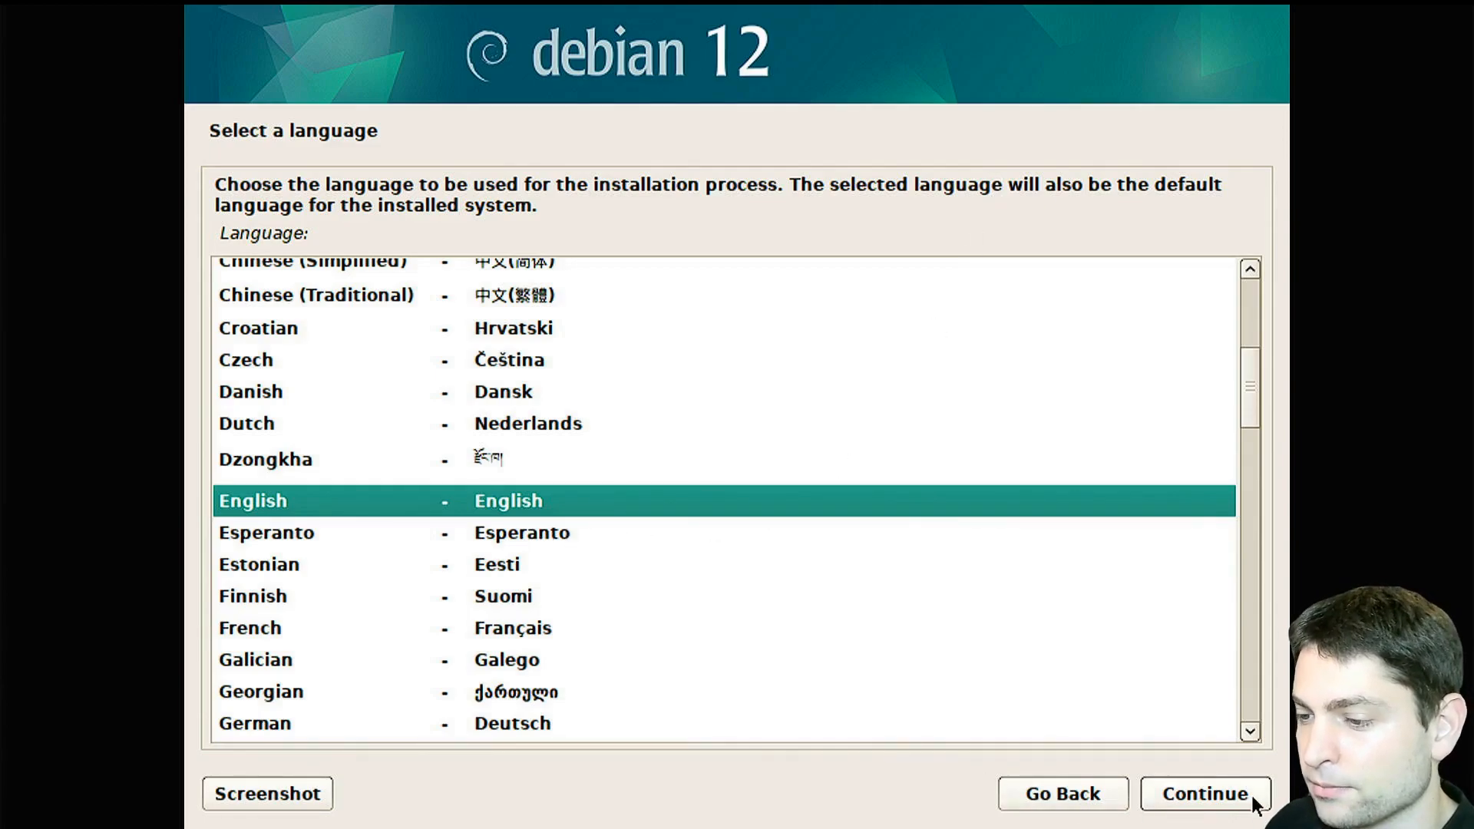
- Keep English and the American English keymap, and use wlp8s0 wireless as the primary interface
left_click(1203, 794)
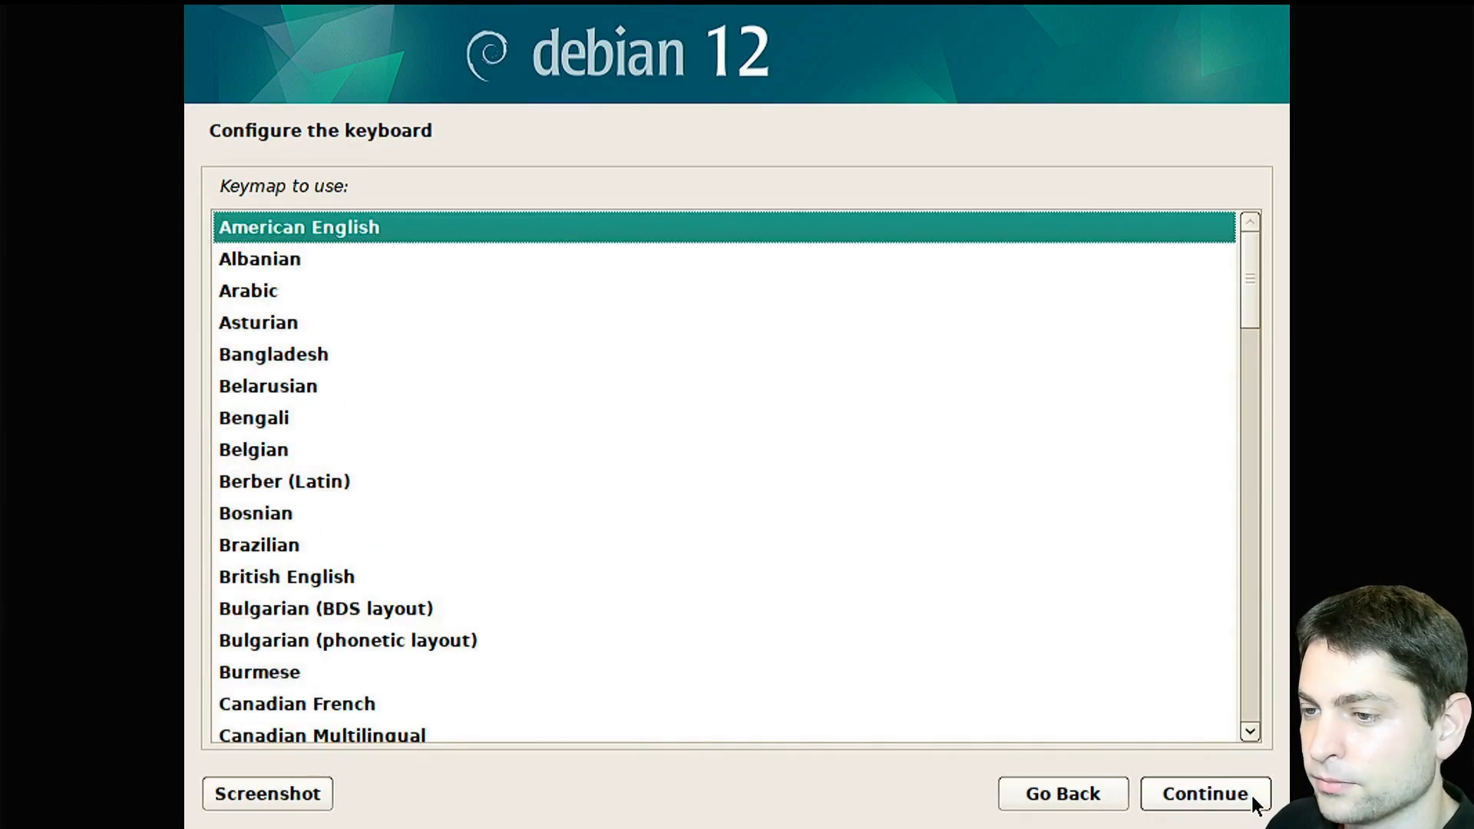
left_click(1205, 795)
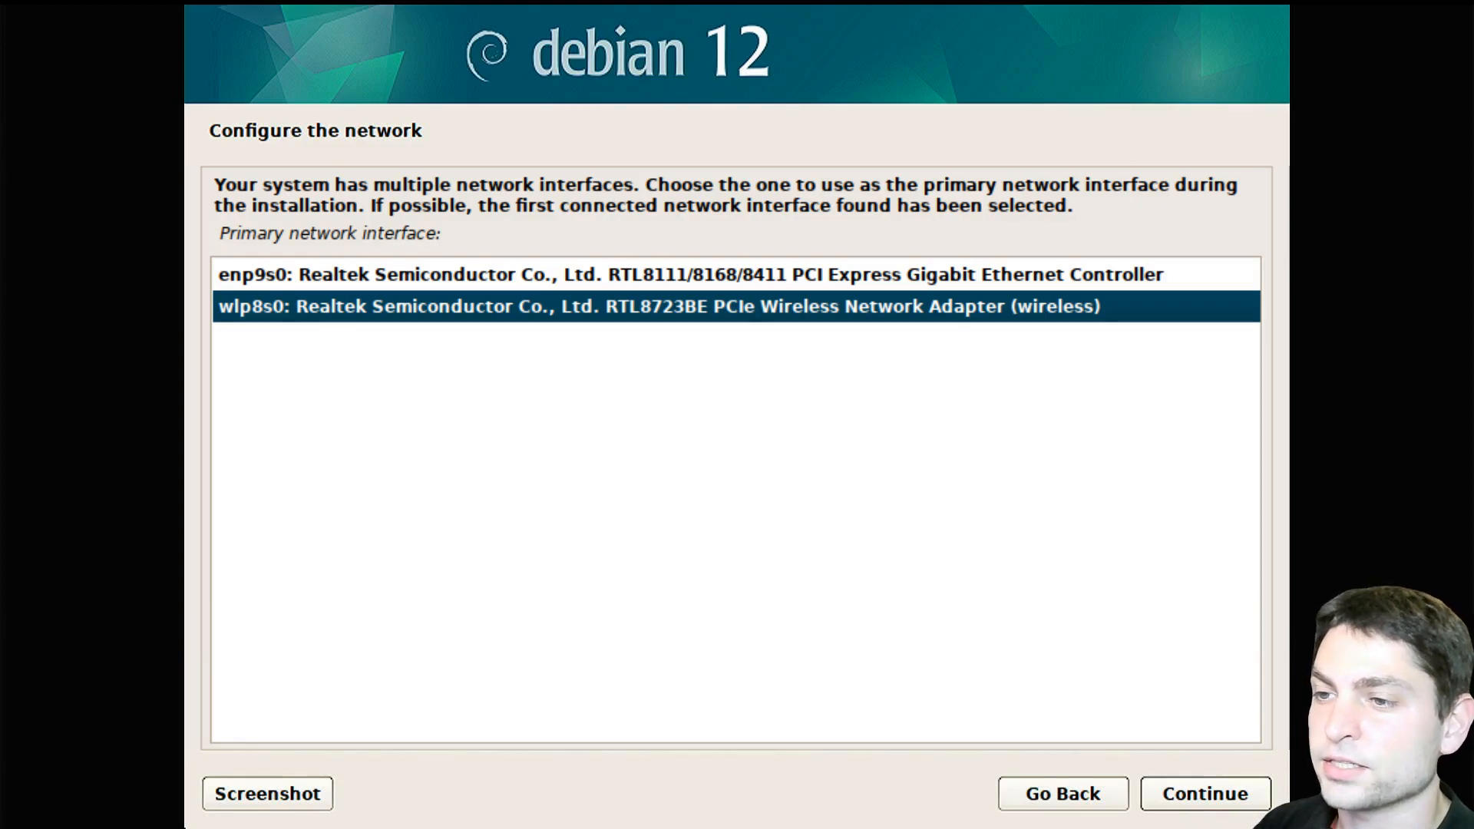
left_click(1203, 815)
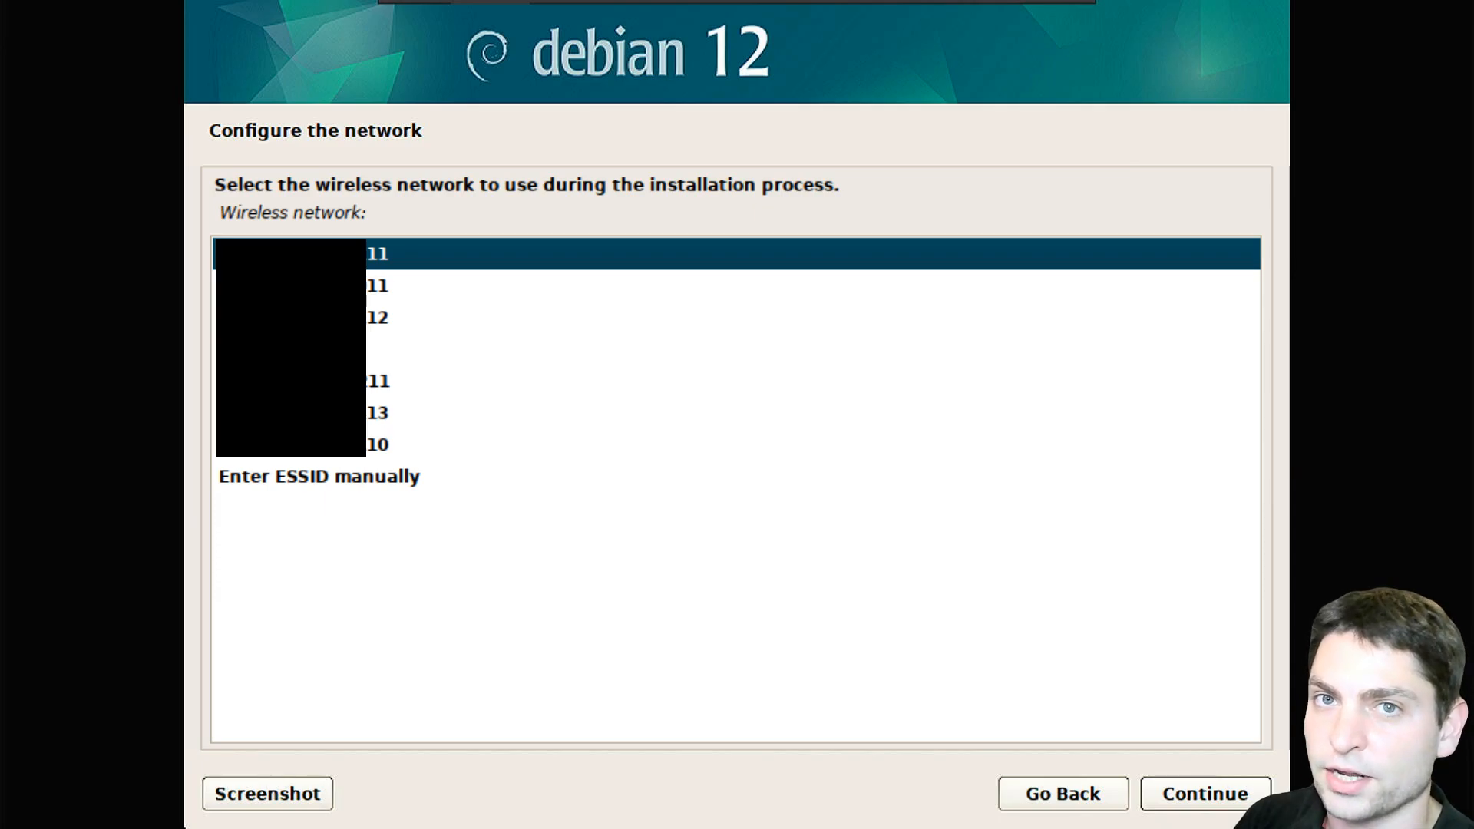
- Confirm the wireless network, keep hostname 'debian' and leave the domain name blank
left_click(1202, 794)
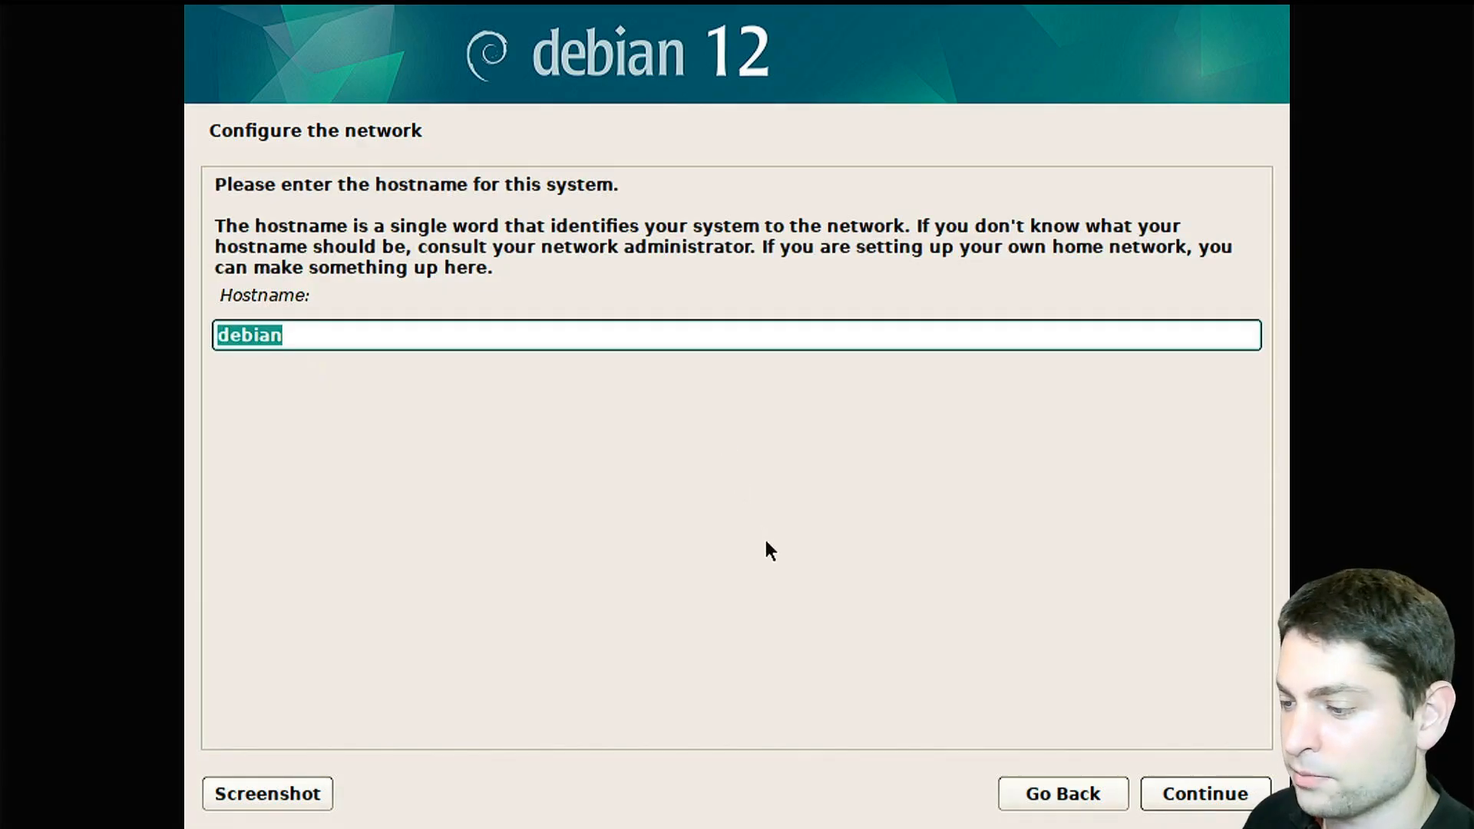
left_click(1204, 815)
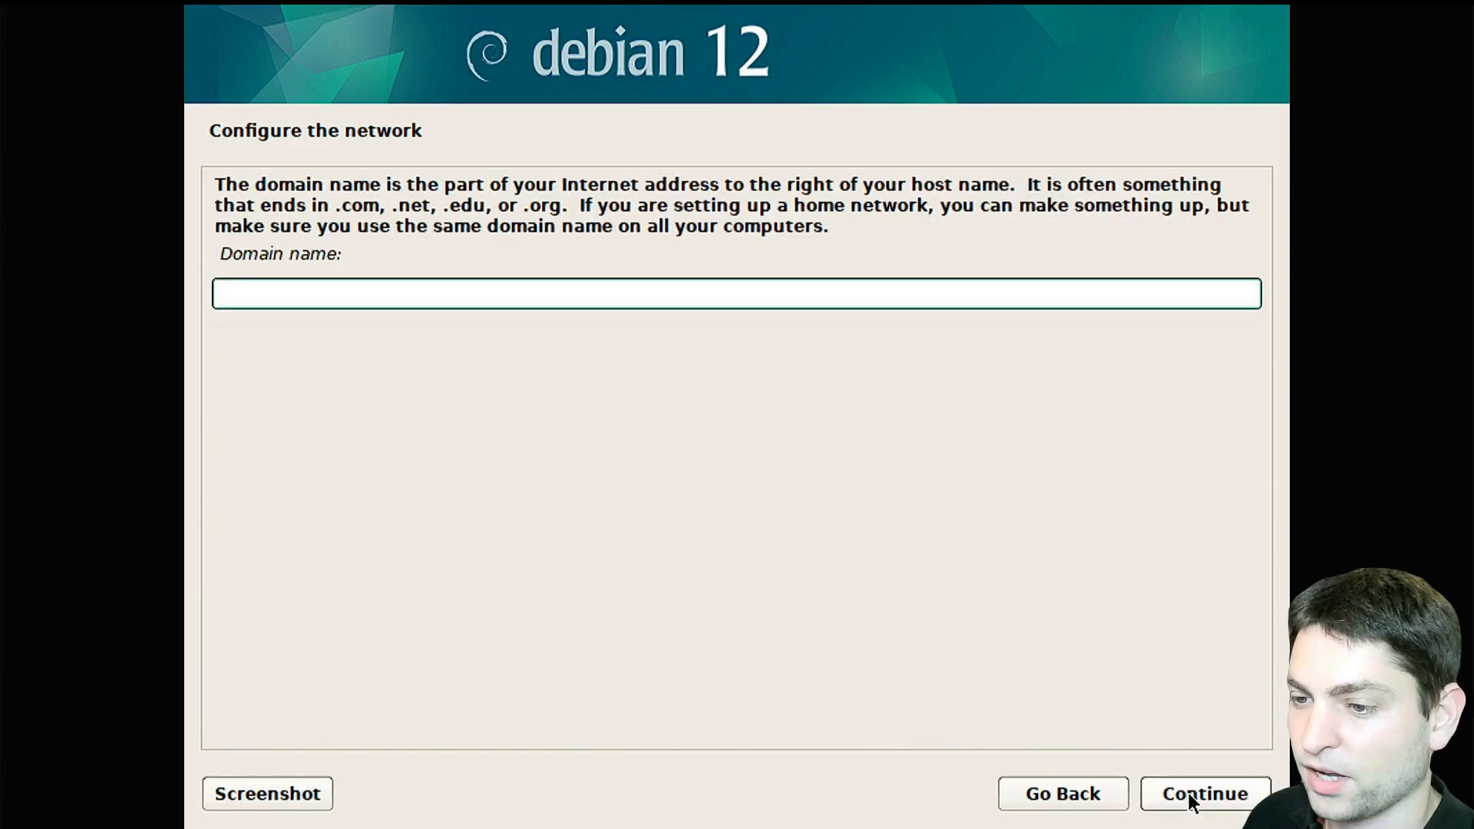
left_click(1203, 794)
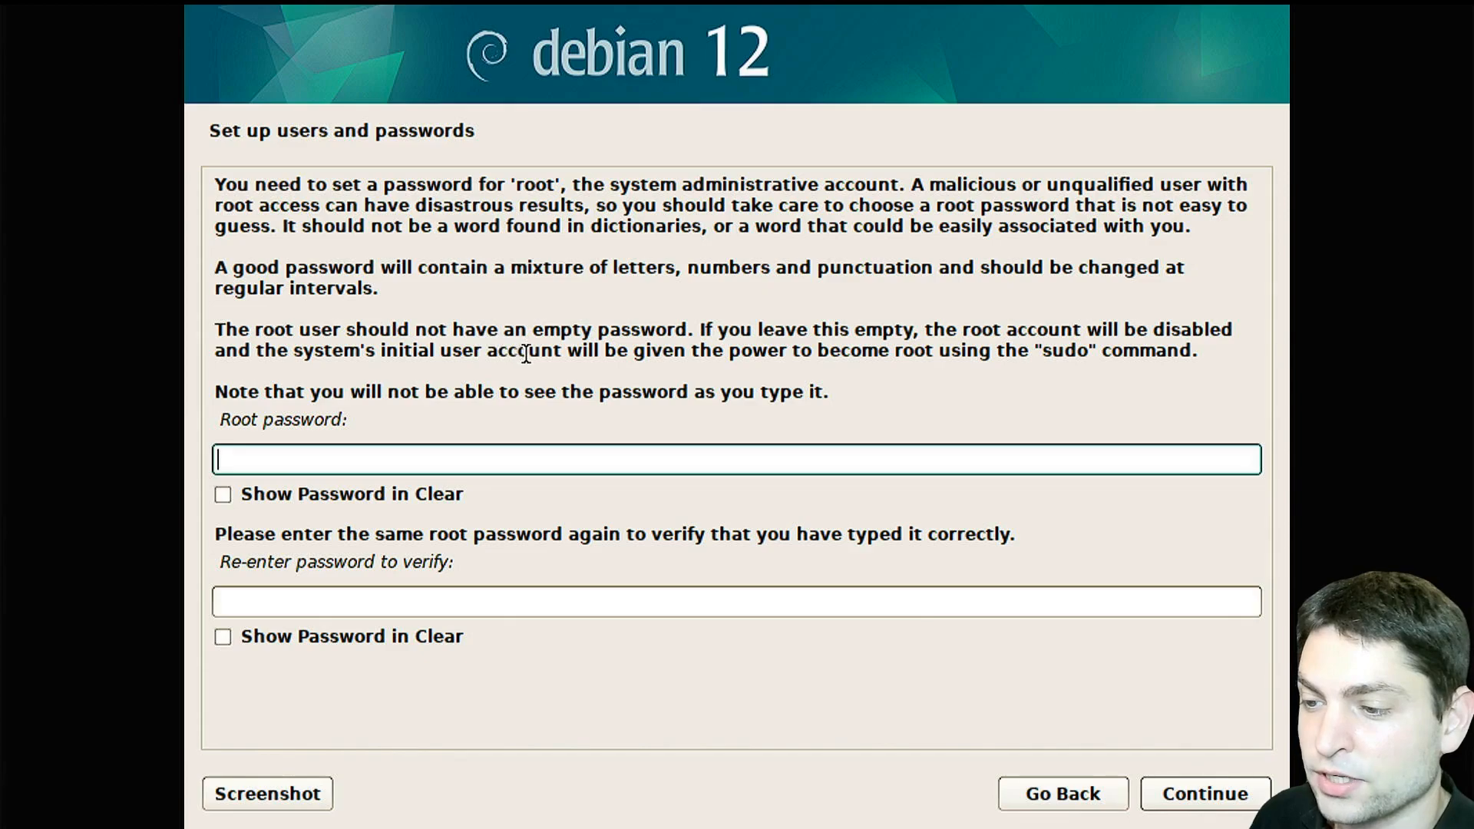
mouse_move(903, 356)
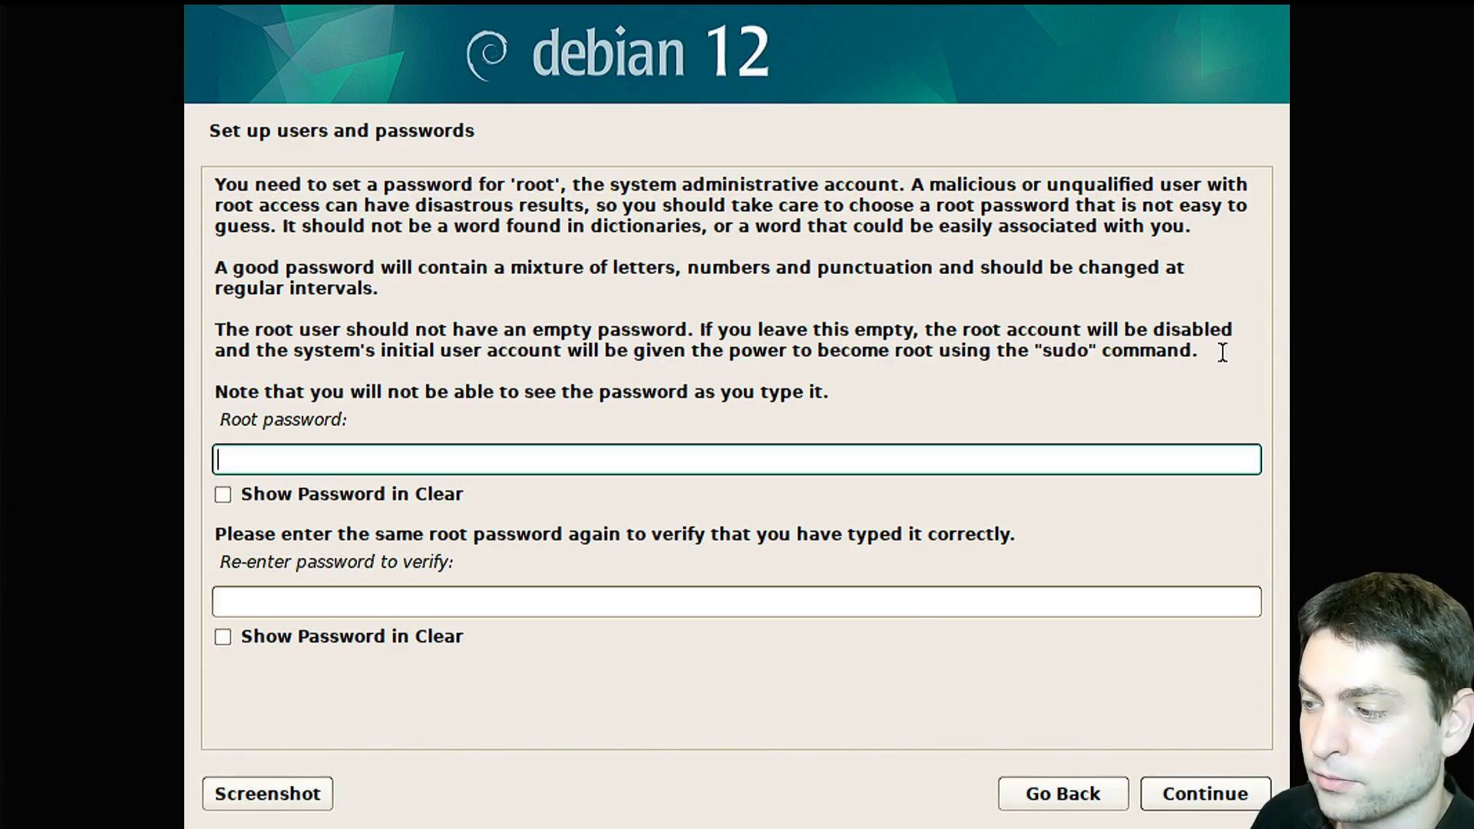
mouse_move(986, 468)
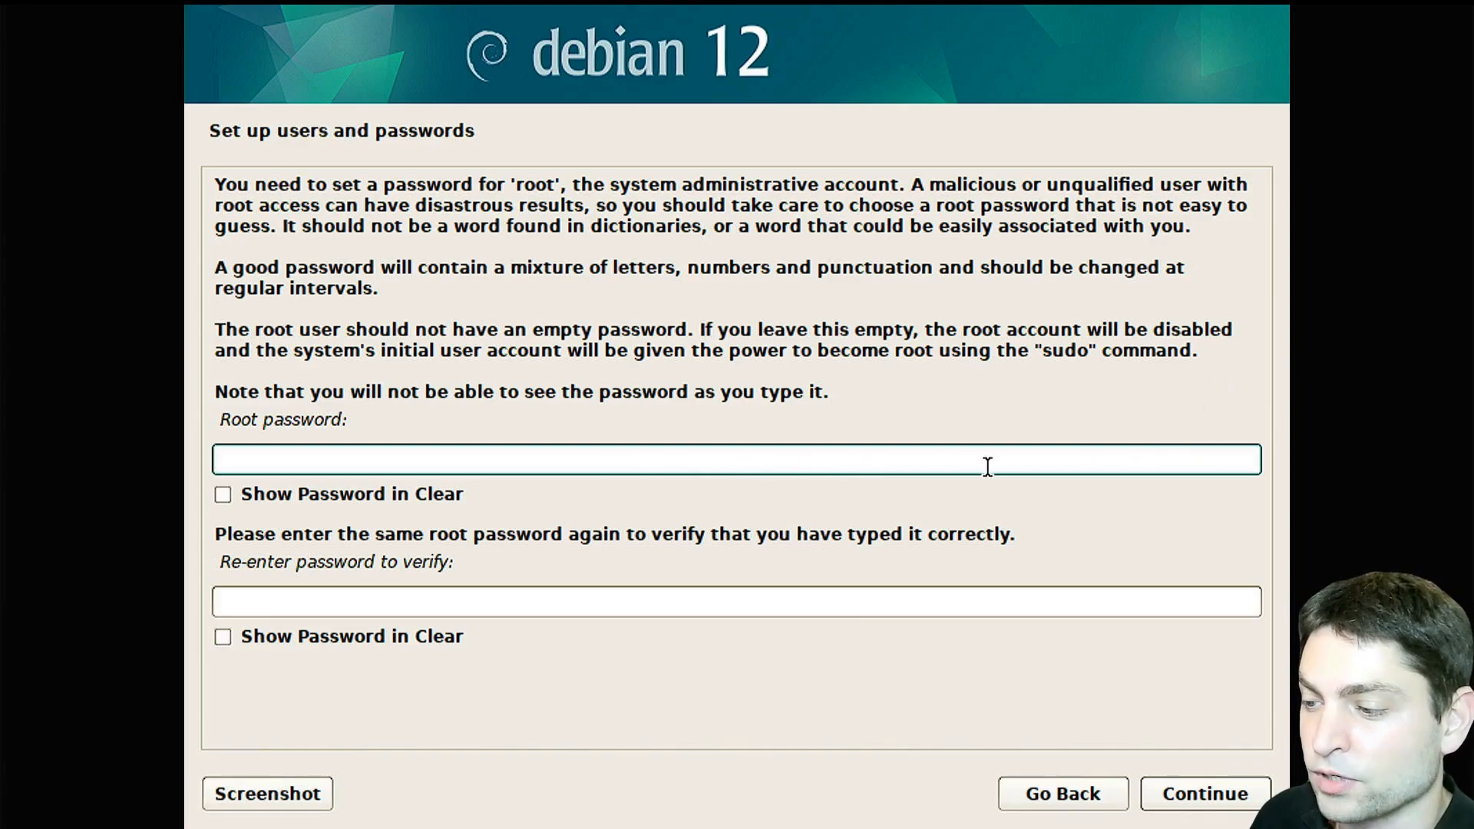
- Name the new user 'agiledevart' and accept the suggested username
left_click(1204, 815)
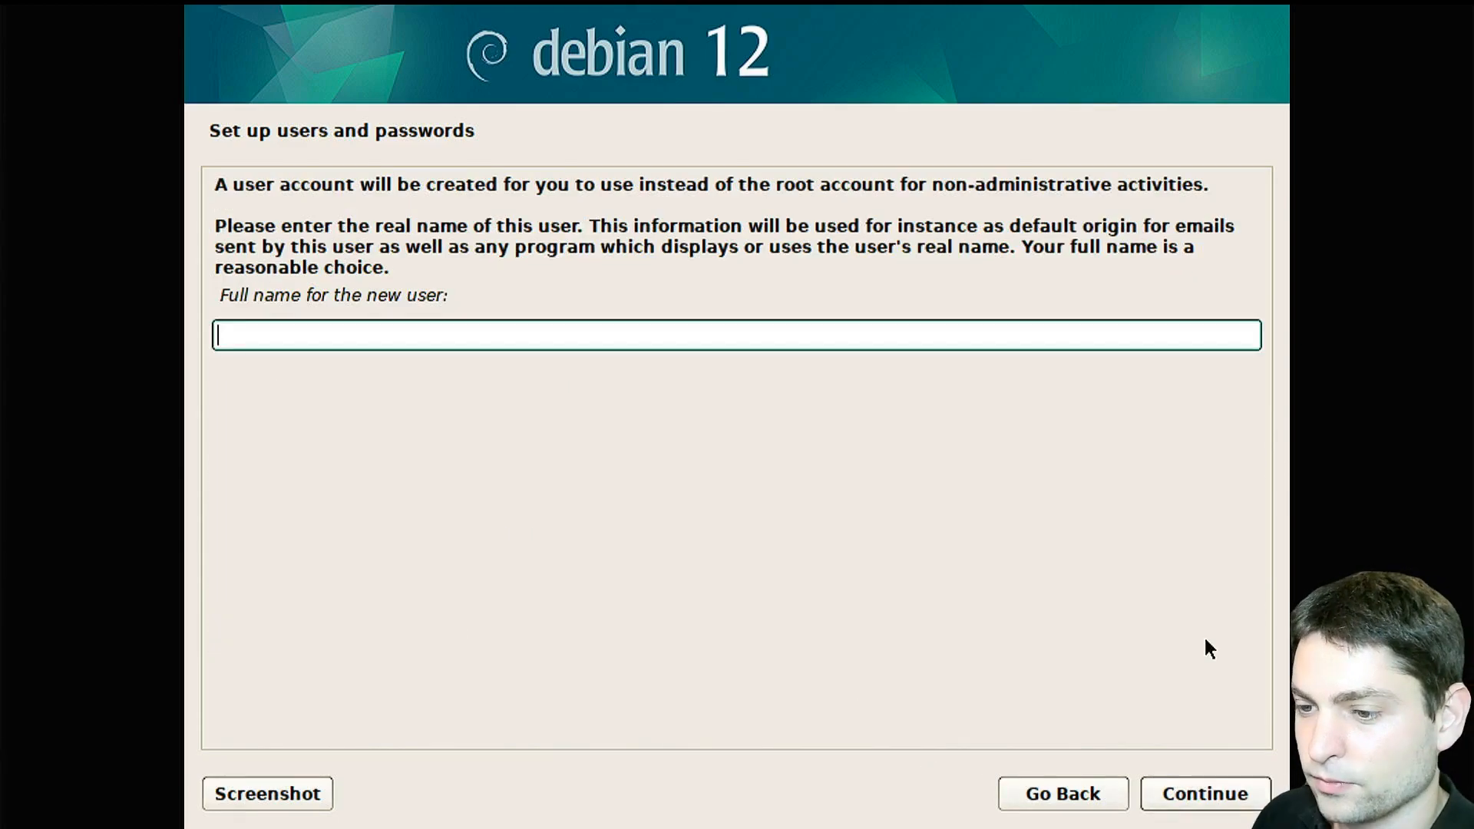
type("agiledevart")
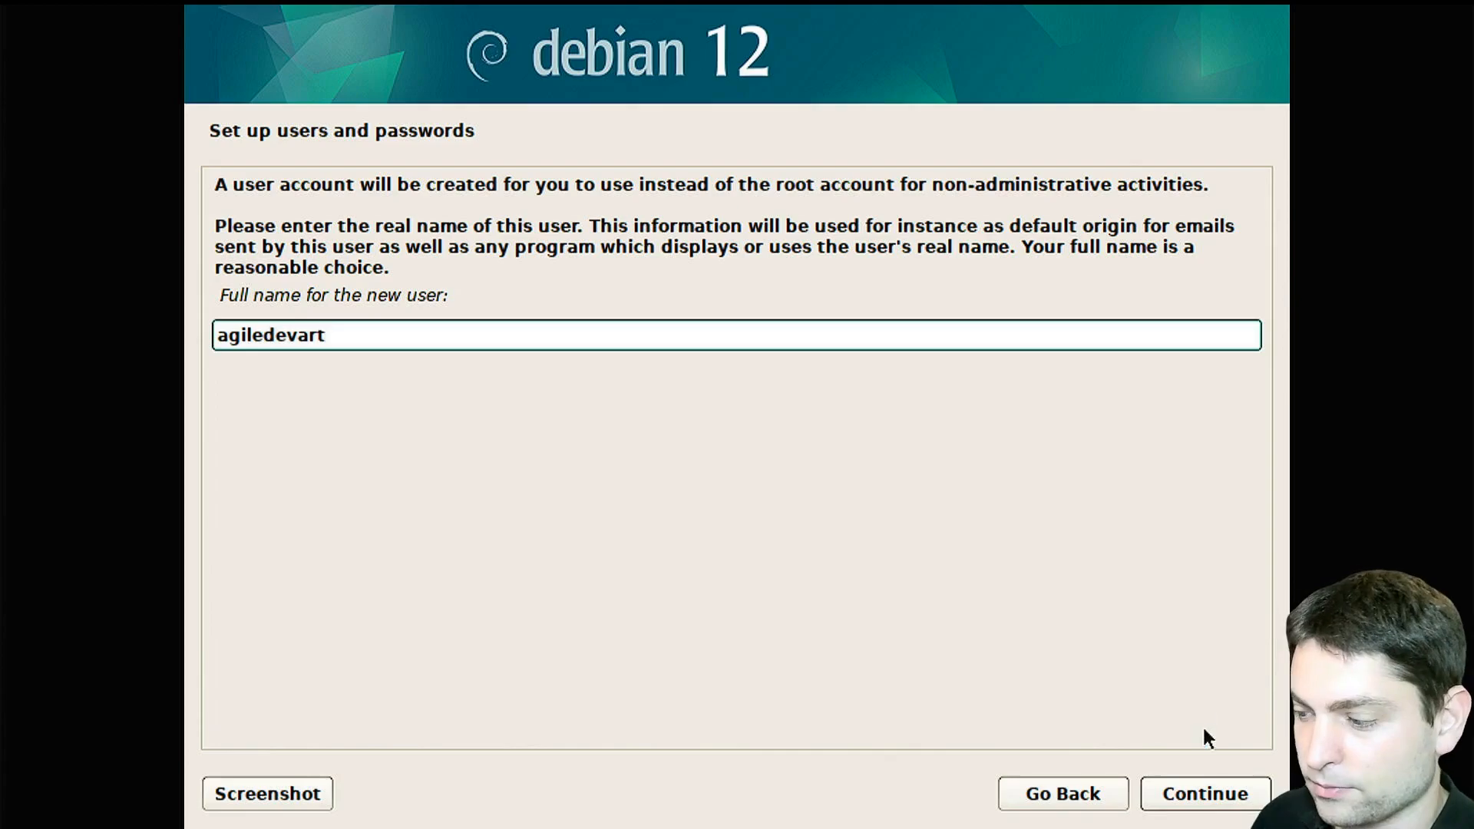
left_click(1205, 794)
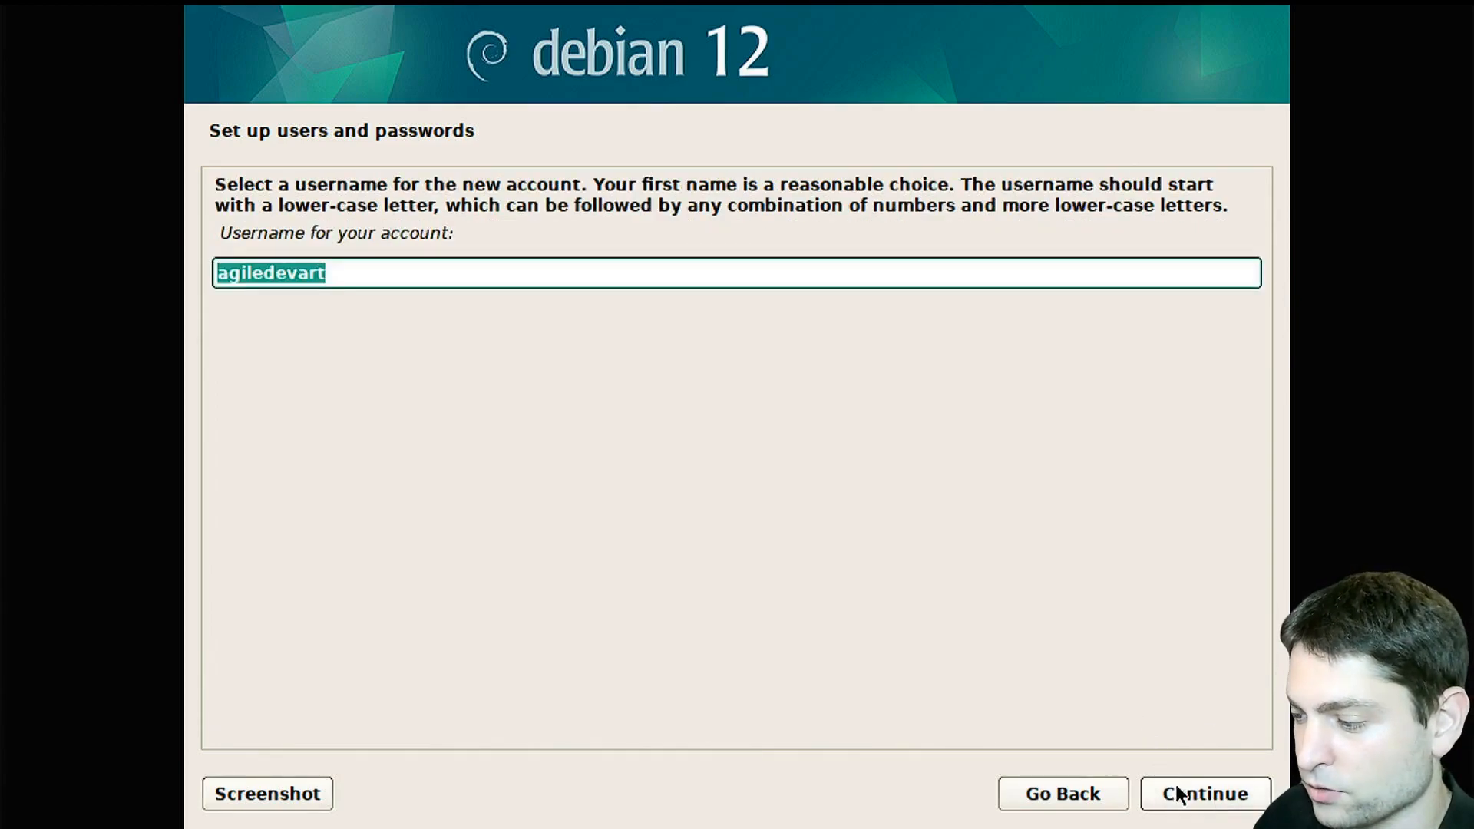
left_click(1182, 795)
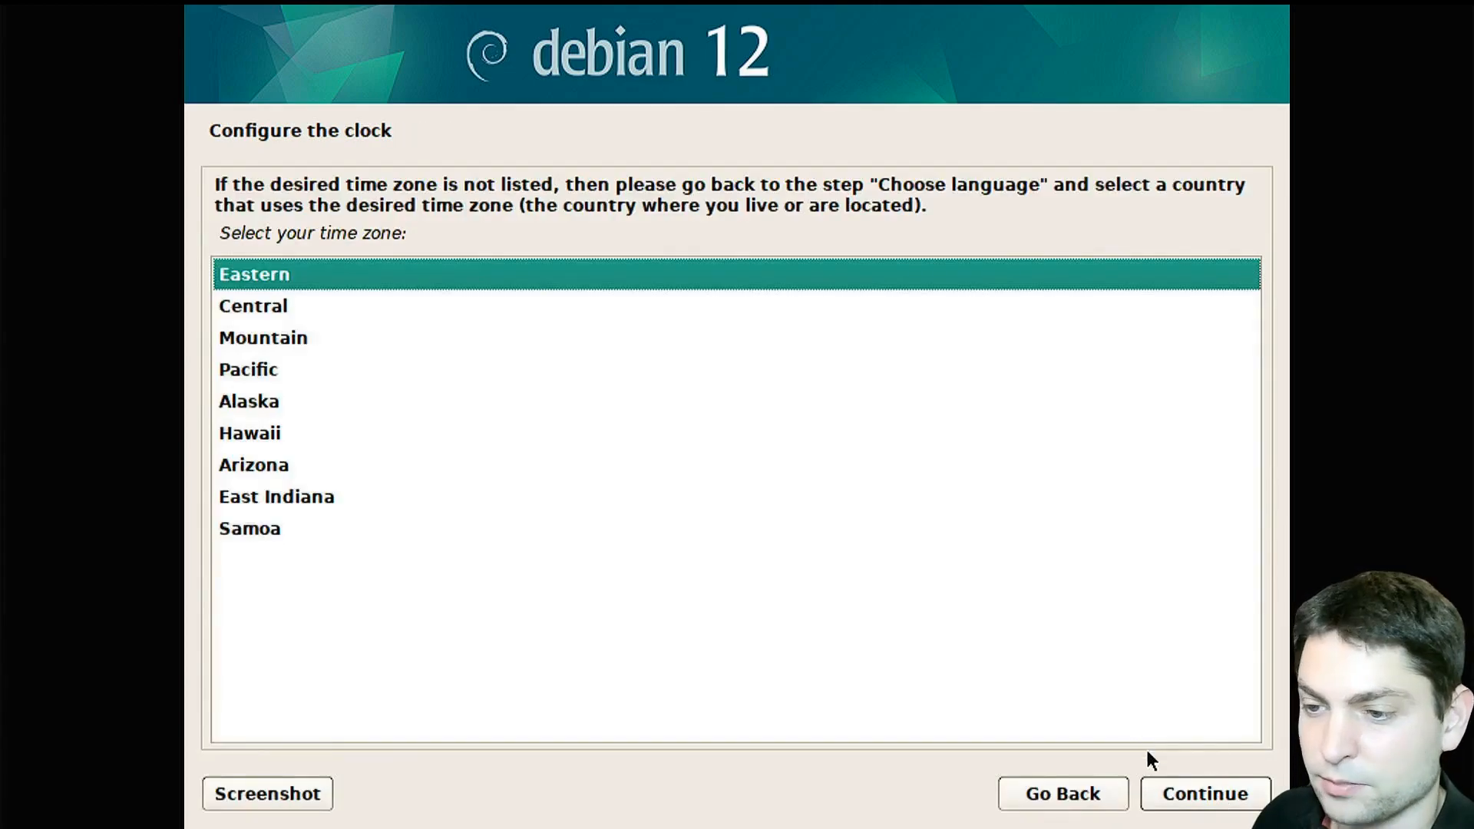
- Keep Eastern time zone and pick Guided - use entire disk on SCSI35 (sdc) SanDisk Extreme Pro 128 GB
left_click(1204, 815)
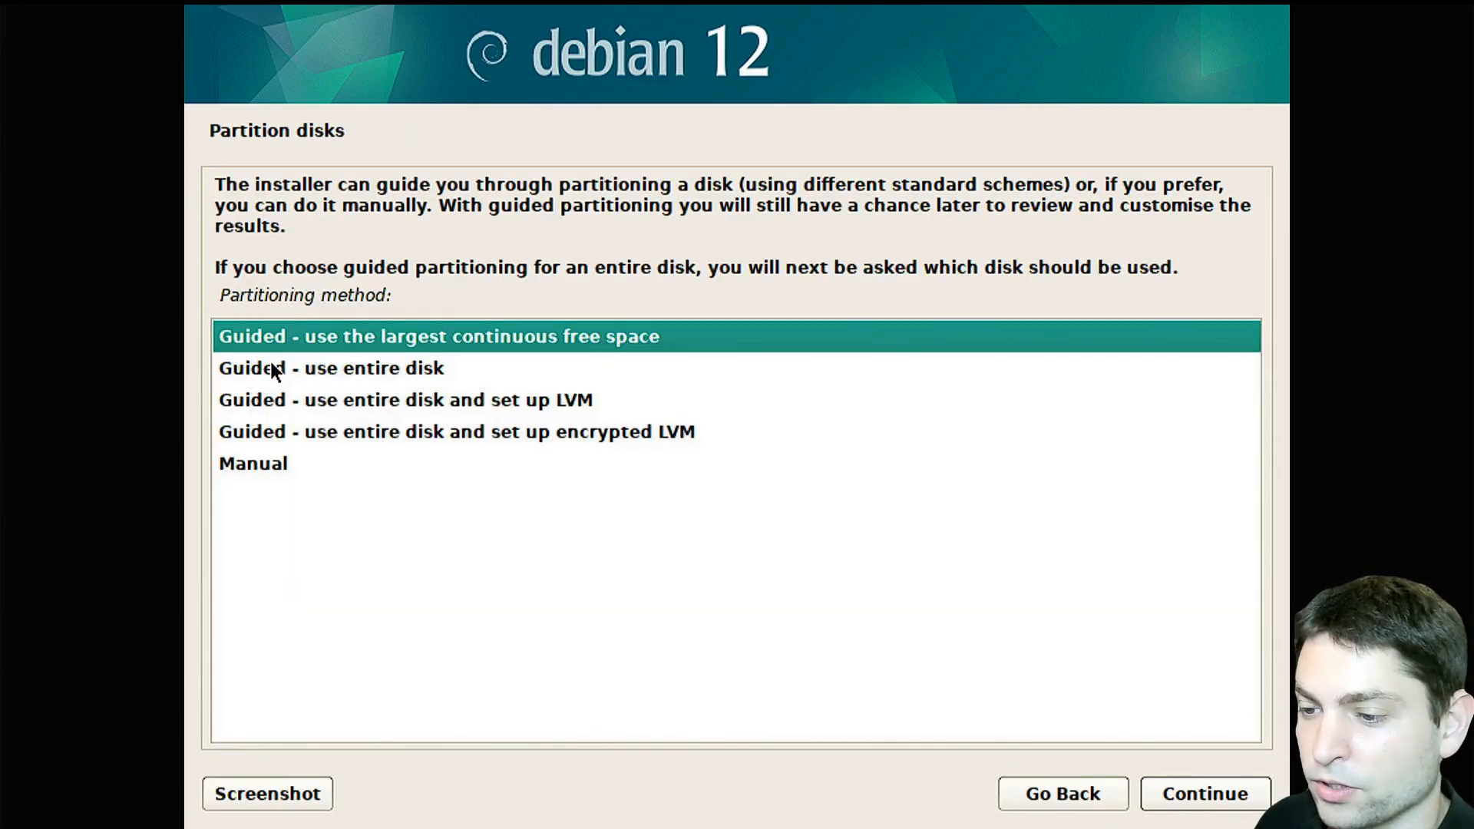
left_click(1205, 794)
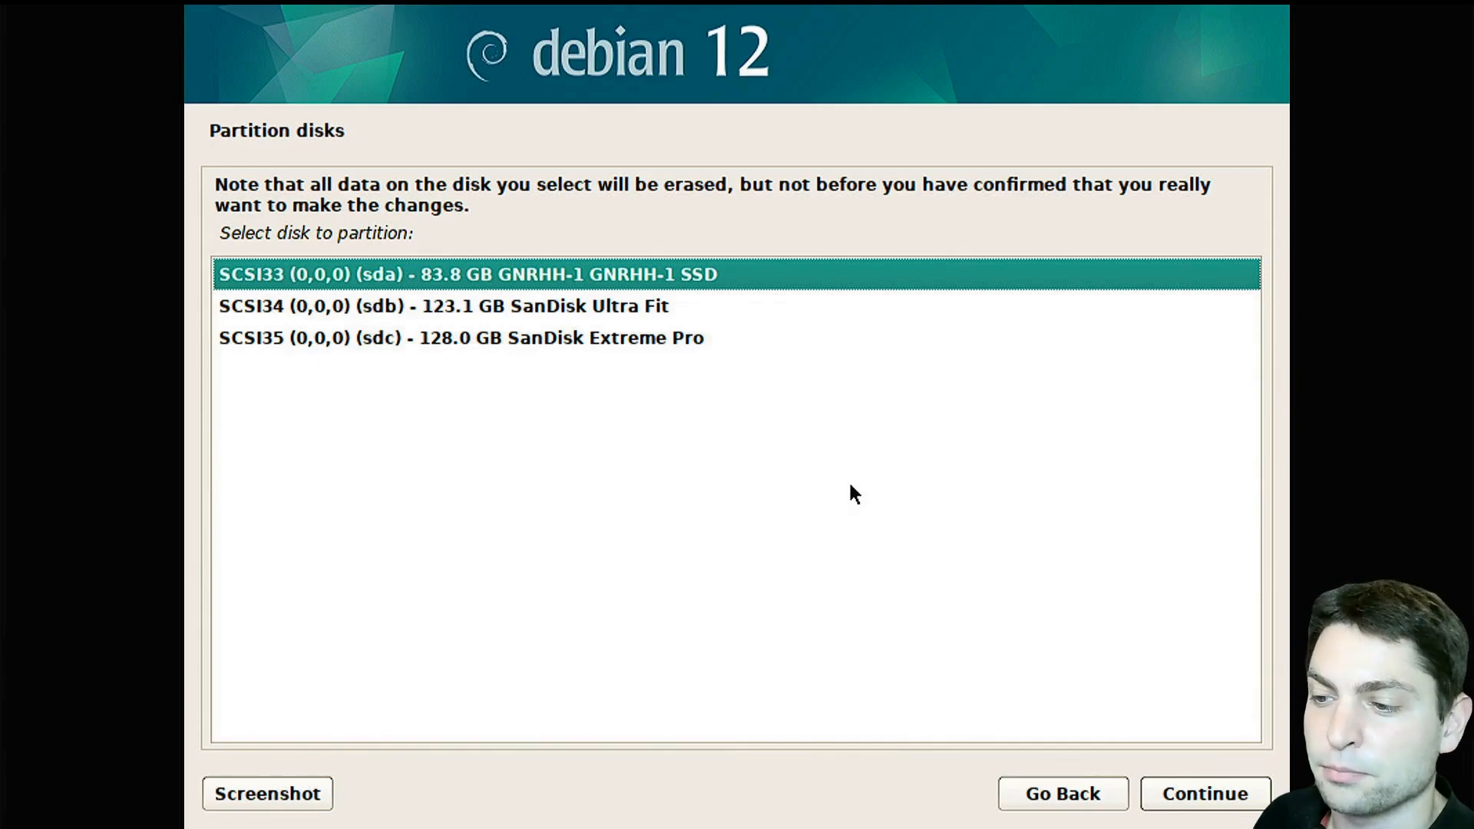
mouse_move(657, 347)
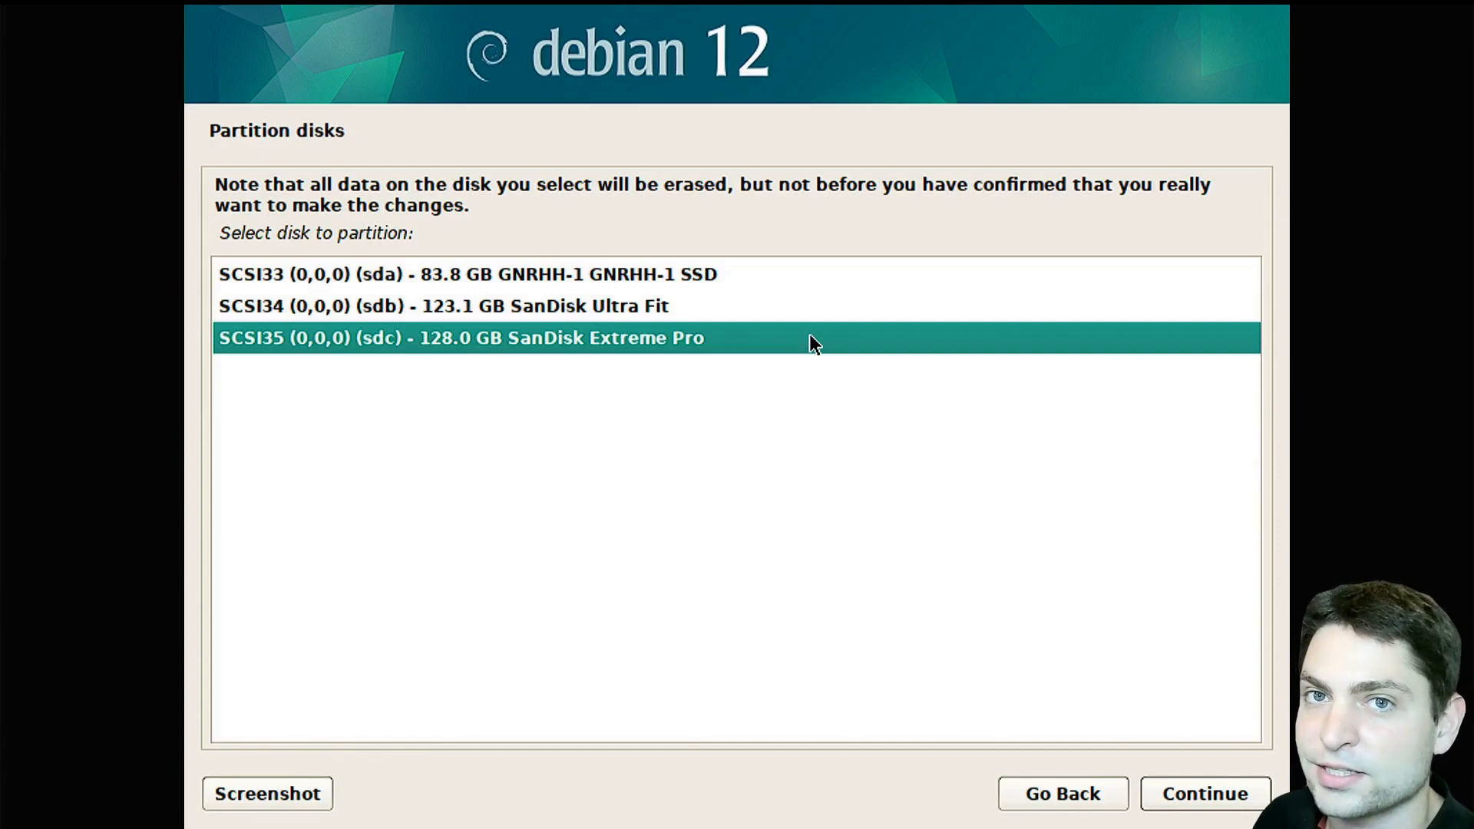
mouse_move(460, 321)
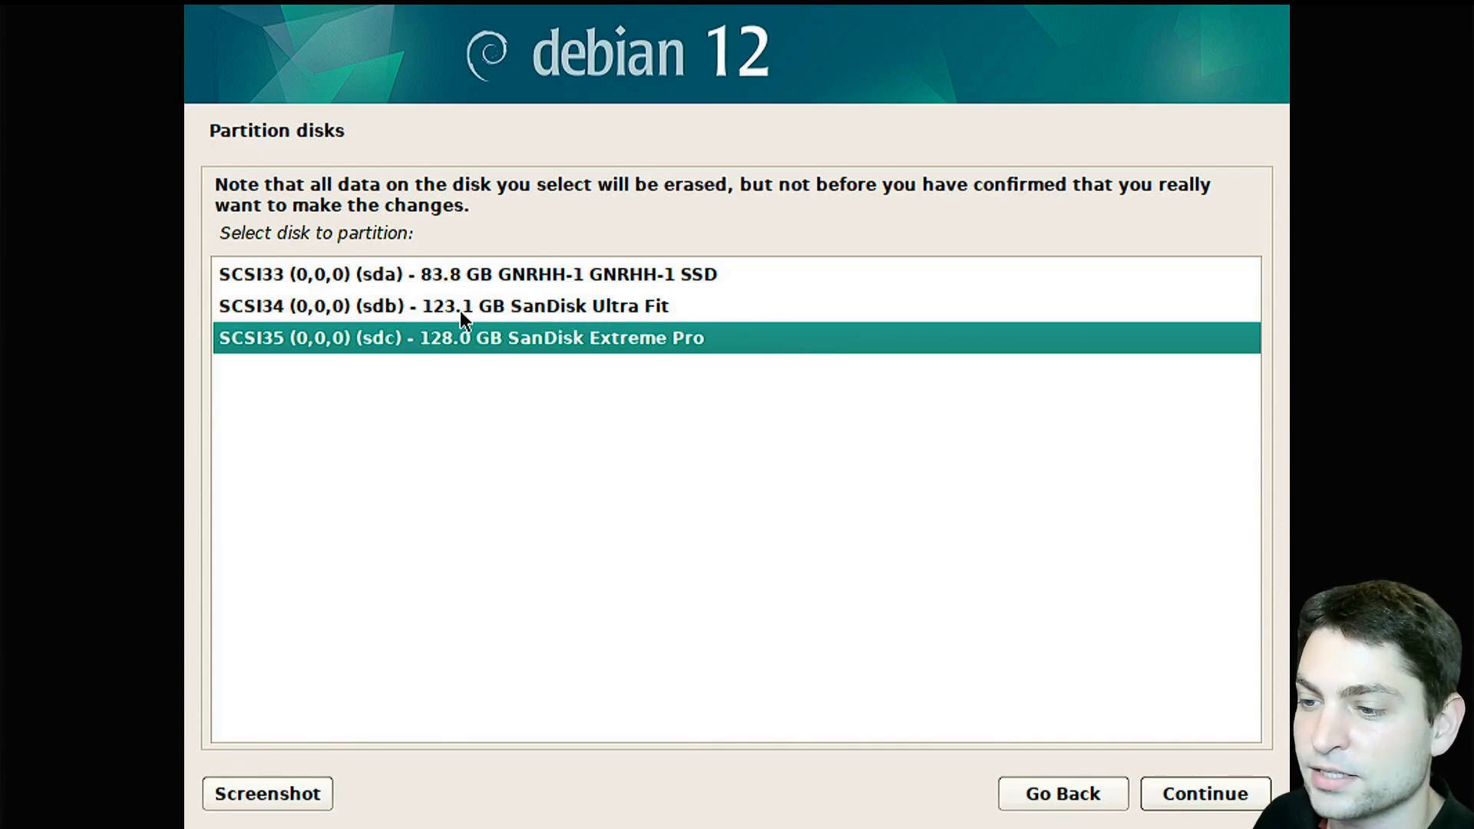
mouse_move(783, 314)
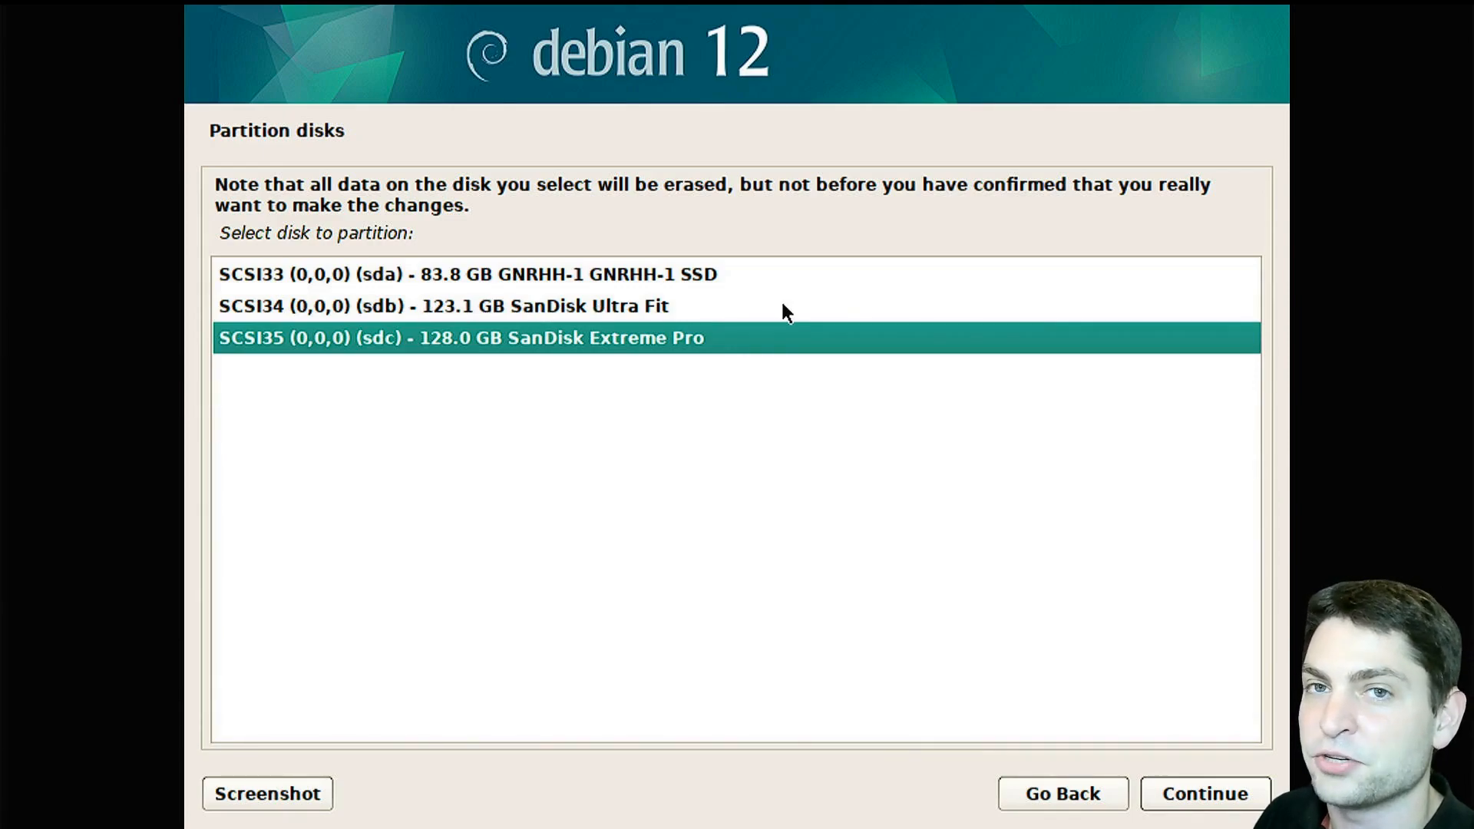
mouse_move(800, 325)
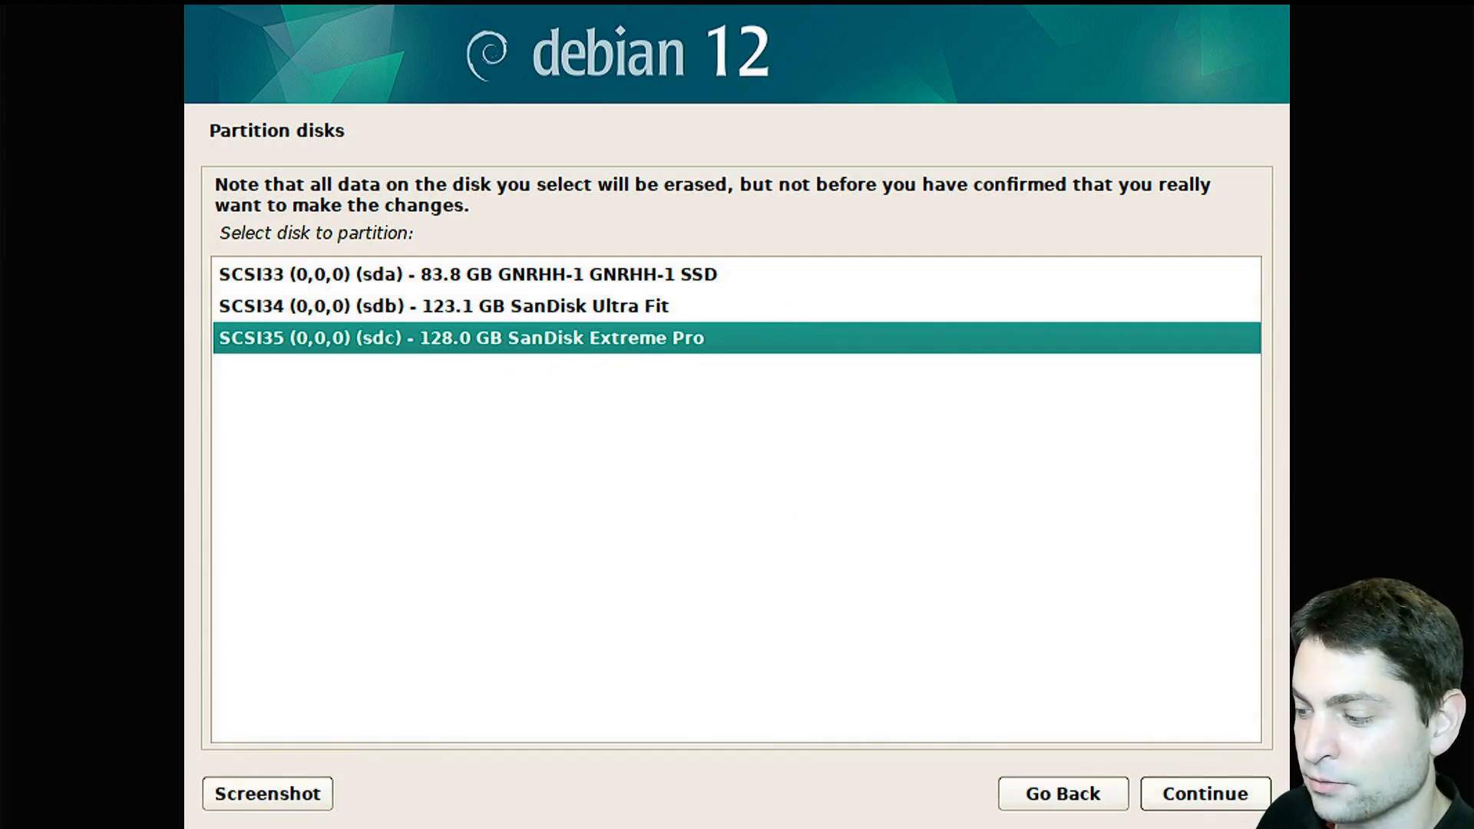
left_click(1203, 814)
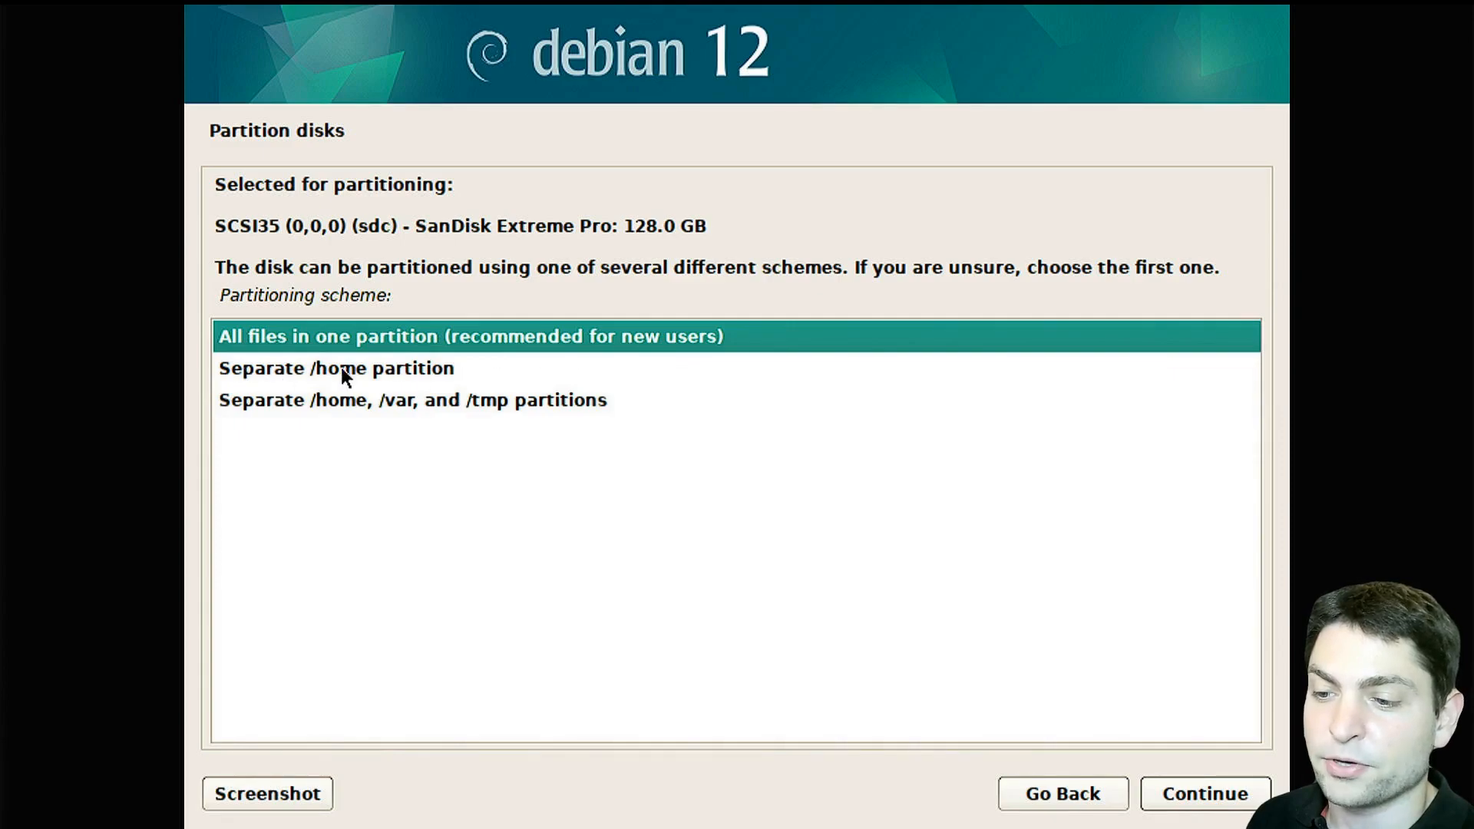
mouse_move(485, 378)
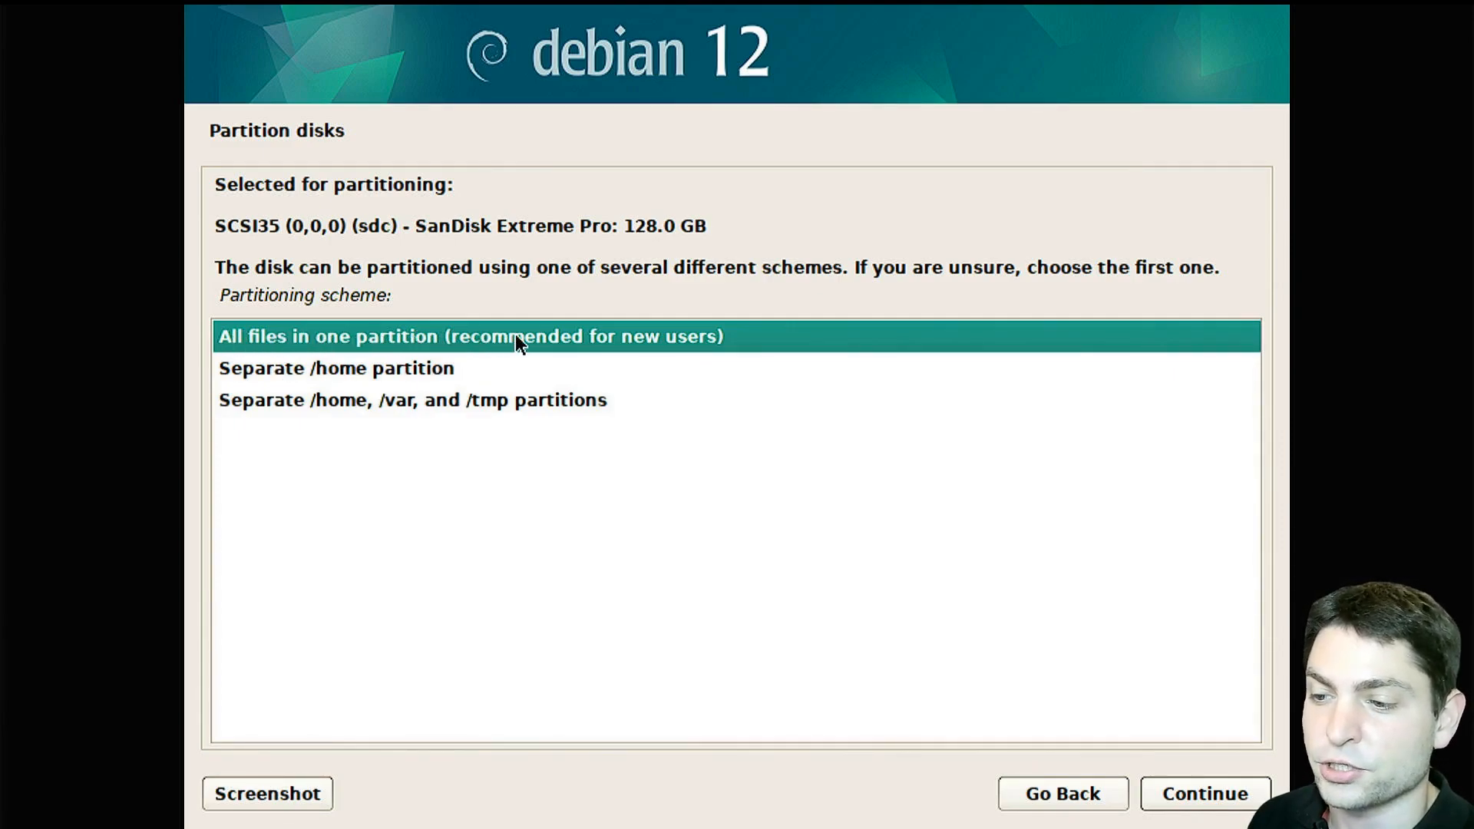
- Put all files in one partition, finish partitioning and answer Yes to write changes to disk
left_click(1202, 794)
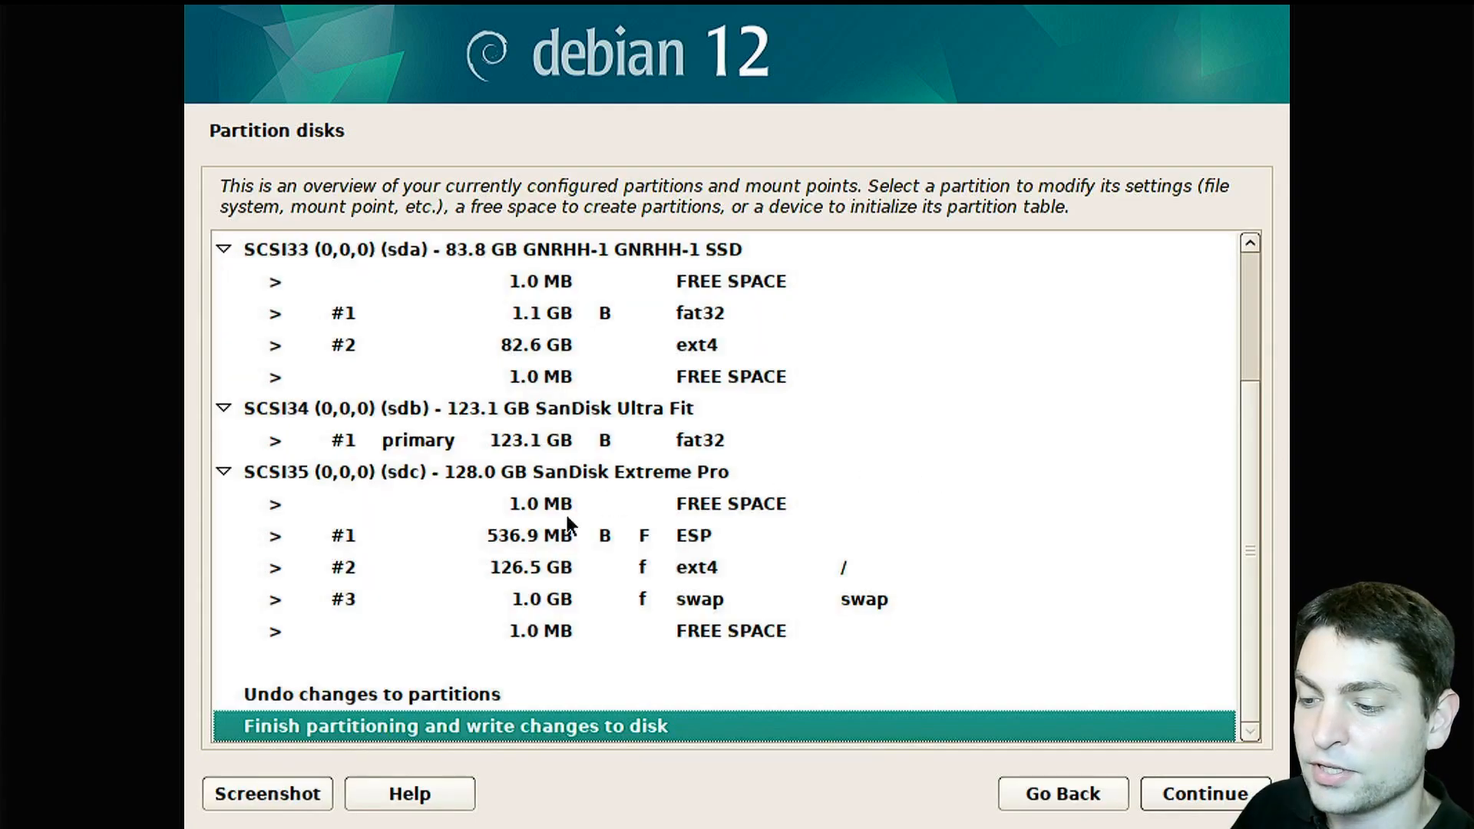
mouse_move(660, 685)
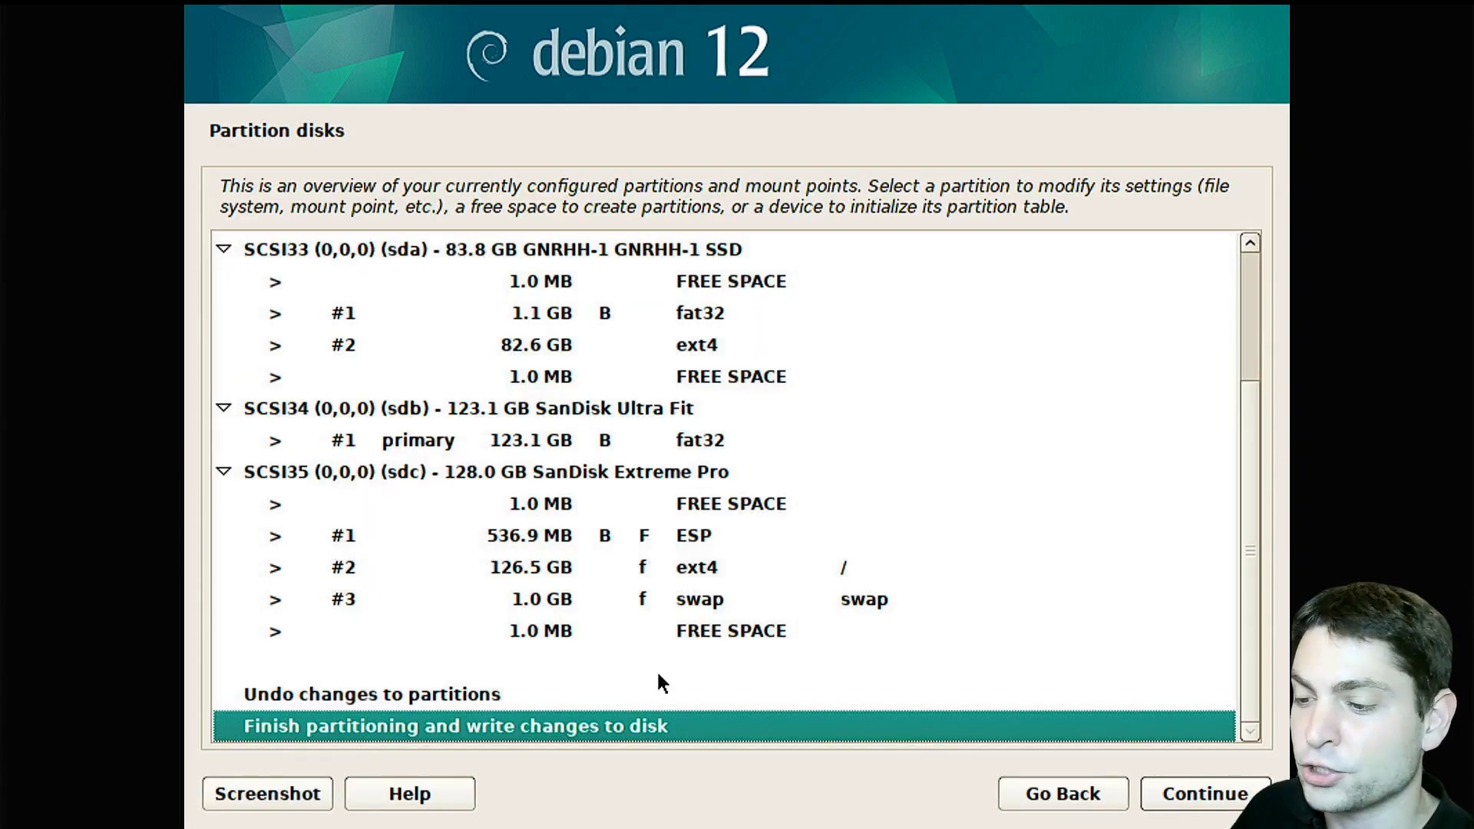
mouse_move(599, 568)
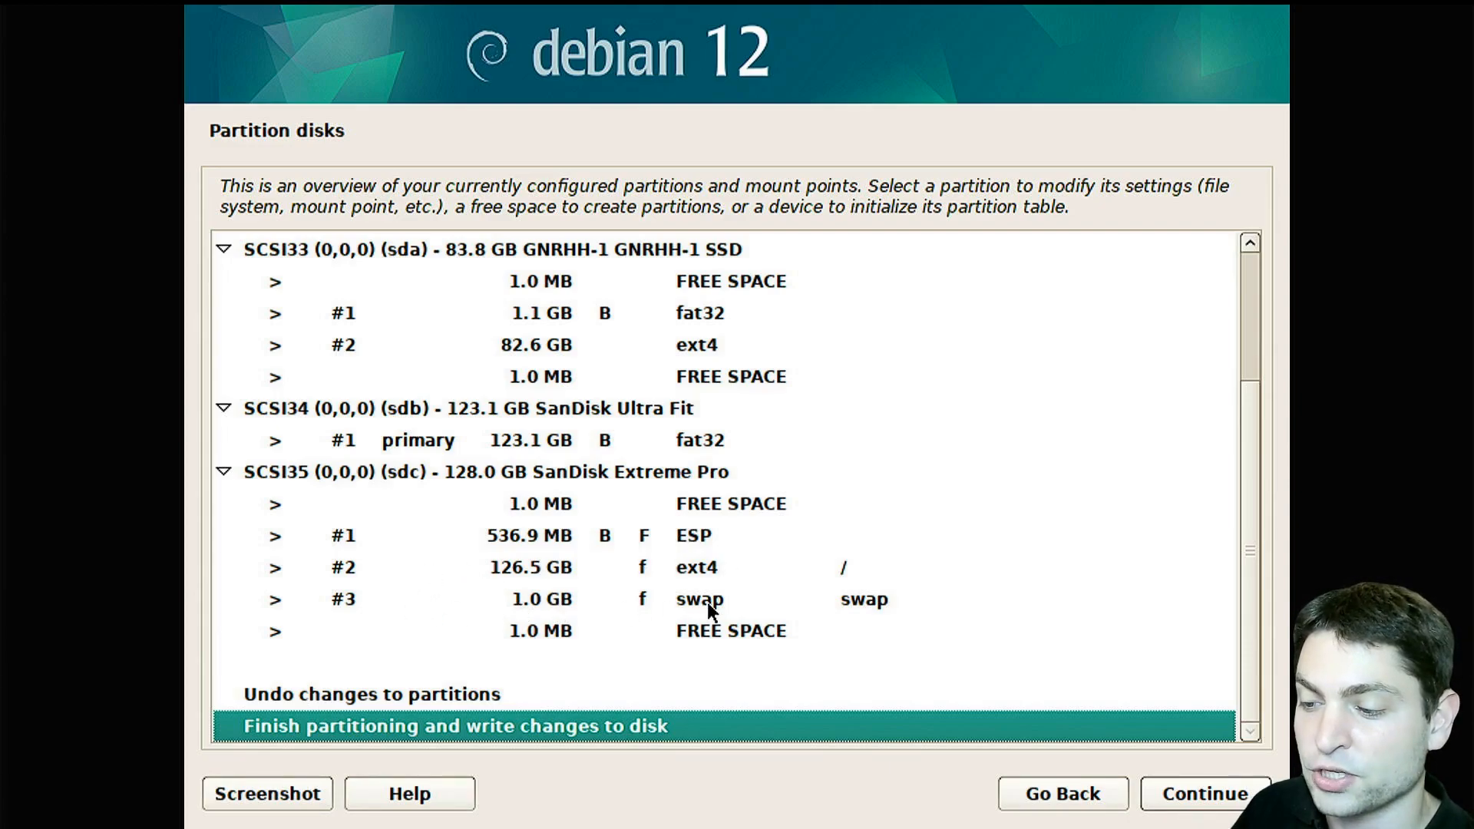
mouse_move(662, 746)
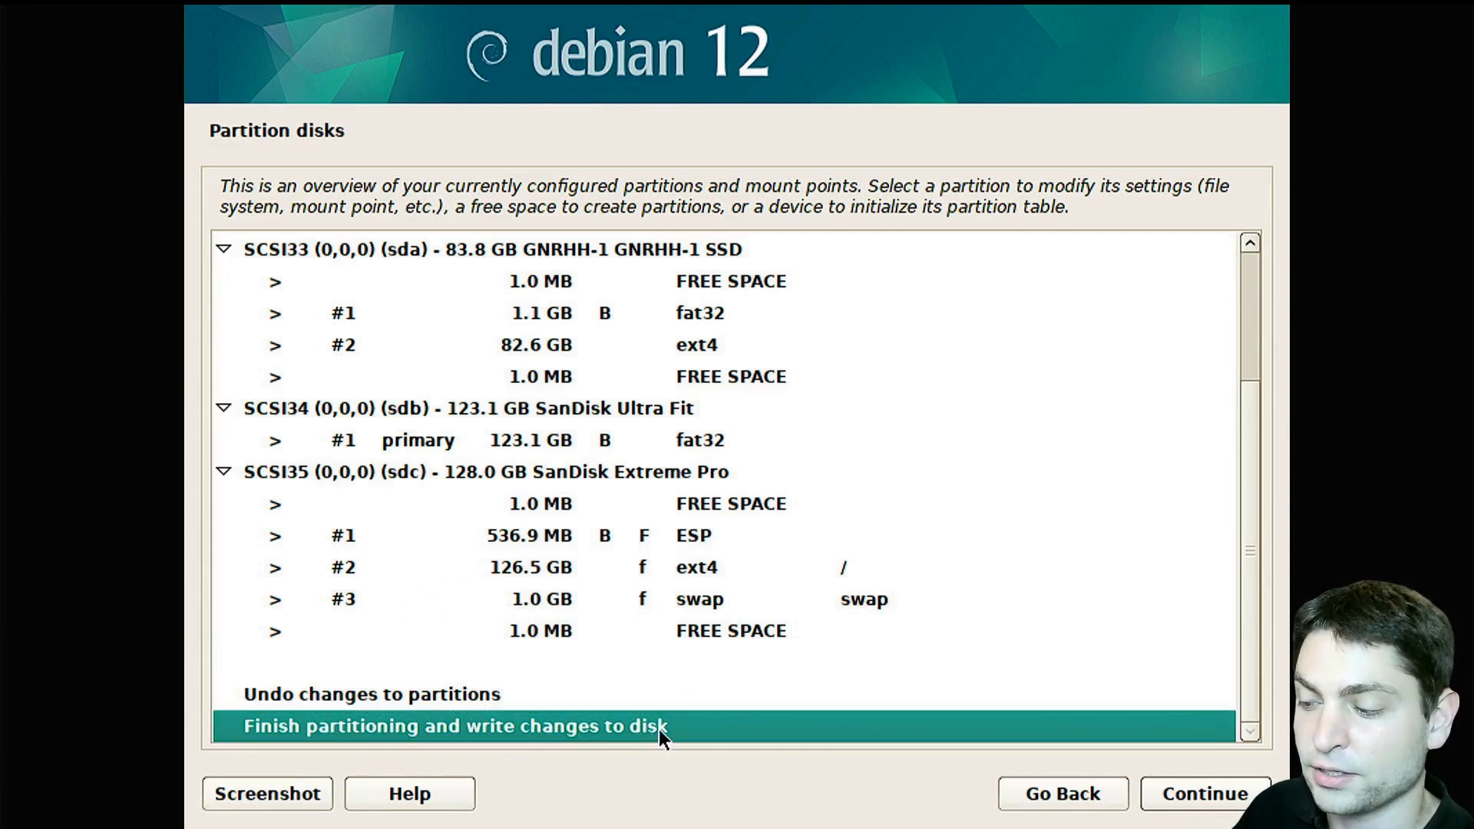
left_click(454, 725)
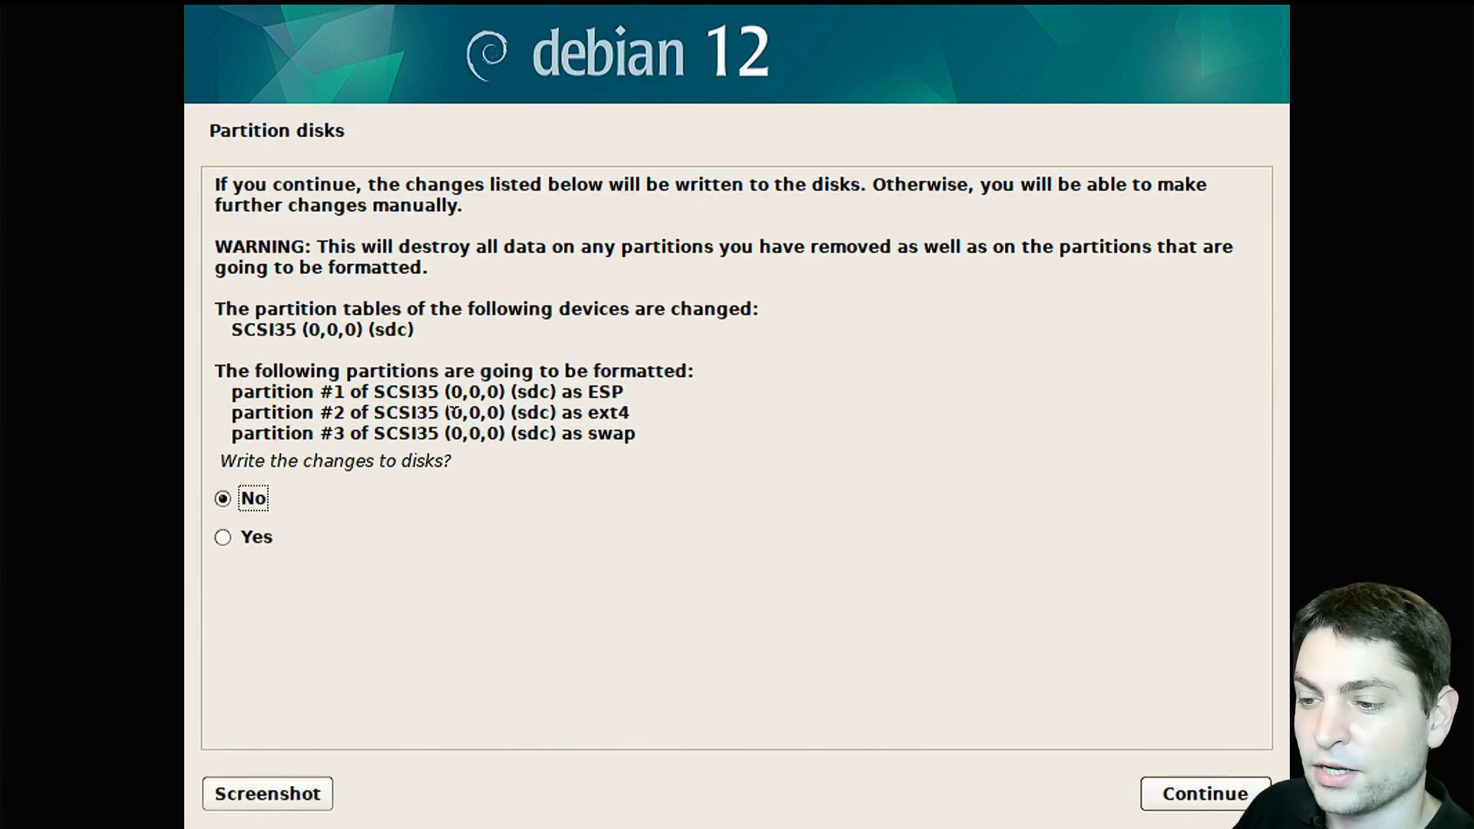
mouse_move(807, 427)
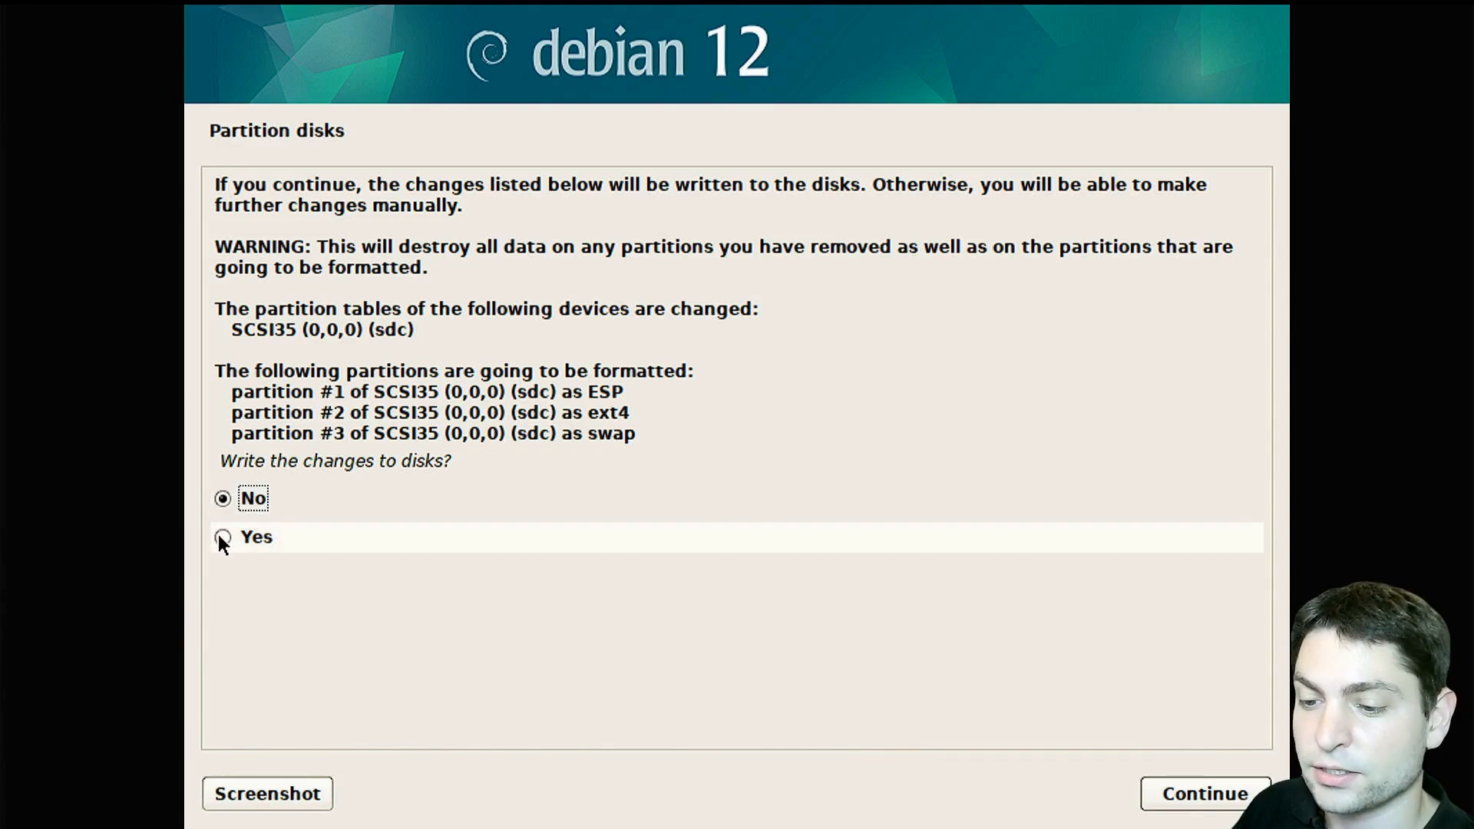
left_click(221, 537)
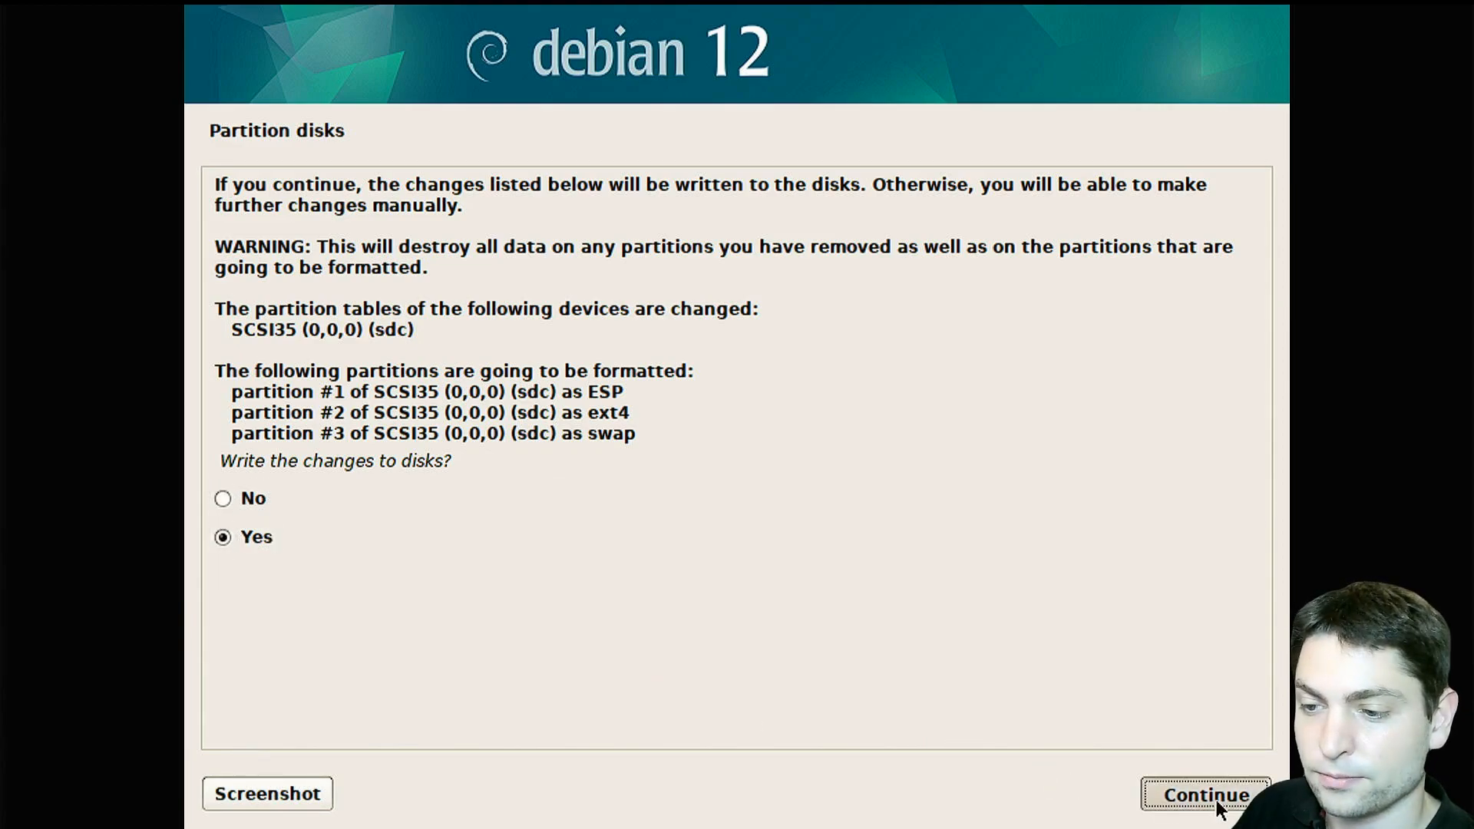
left_click(1201, 794)
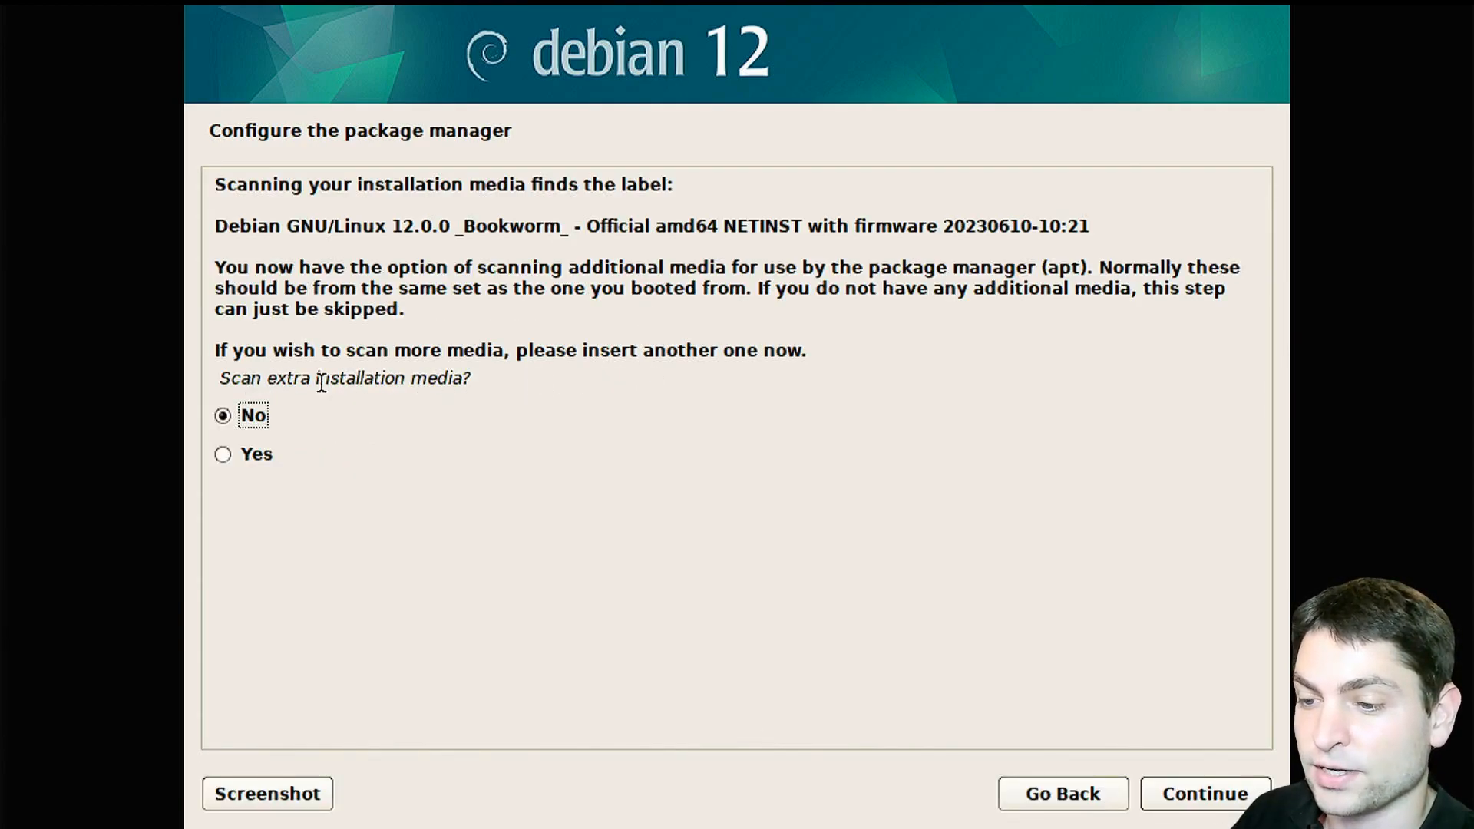
- Skip extra media, use the United States deb.debian.org mirror and say No to popularity-contest
left_click(1200, 815)
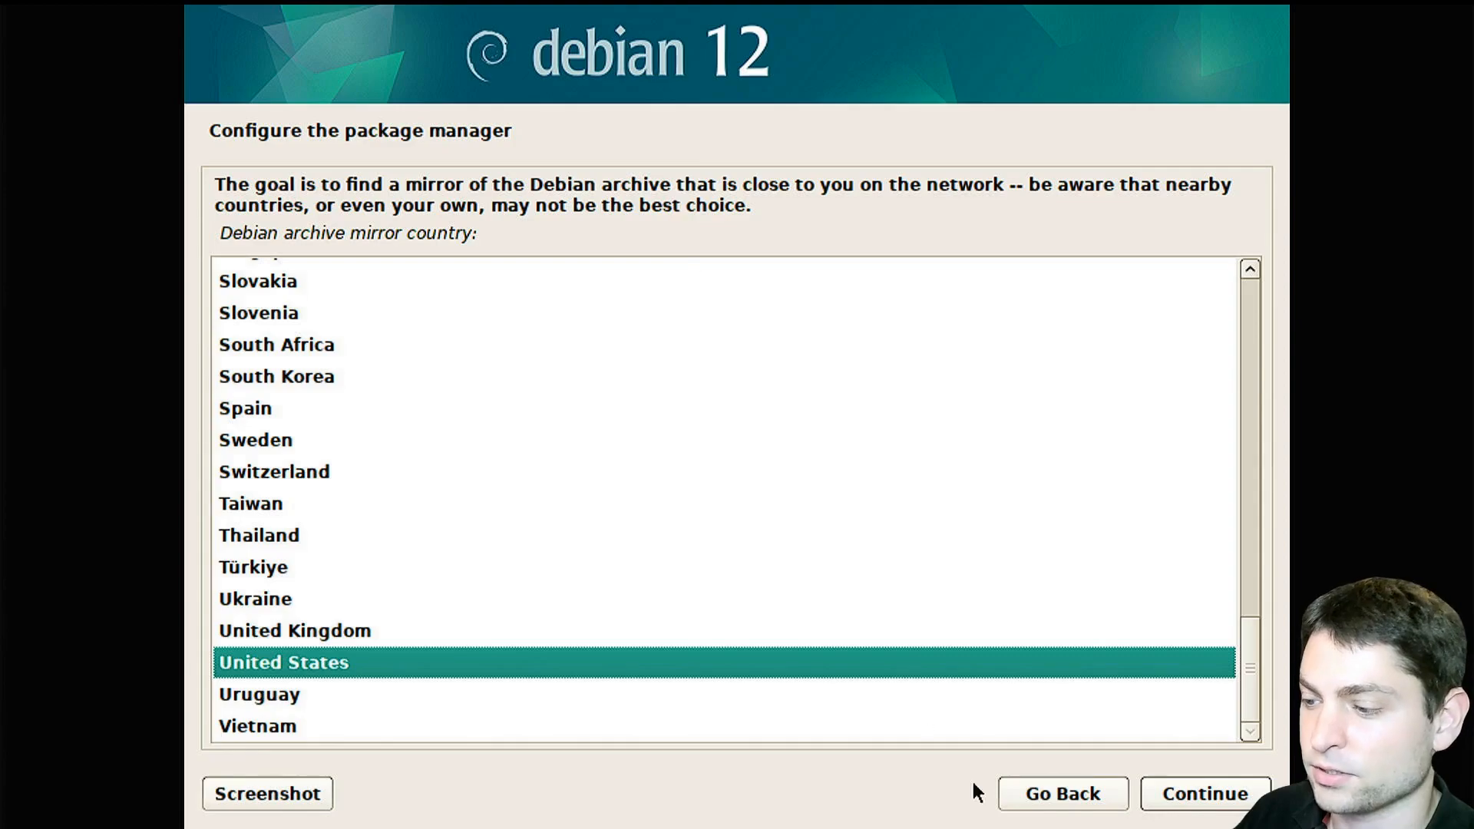
left_click(1203, 815)
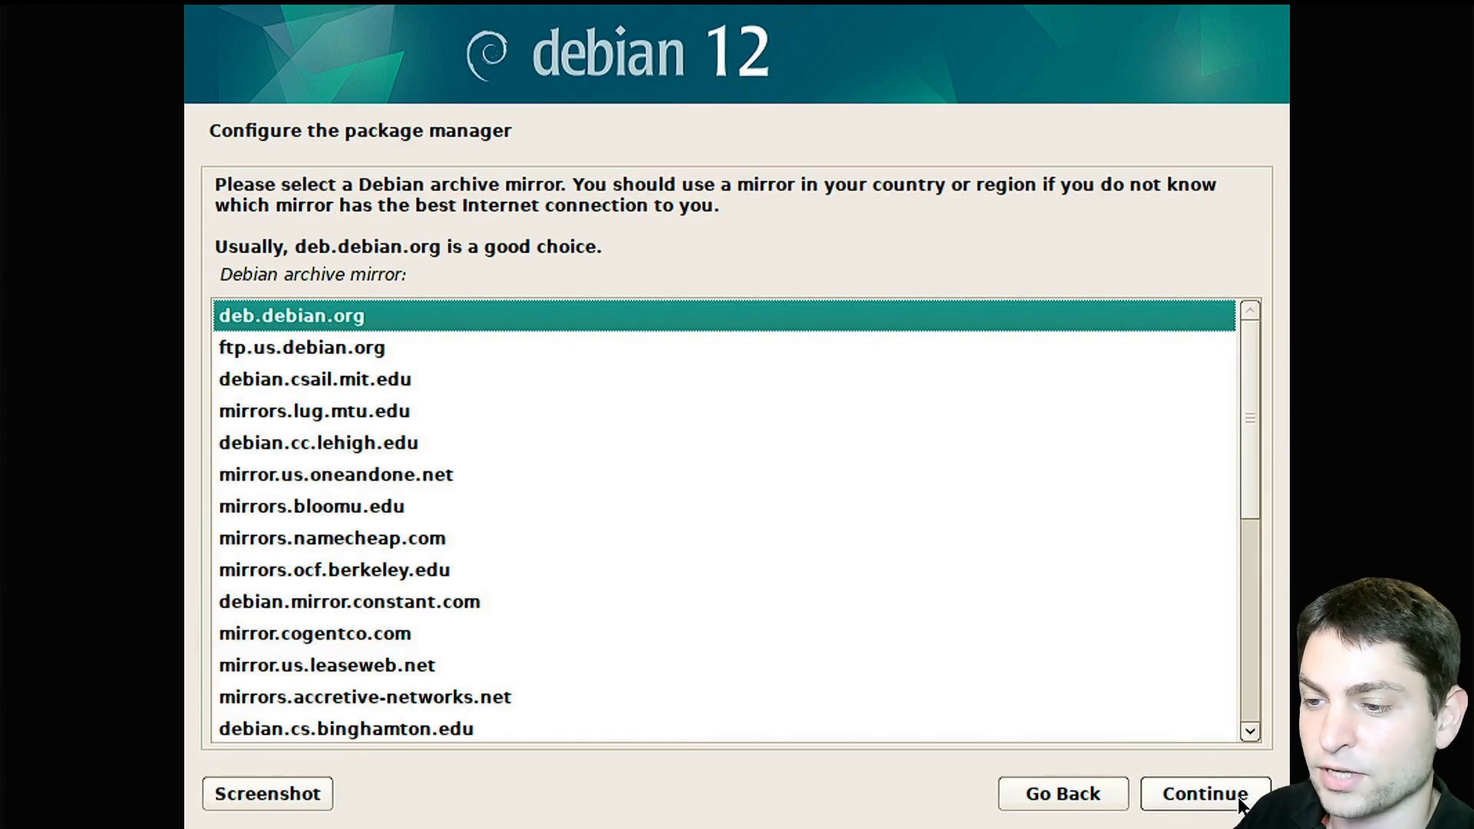
left_click(1204, 792)
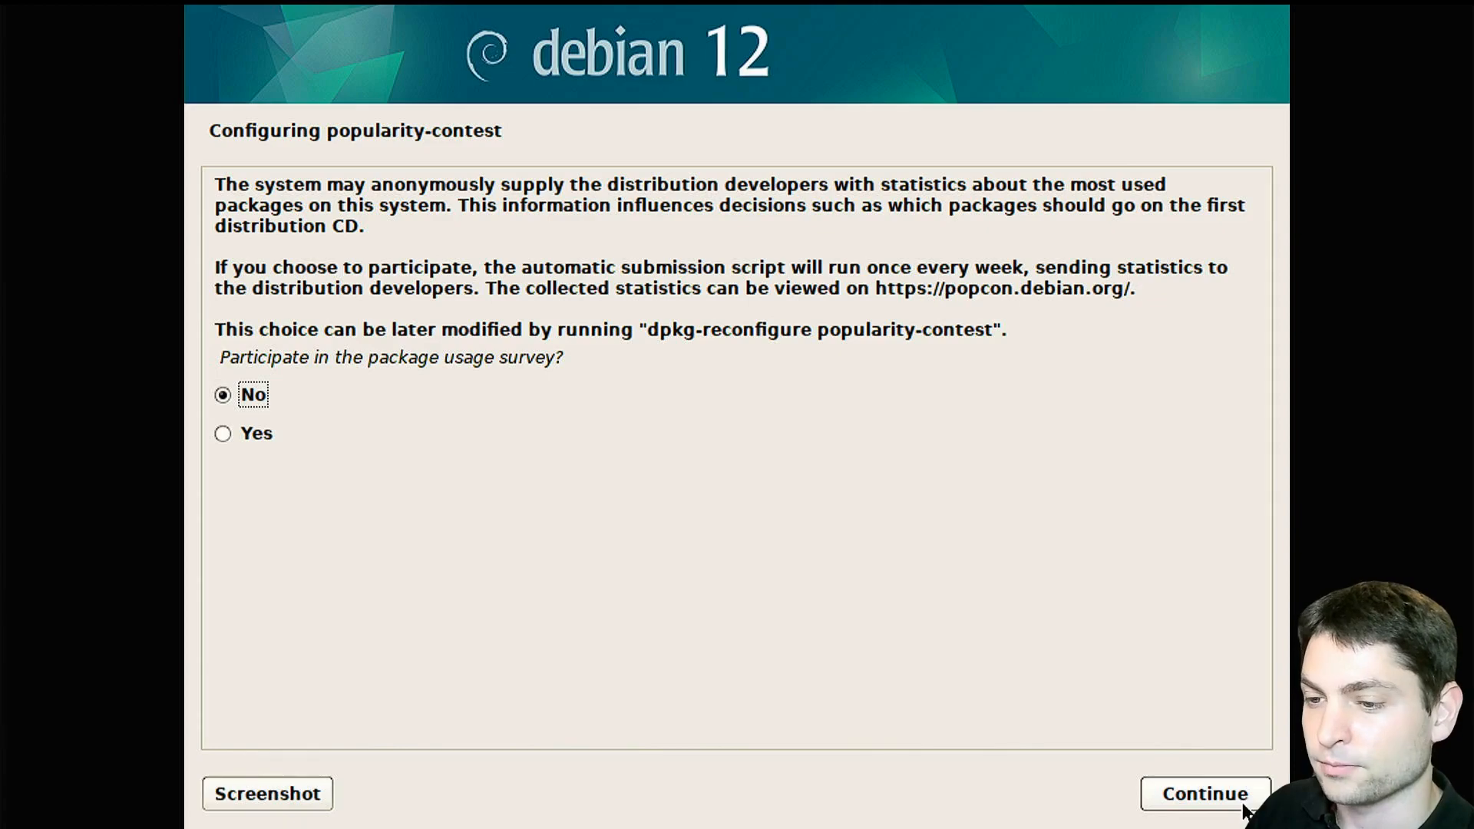
left_click(1200, 795)
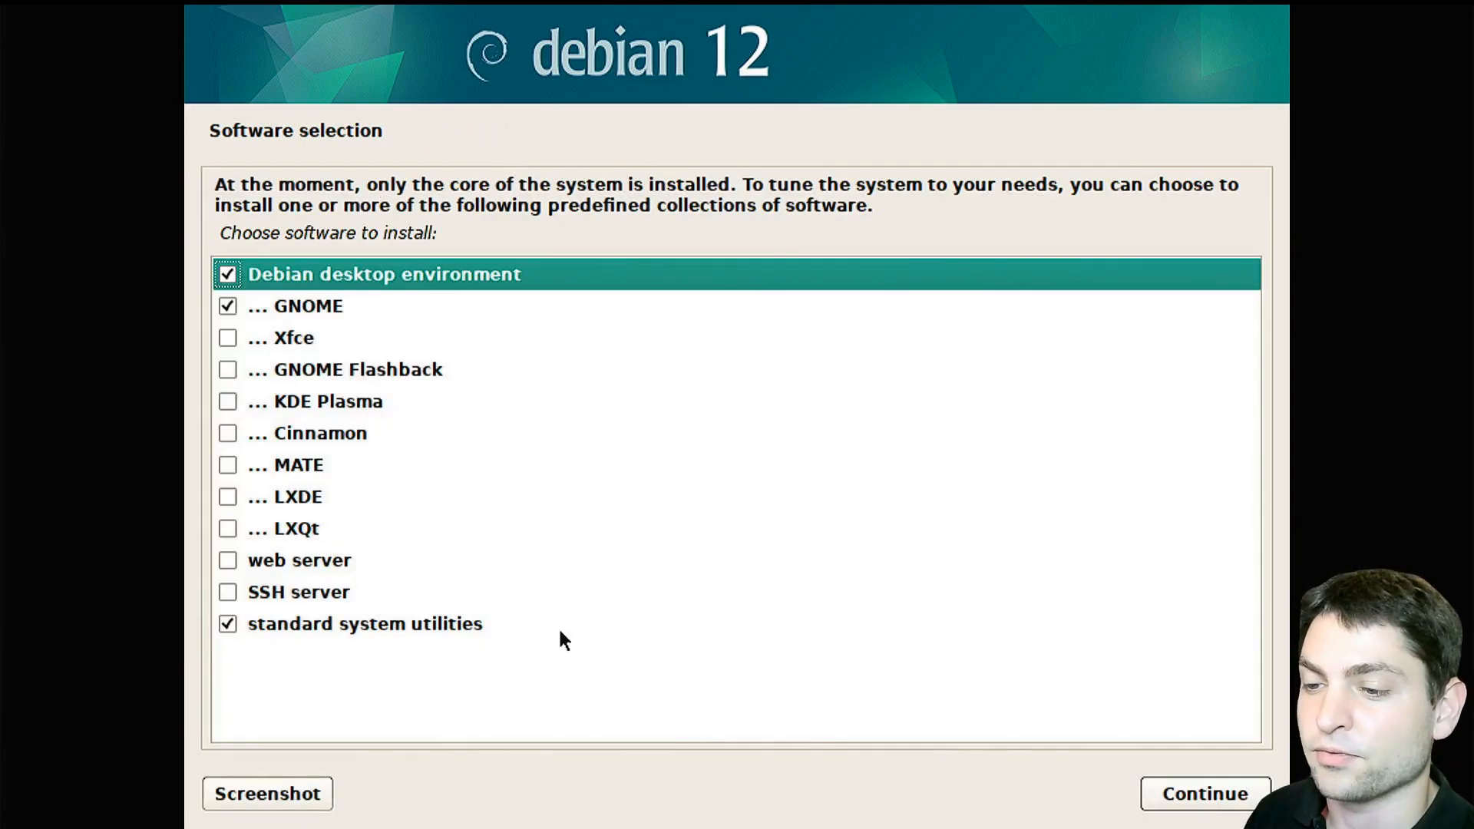
mouse_move(252, 304)
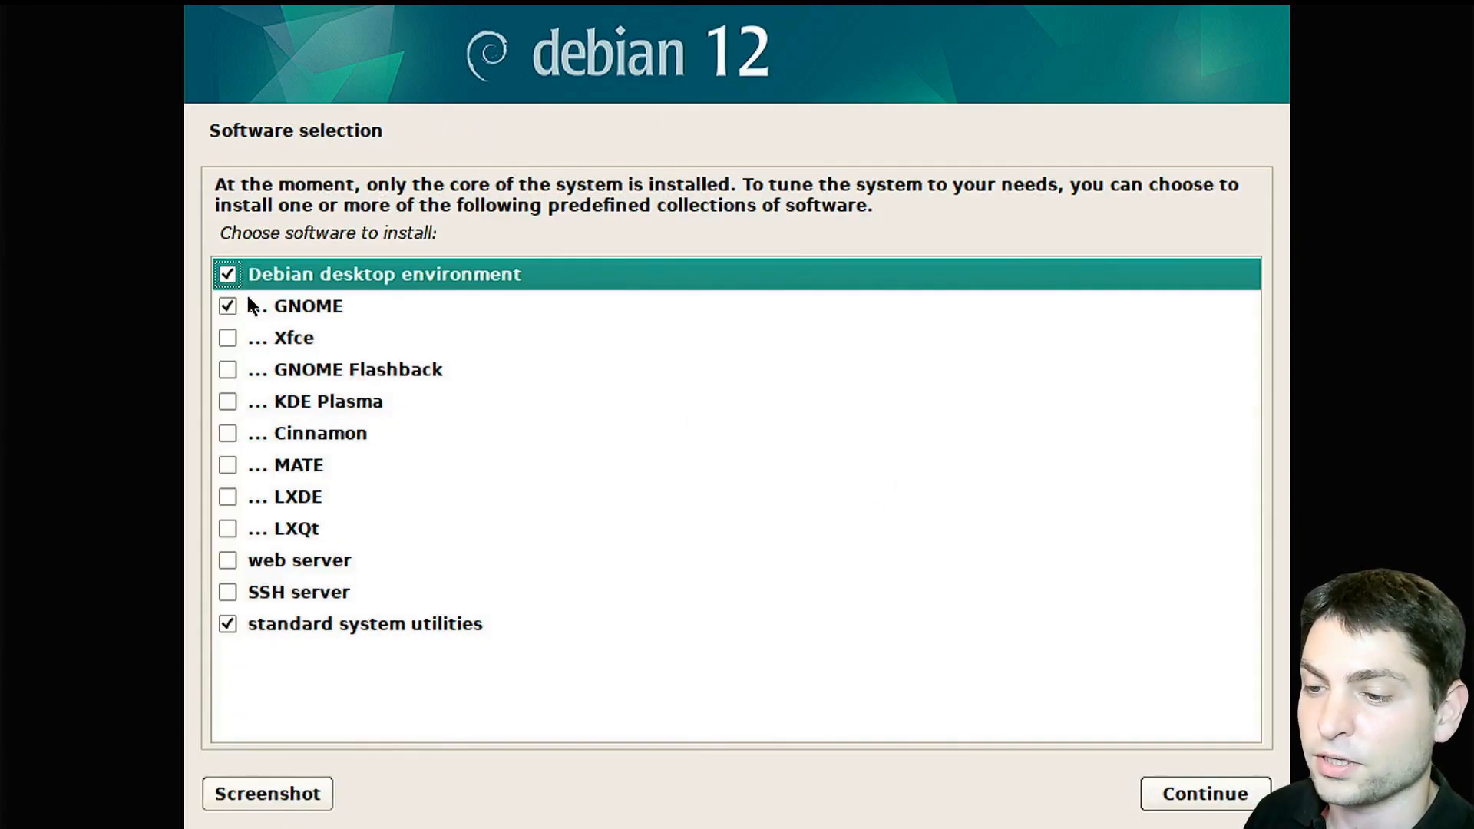
- Install GNOME with standard system utilities, keep the clock on UTC and reboot when complete
left_click(1201, 795)
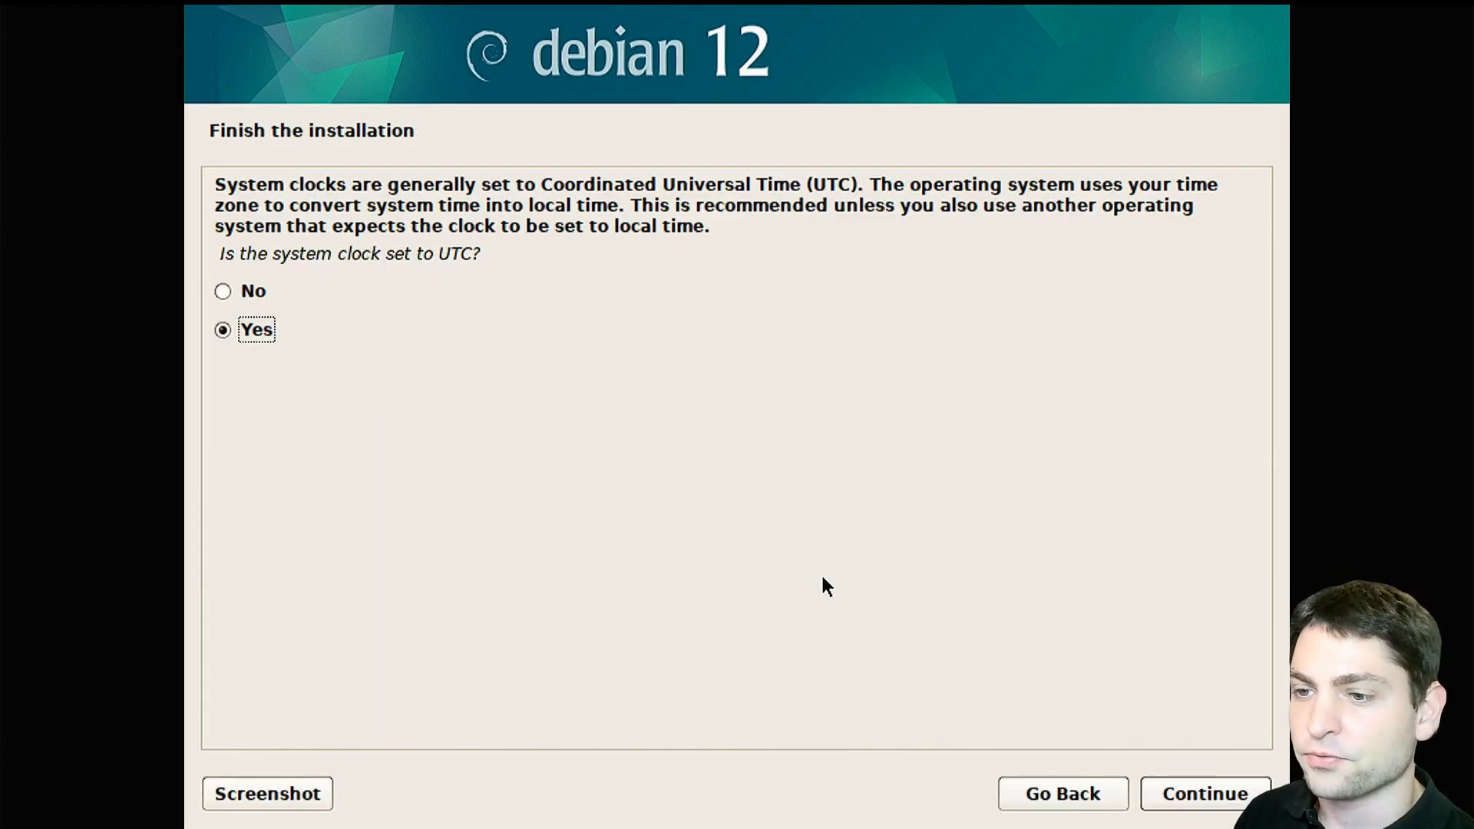
mouse_move(370, 307)
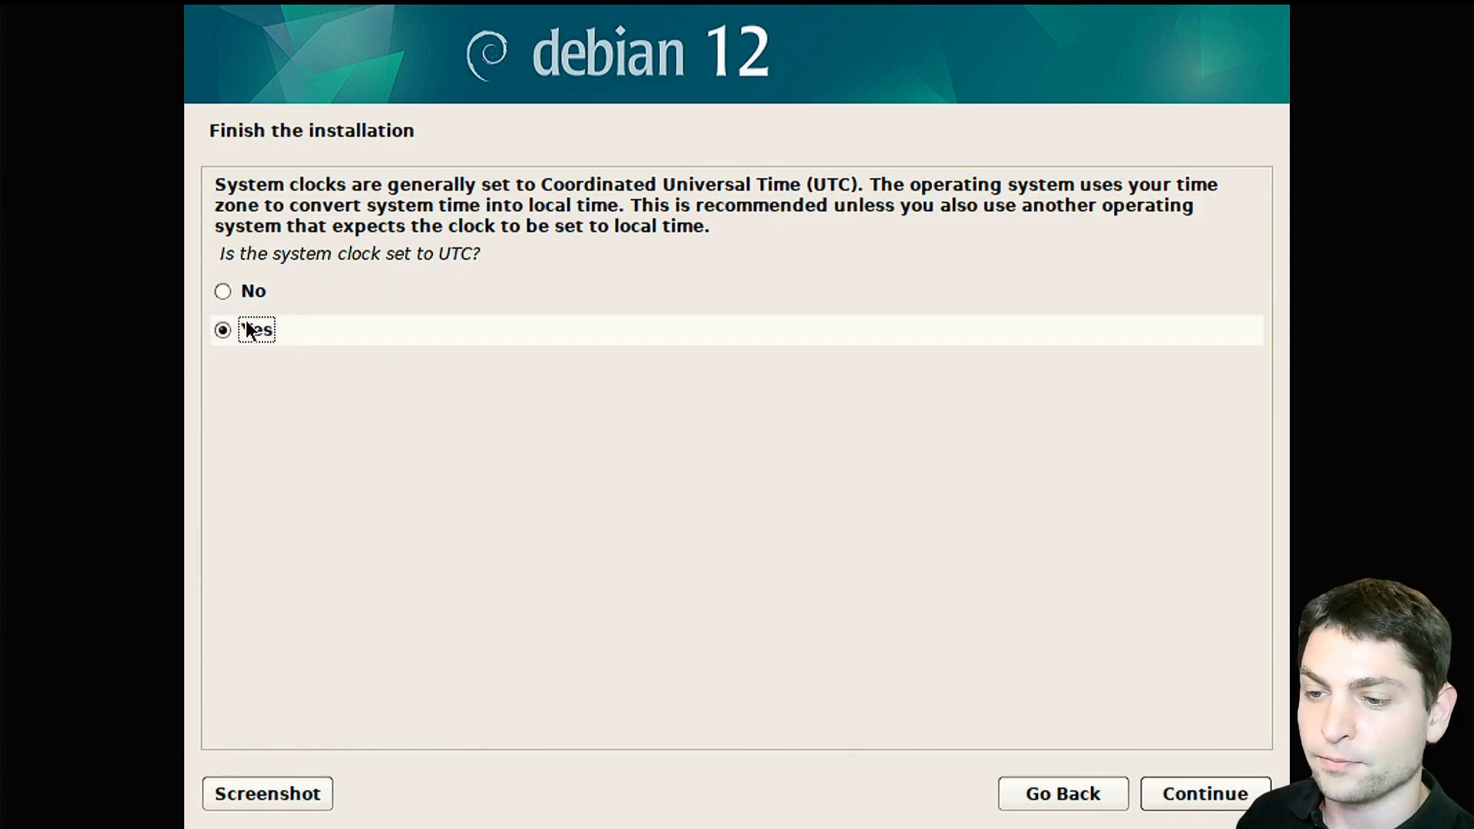
left_click(1209, 794)
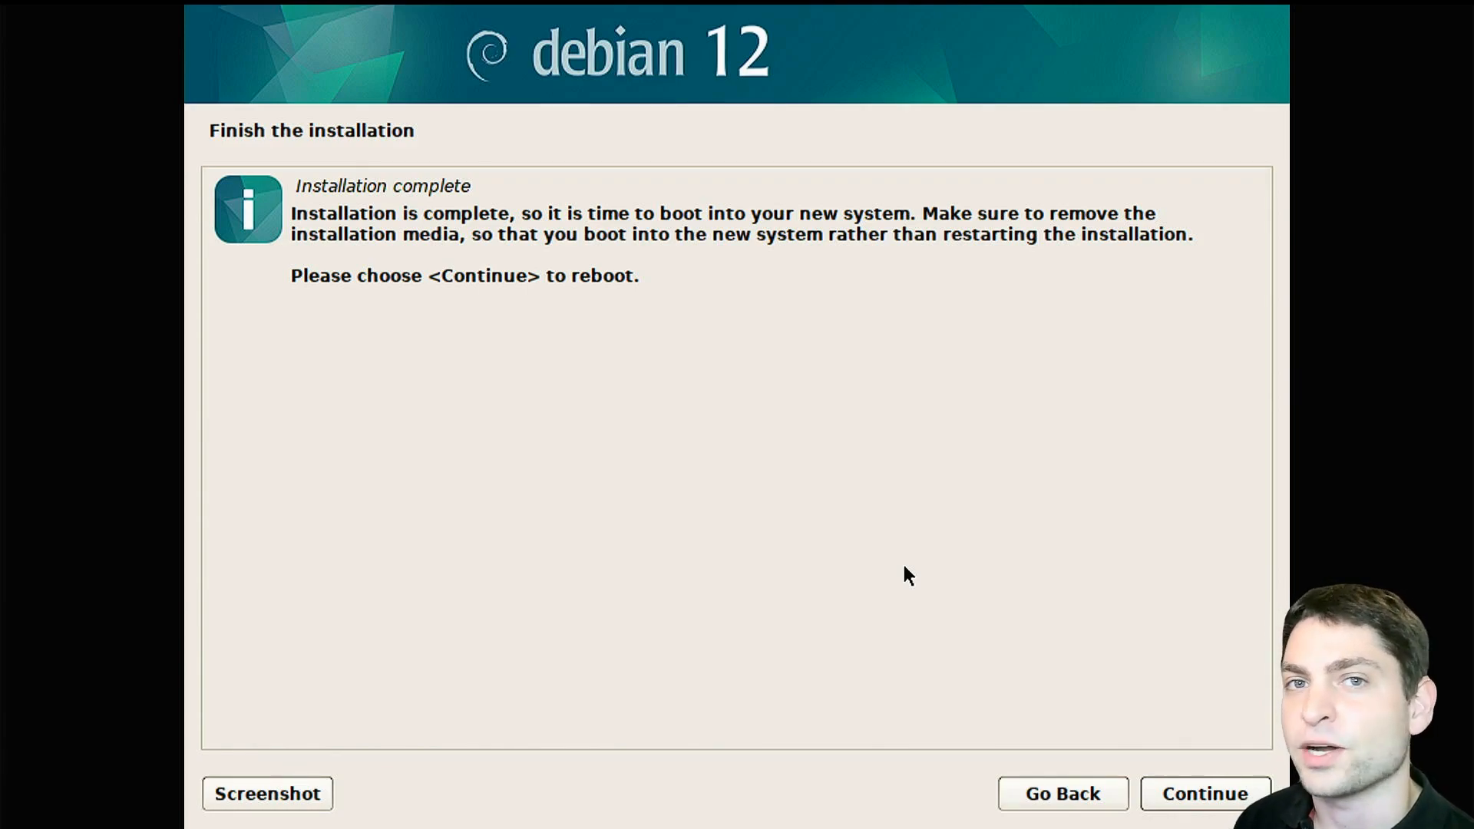
left_click(1207, 794)
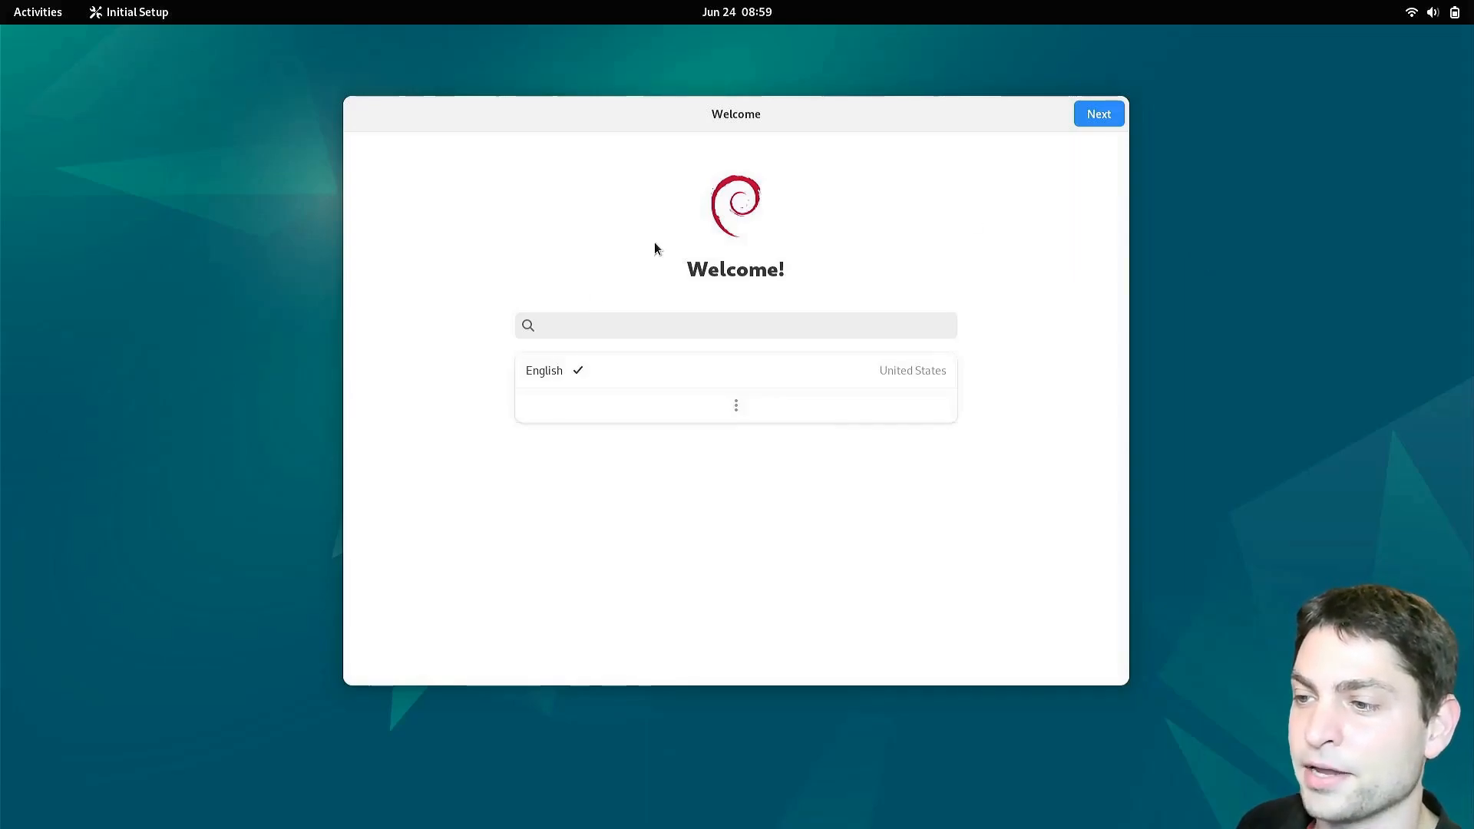
mouse_move(1037, 345)
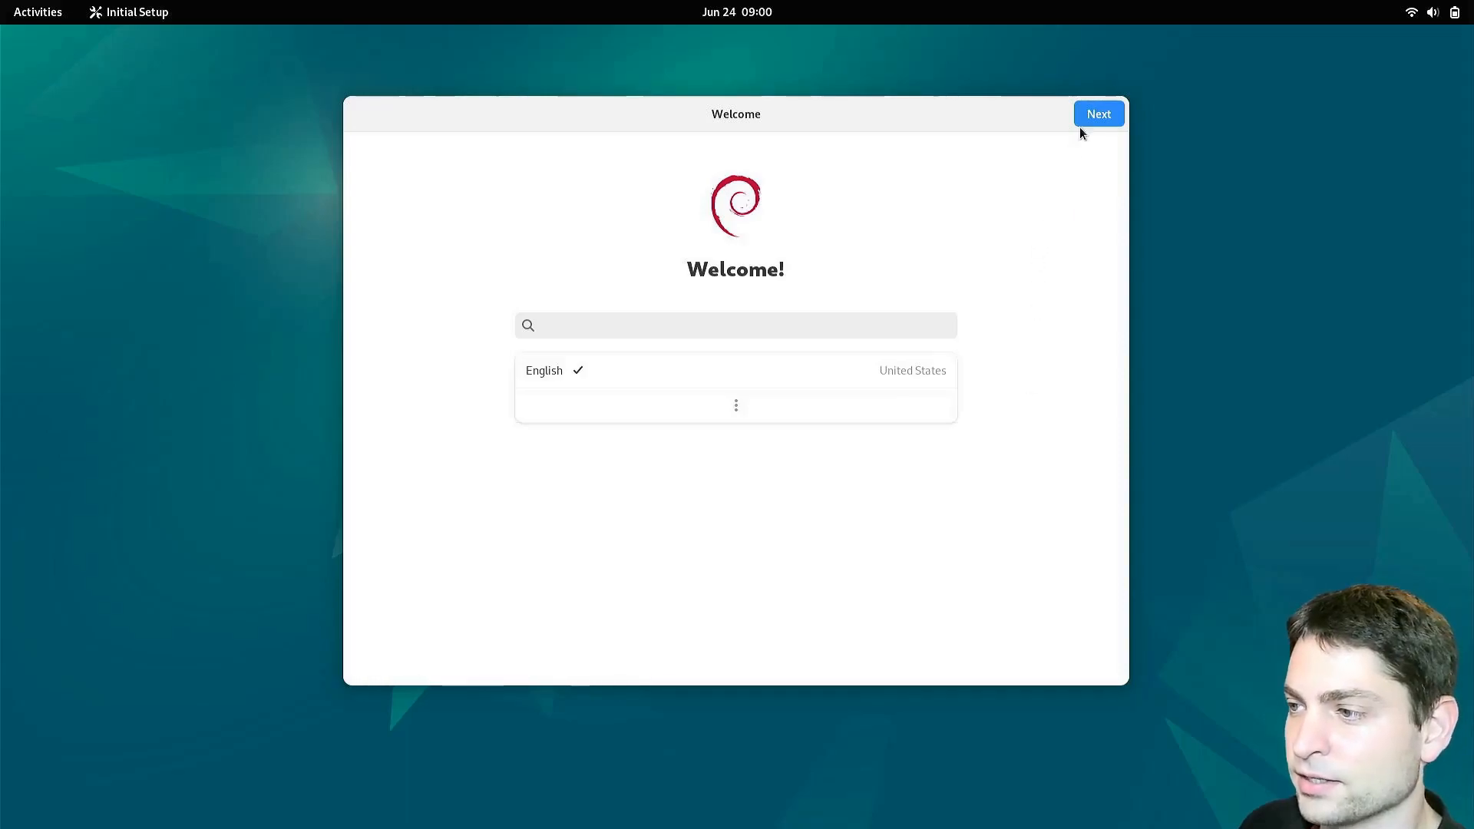
- Advance past the welcome screen and skip Online Accounts to finish Initial Setup
left_click(1097, 114)
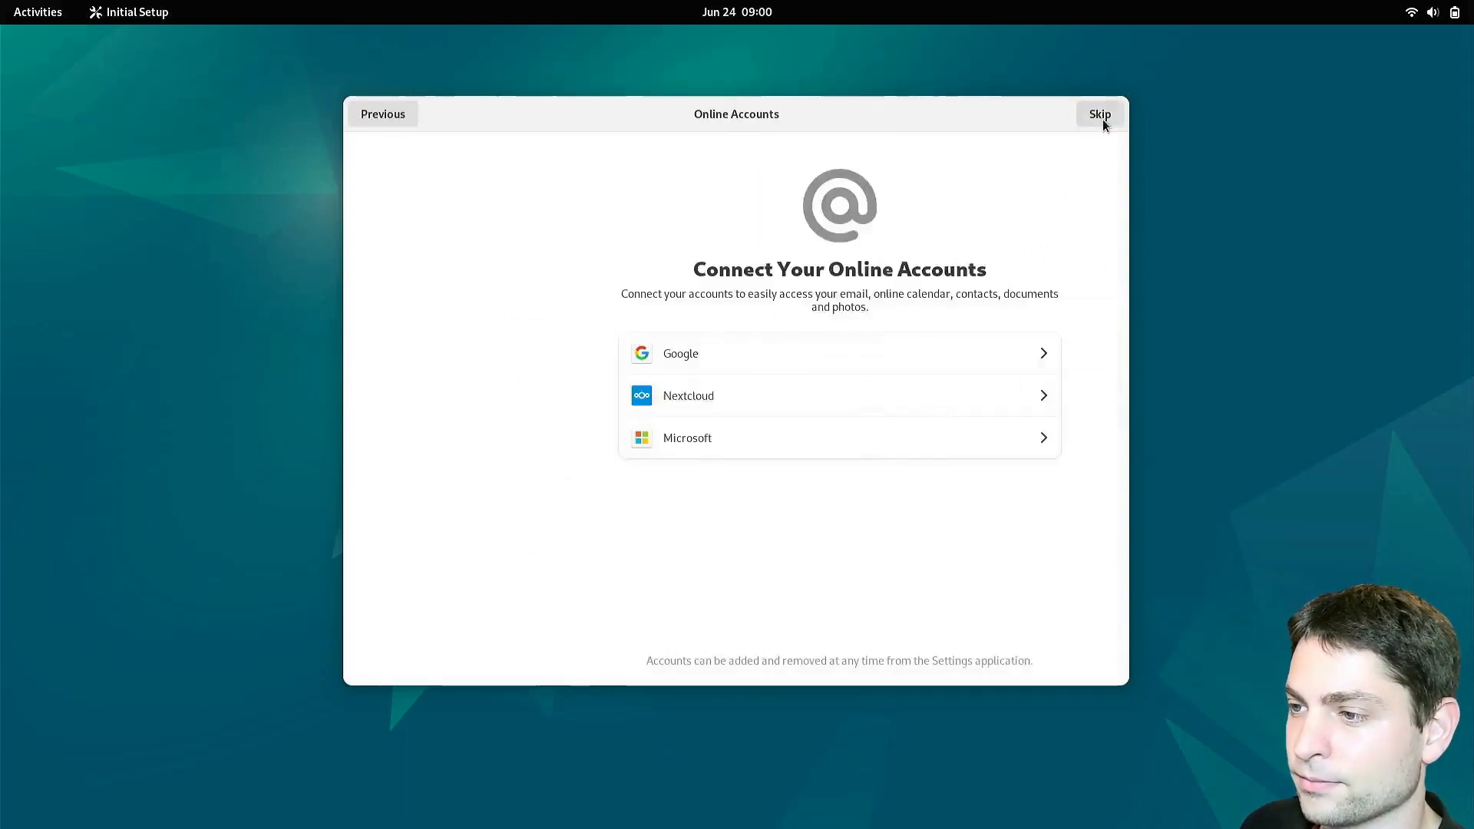
left_click(1099, 114)
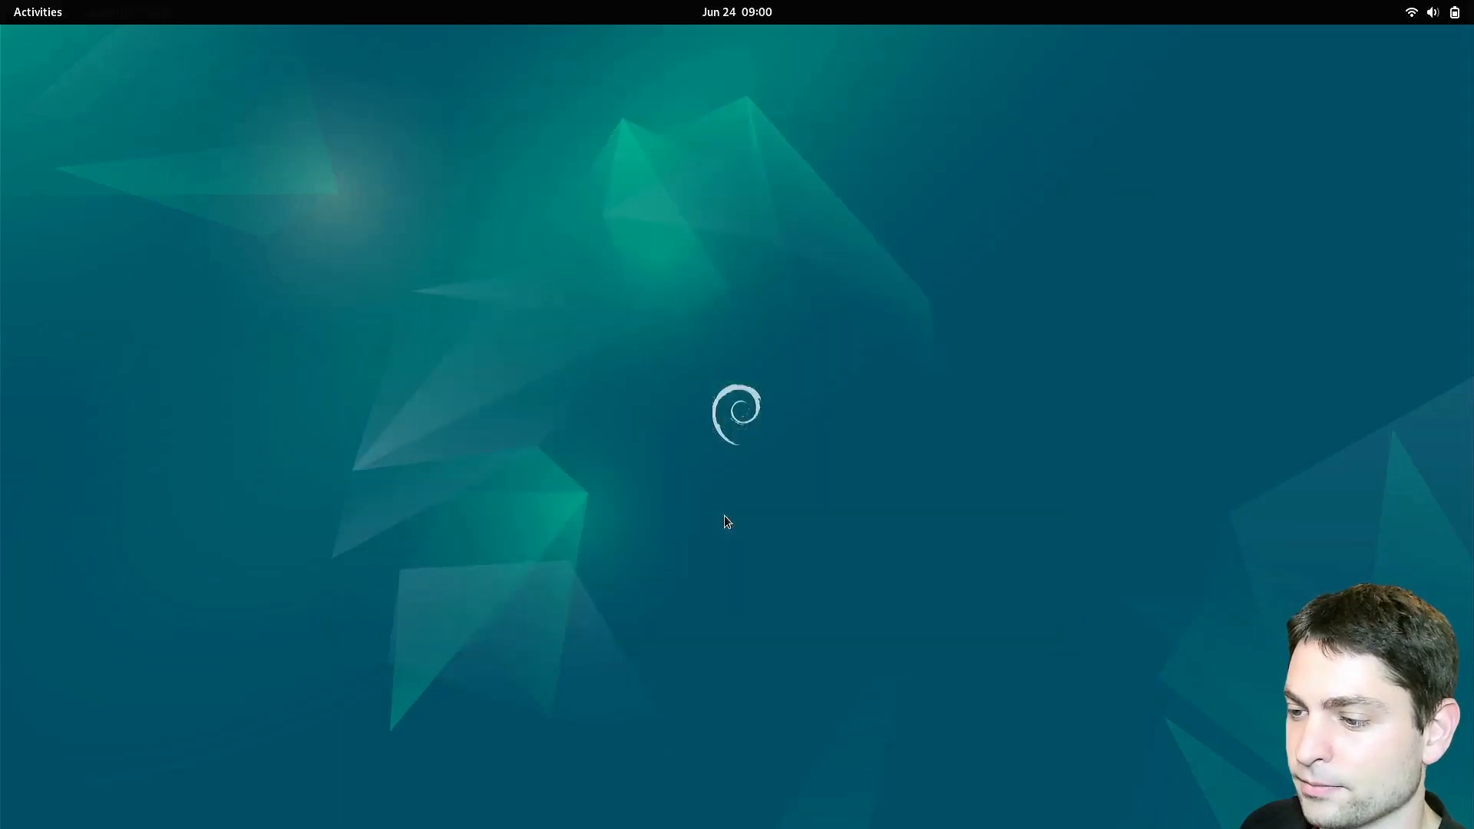
mouse_move(849, 282)
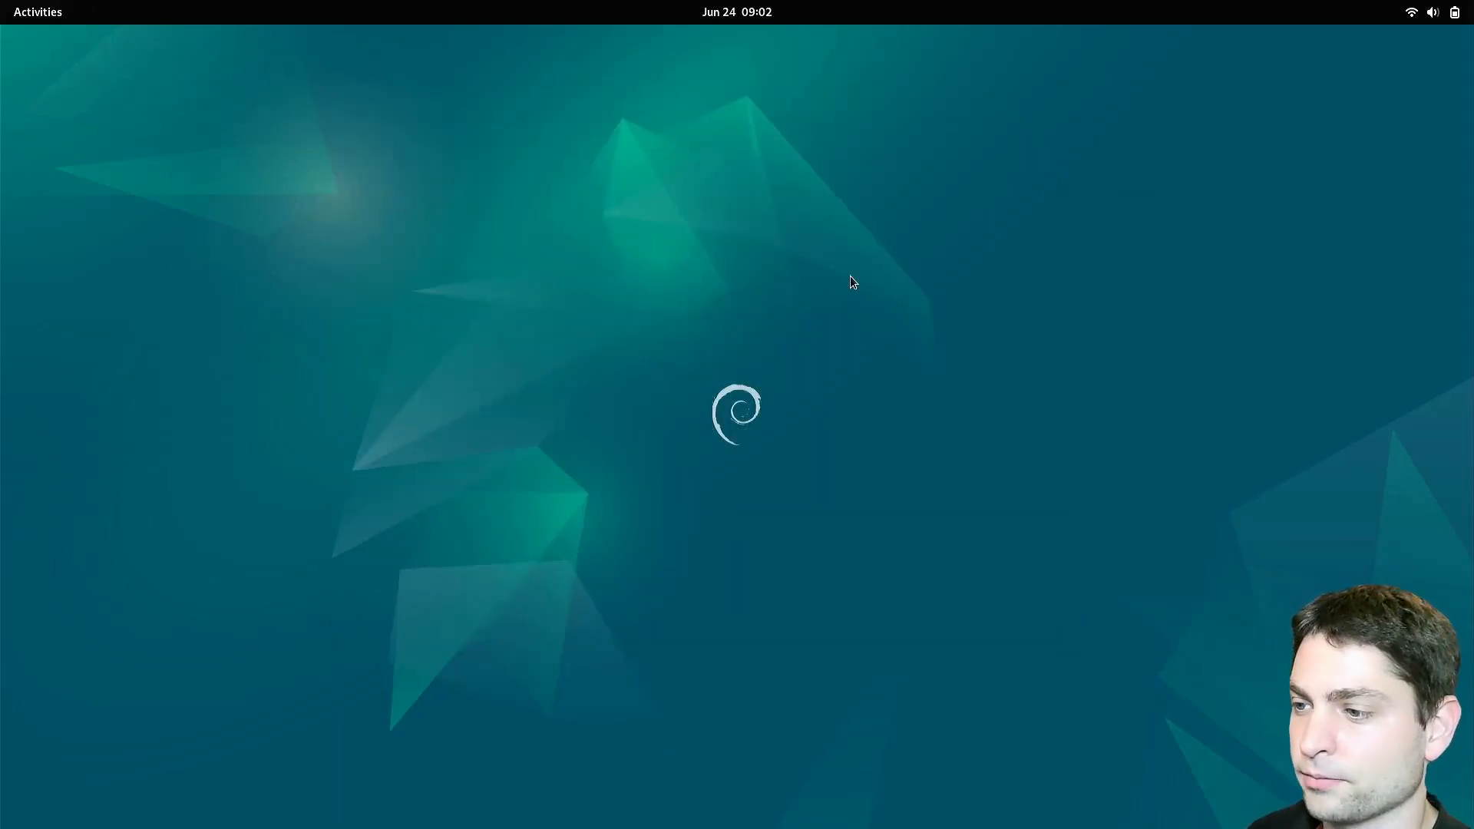
- Browse Files to /boot/efi/EFI as administrator, revealing only a debian folder inside
type("file")
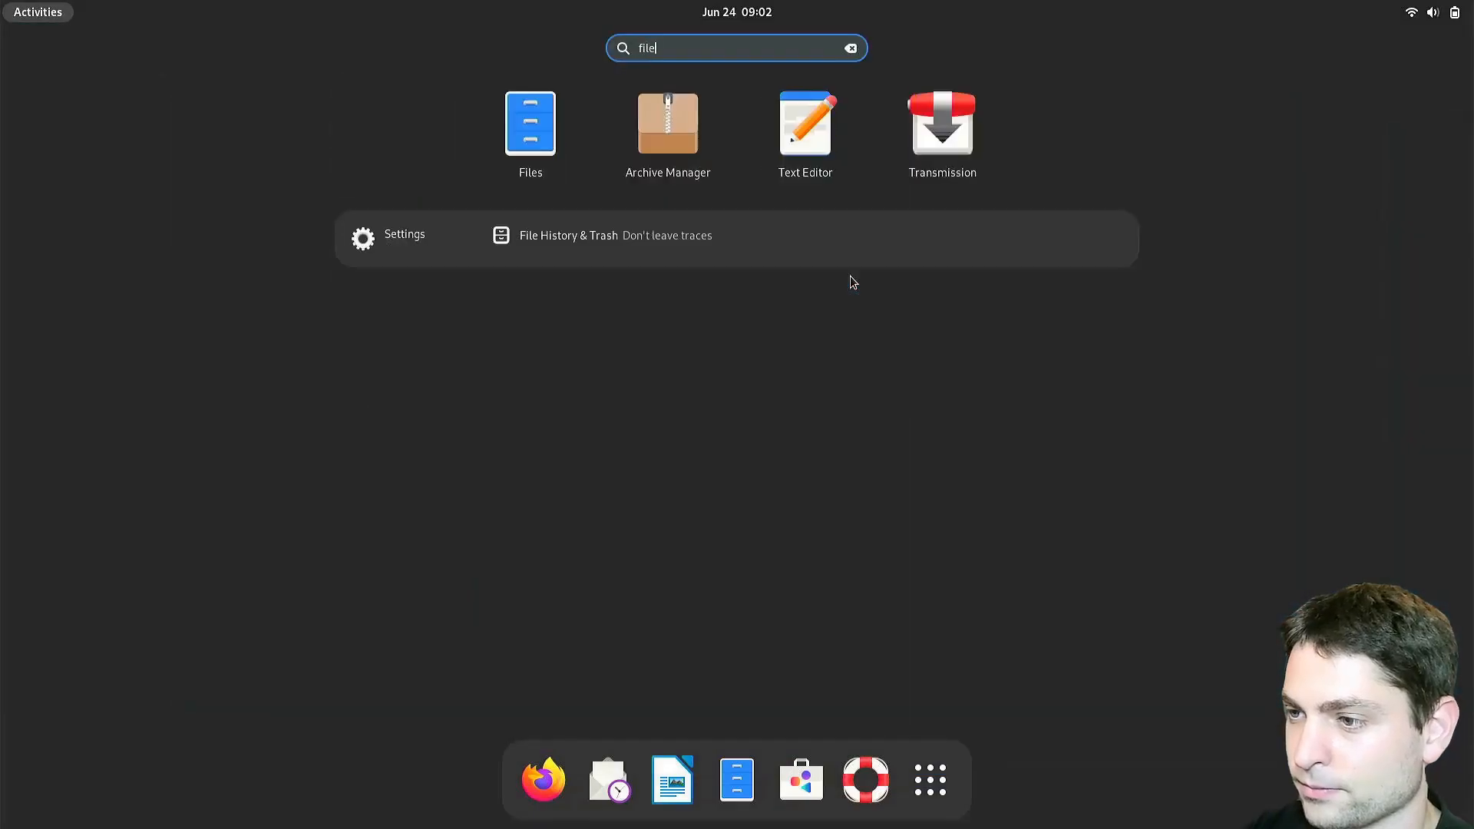
left_click(531, 123)
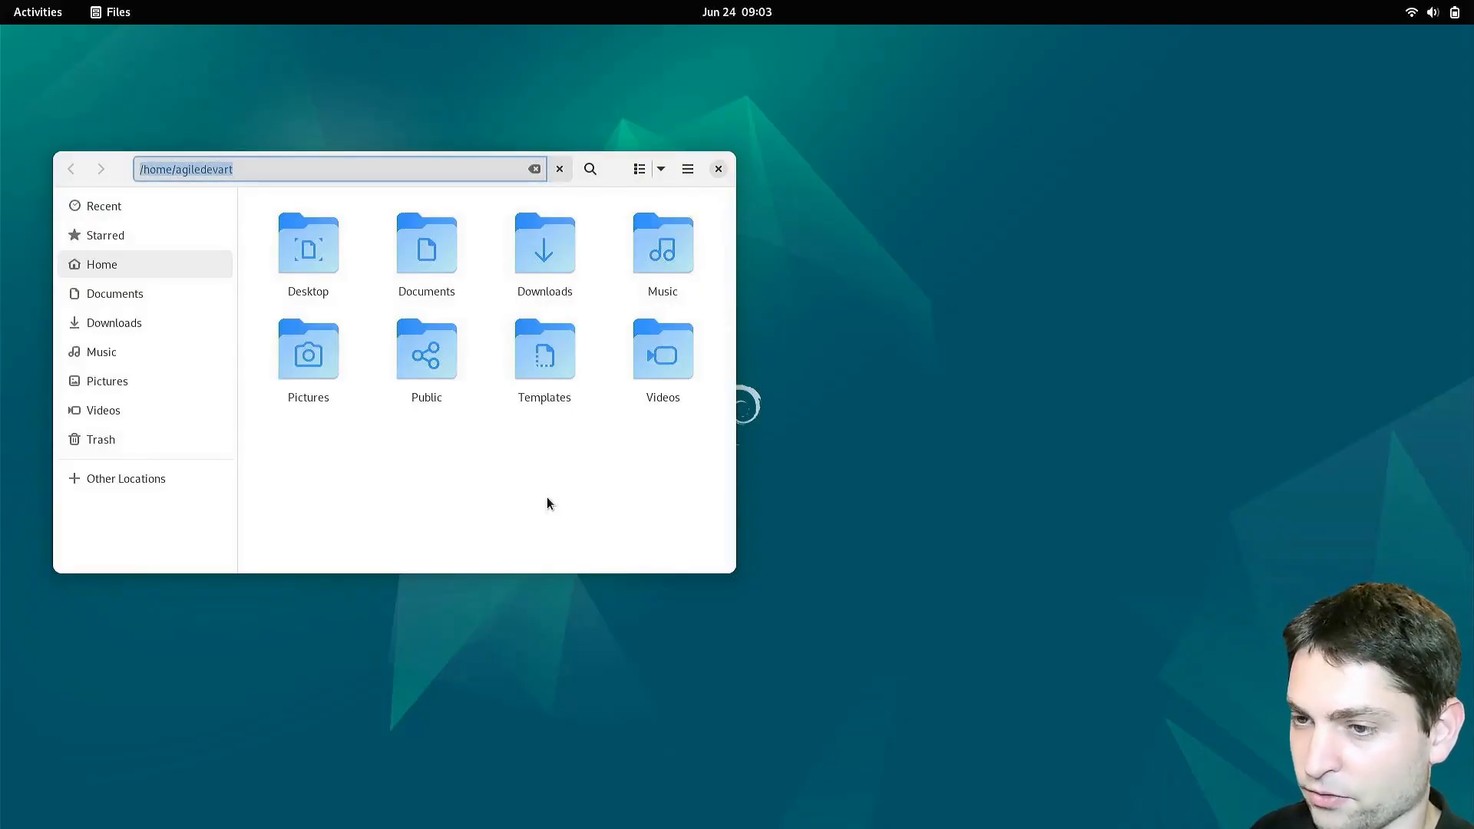
type("/boot")
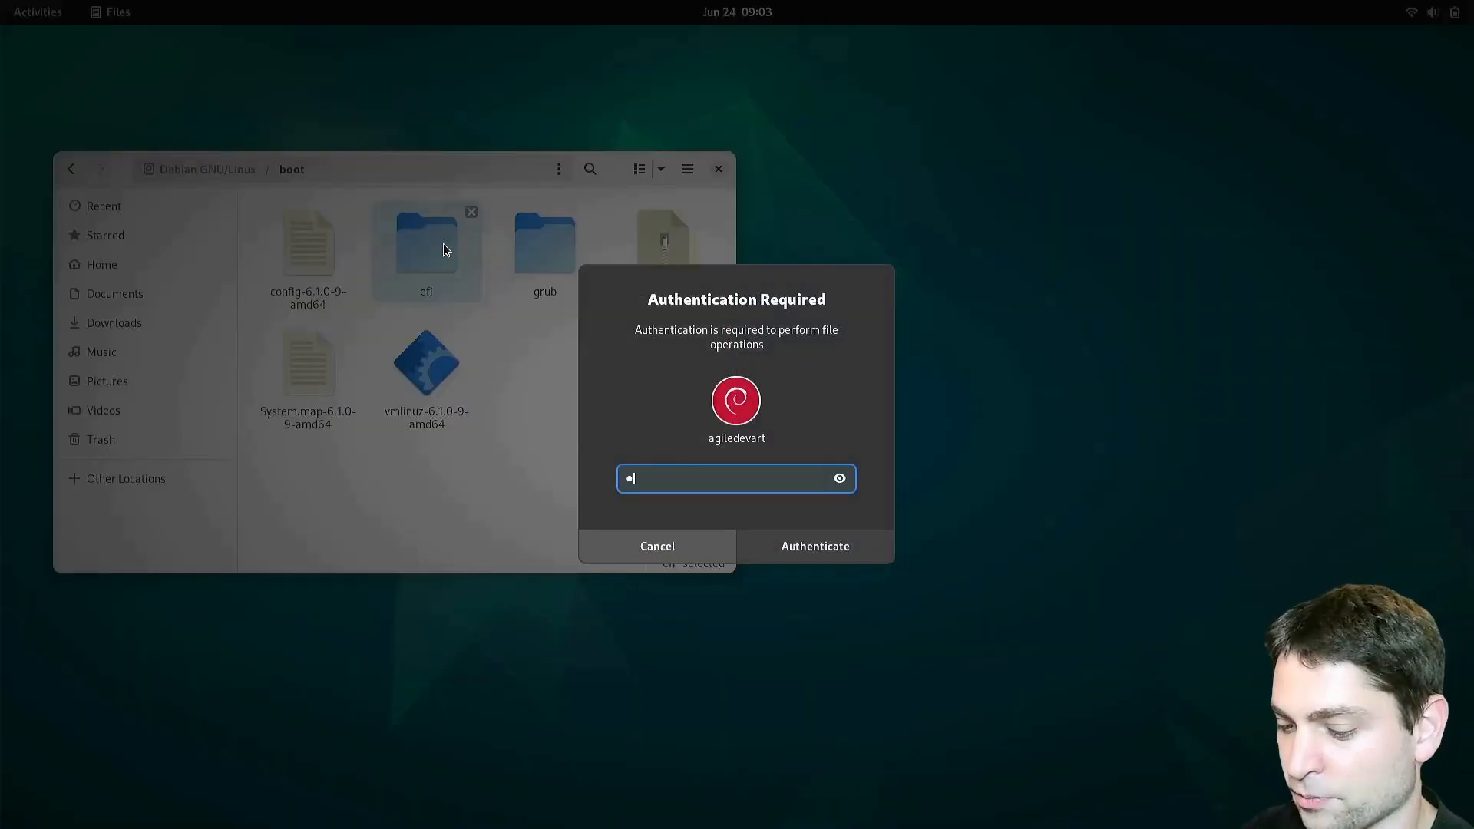
left_click(814, 547)
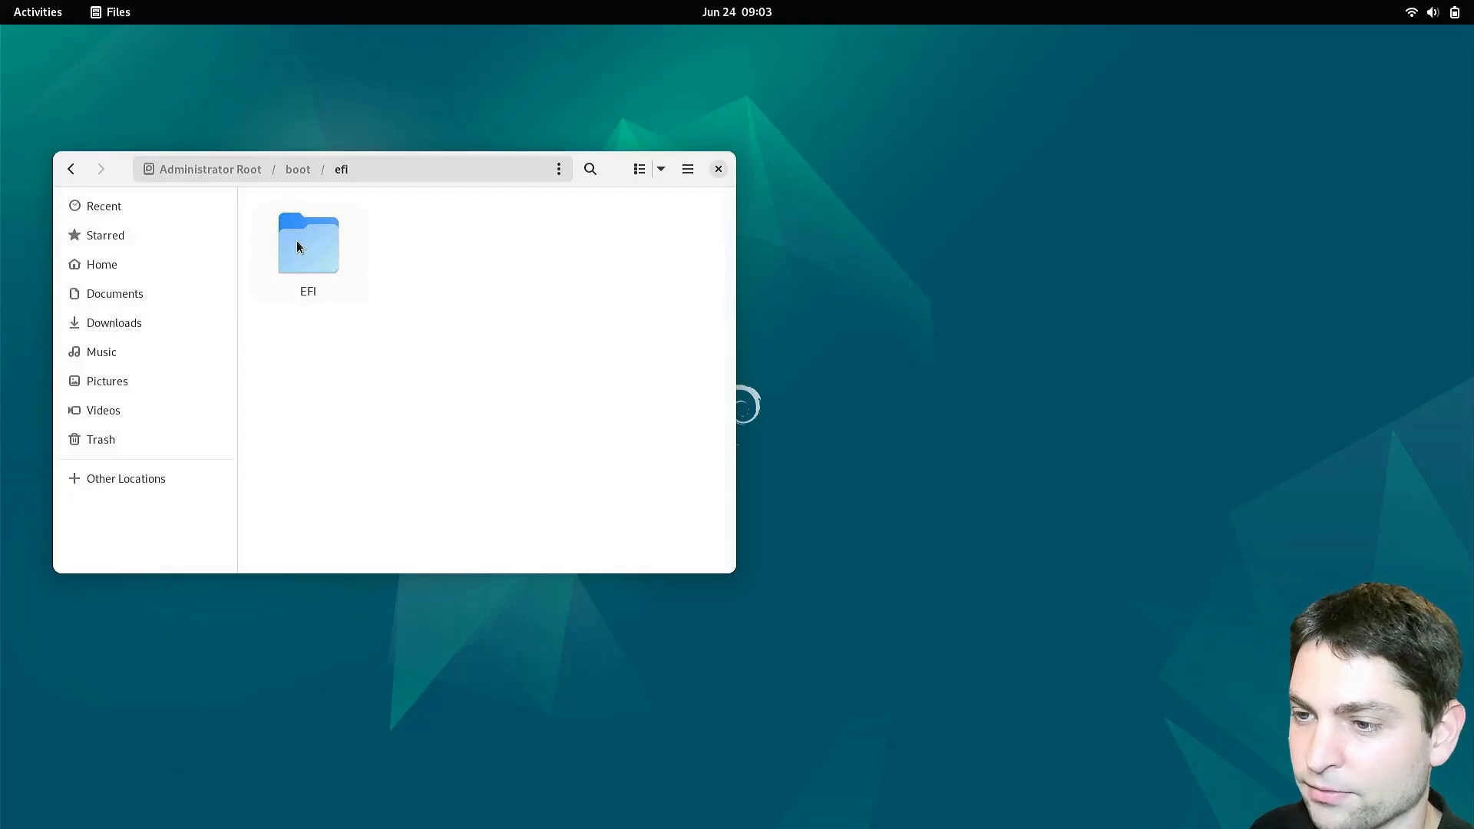
double_click(308, 242)
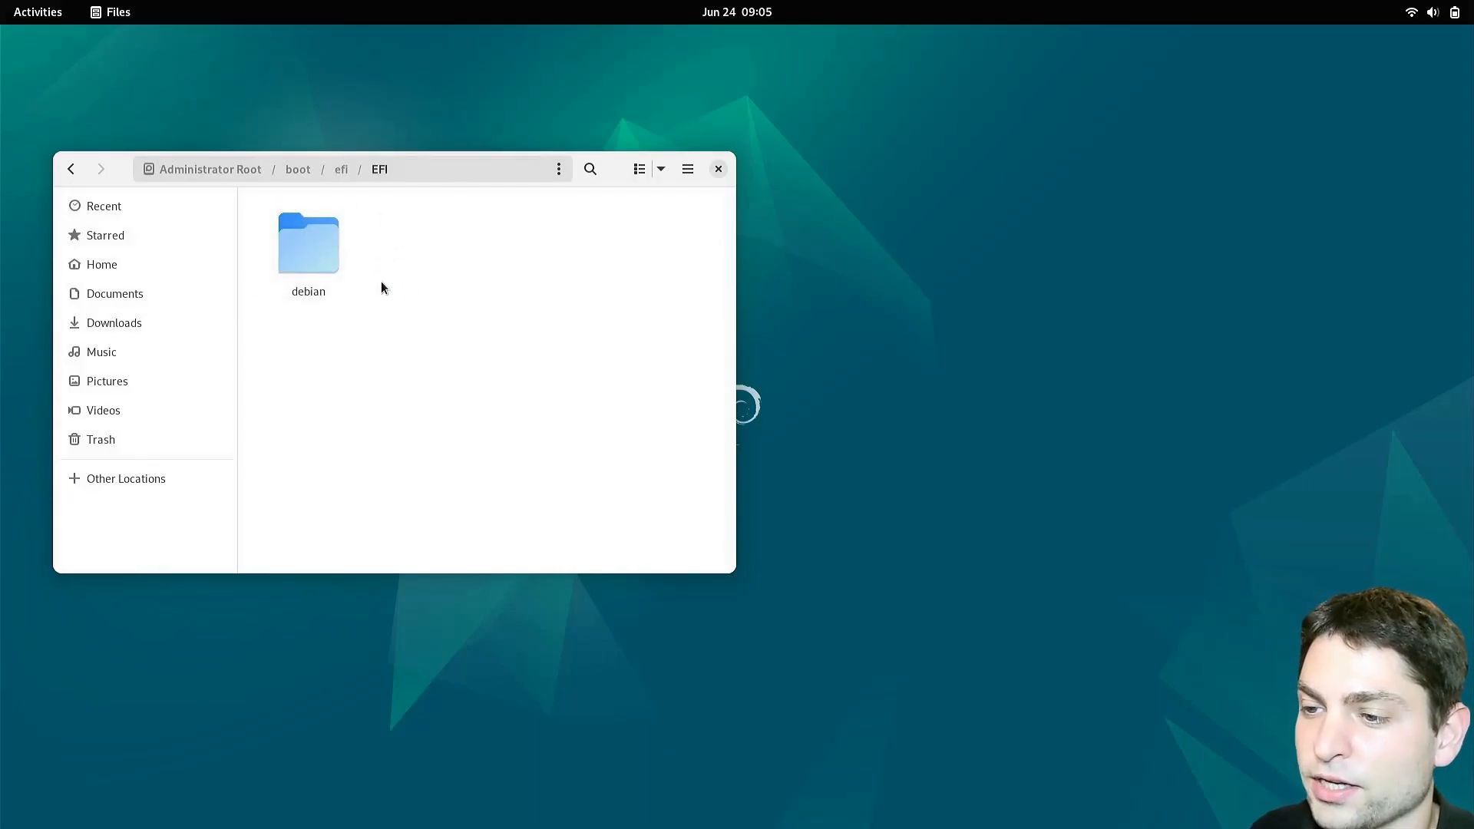
mouse_move(391, 273)
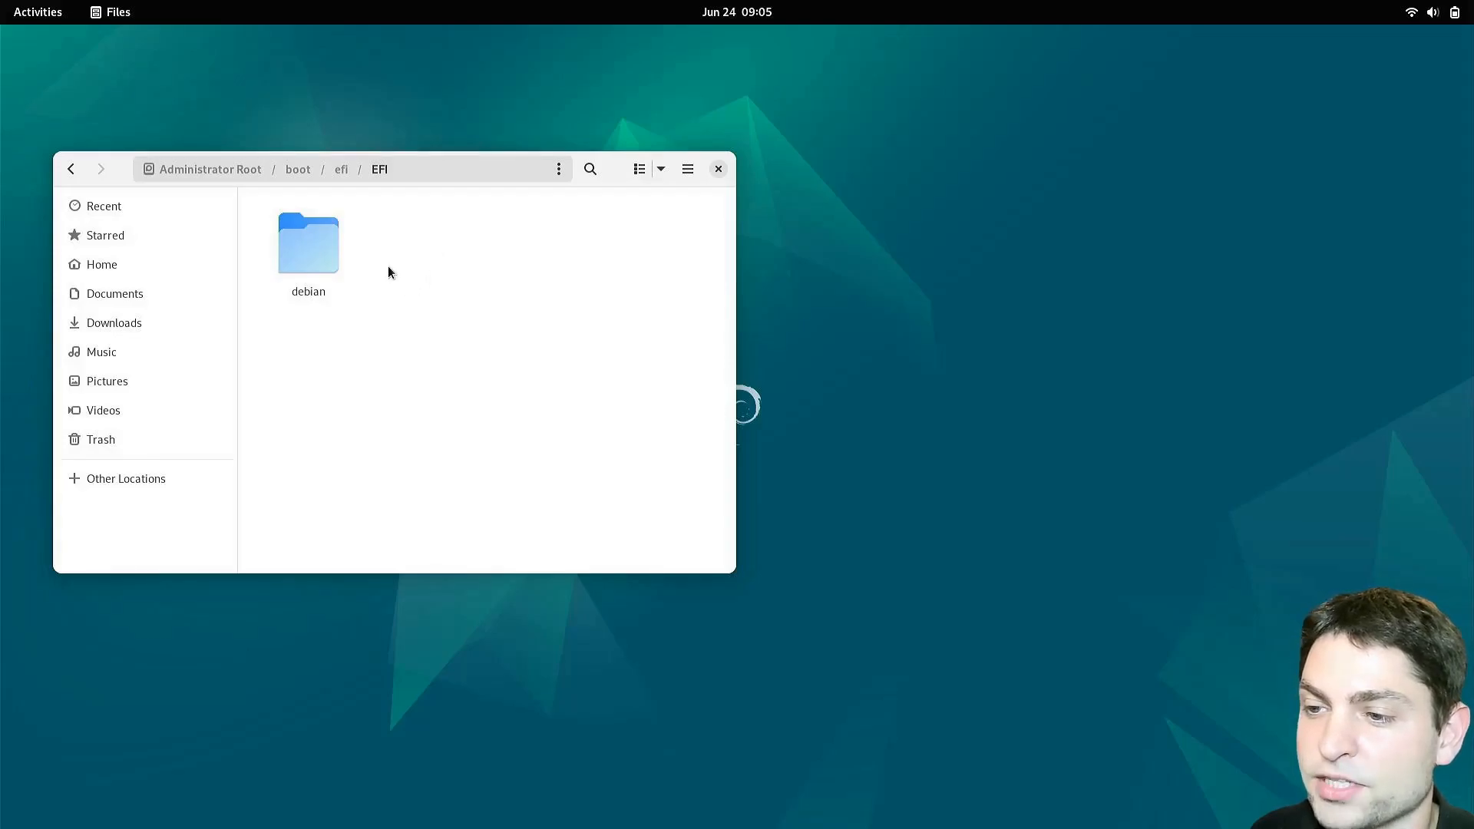
mouse_move(441, 271)
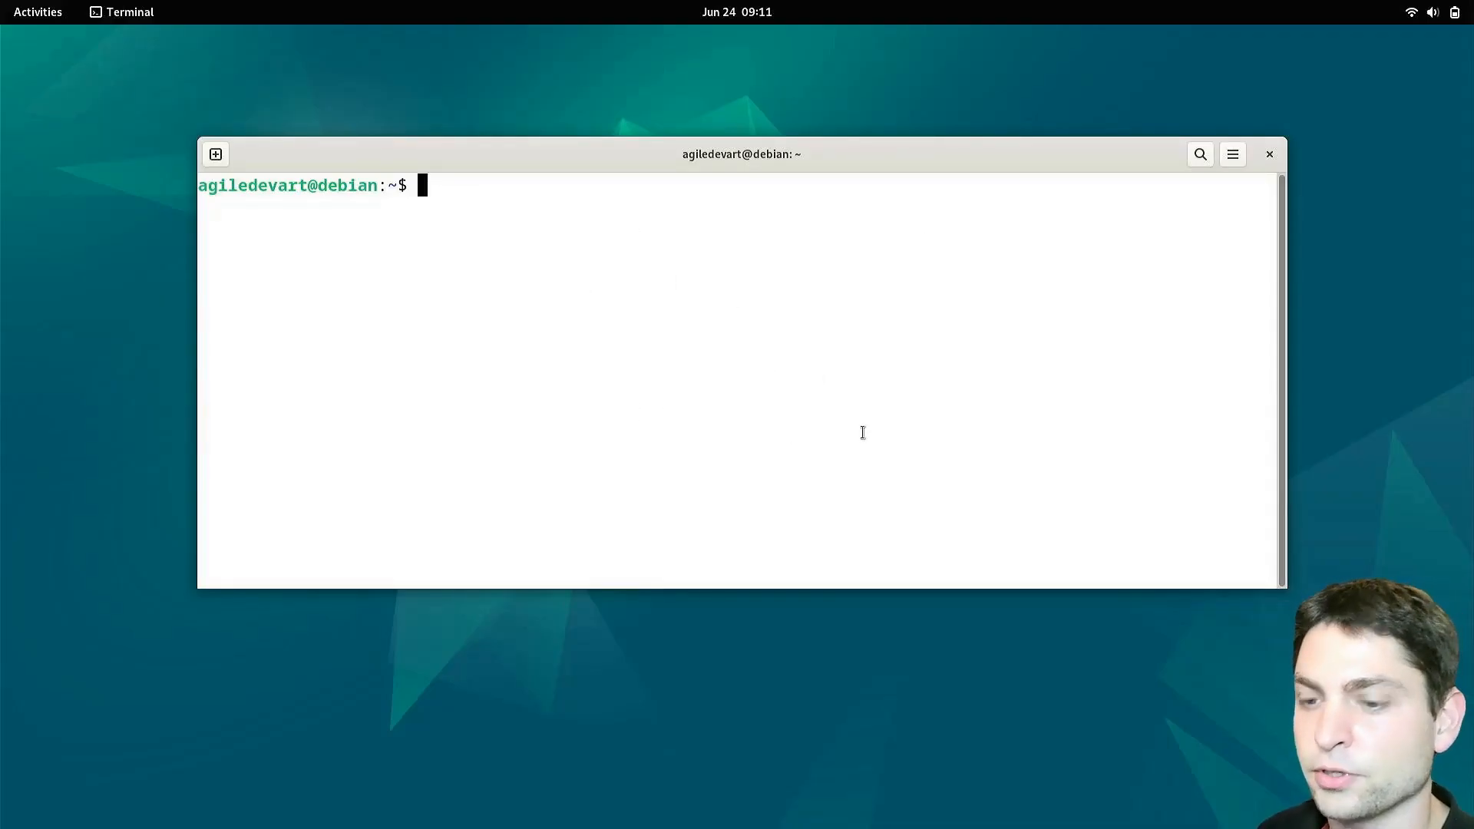
- Run sudo grub-install --removable --recheck --efi-directory=/boot/efi and authenticate so GRUB installs without error
type("sudo grub-i")
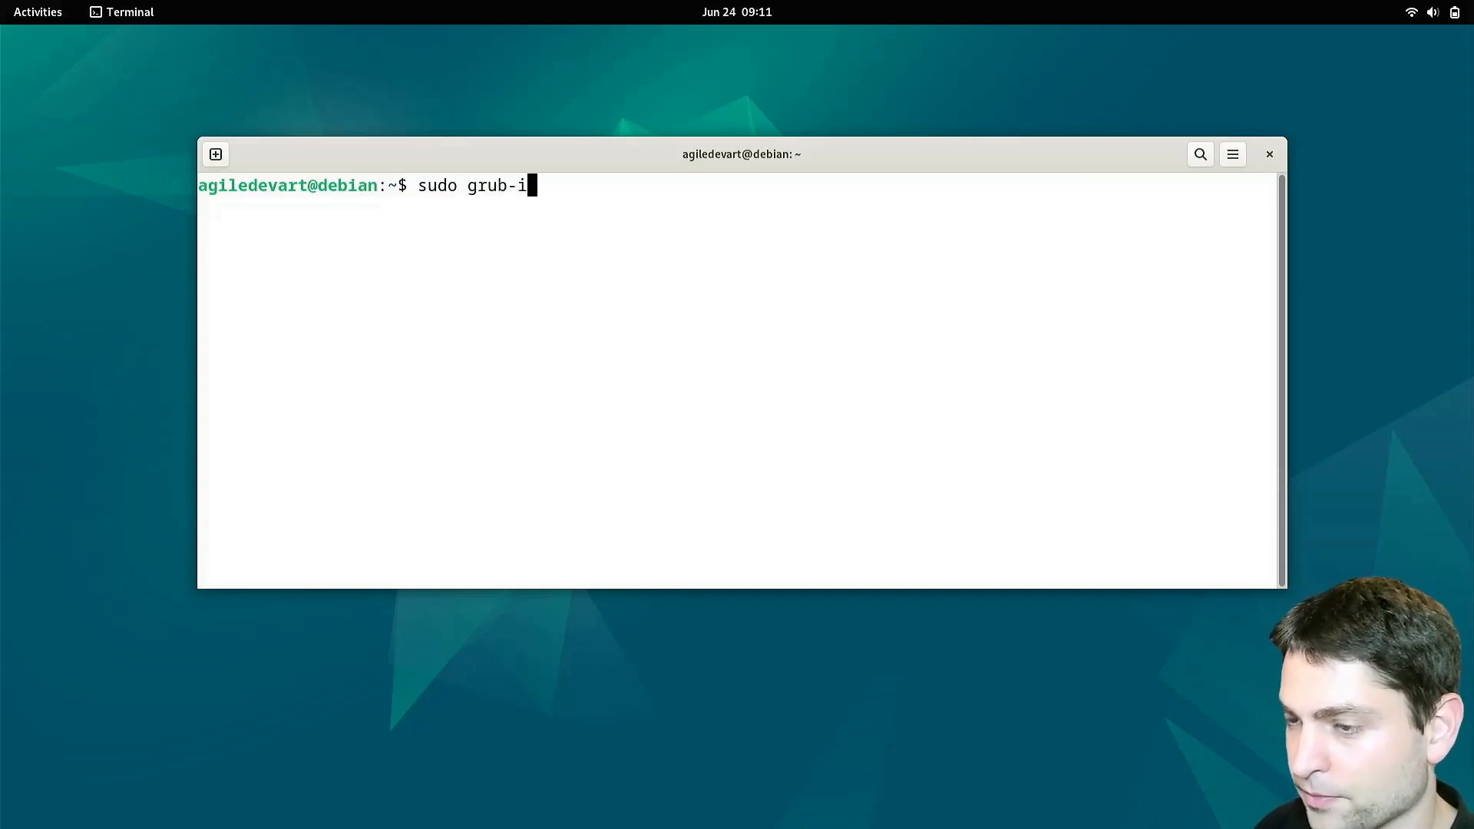
type("nstall --remo")
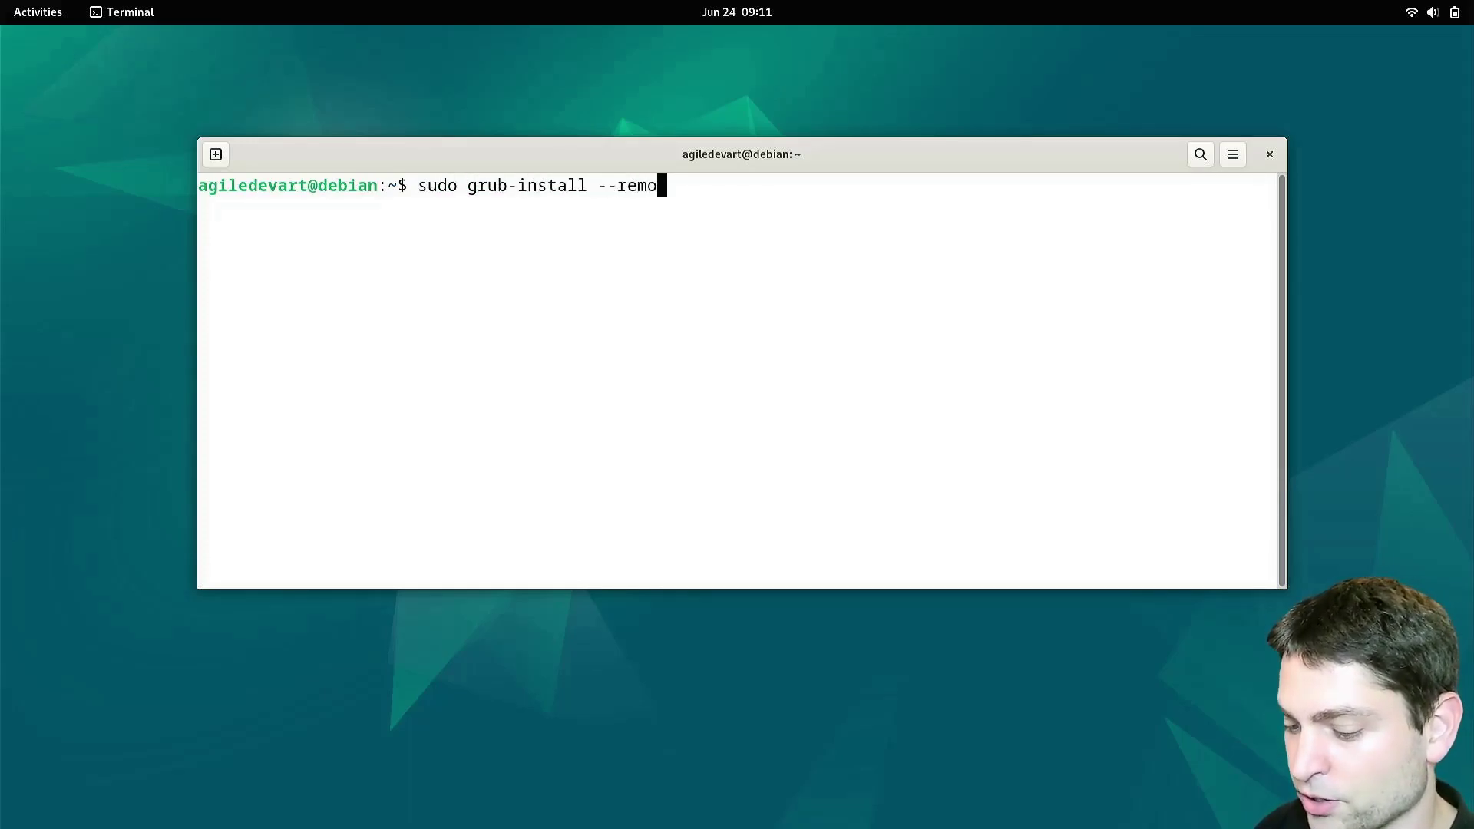
type("vable --rec")
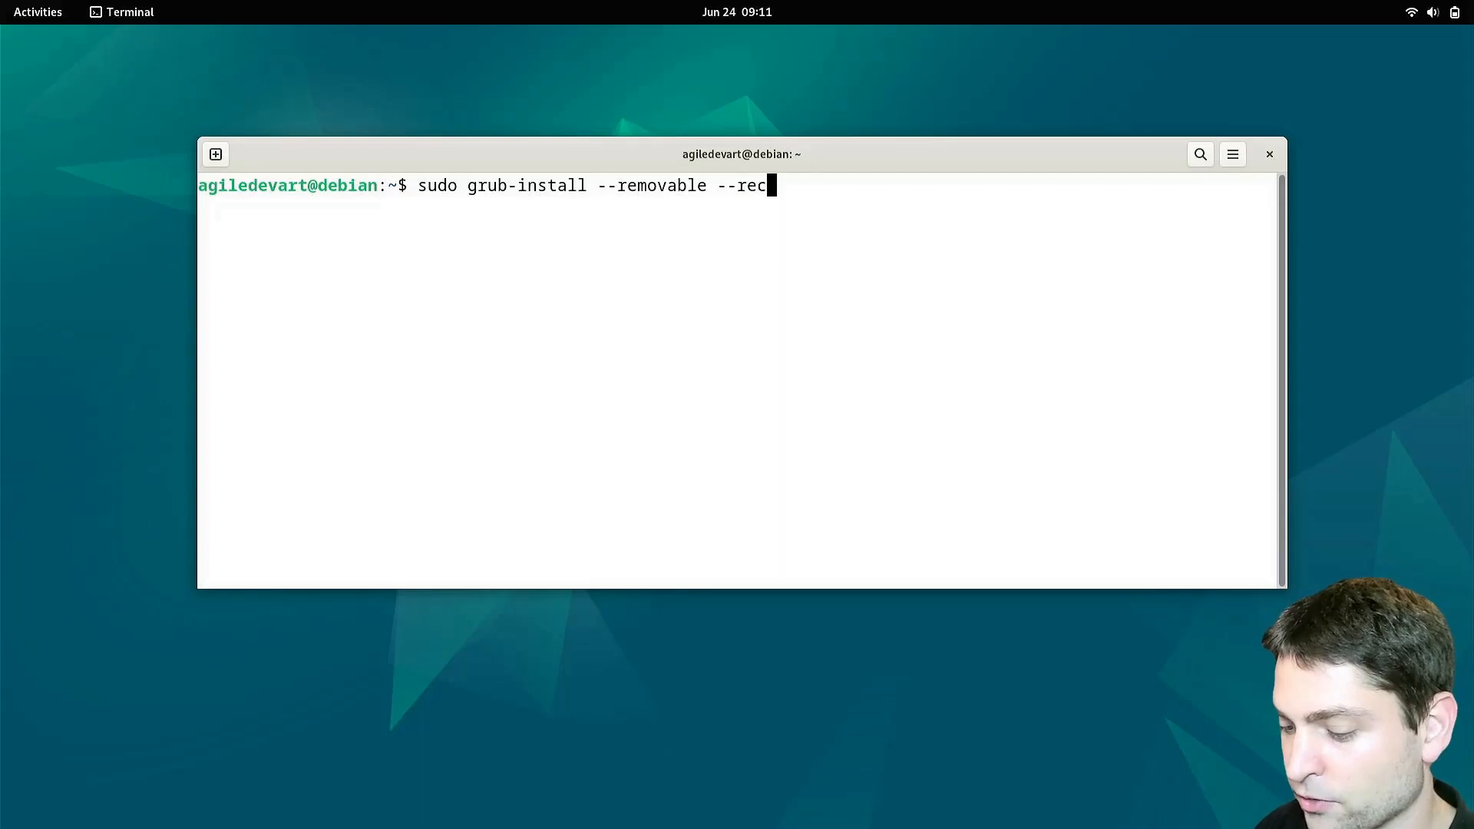
type("heck --ef")
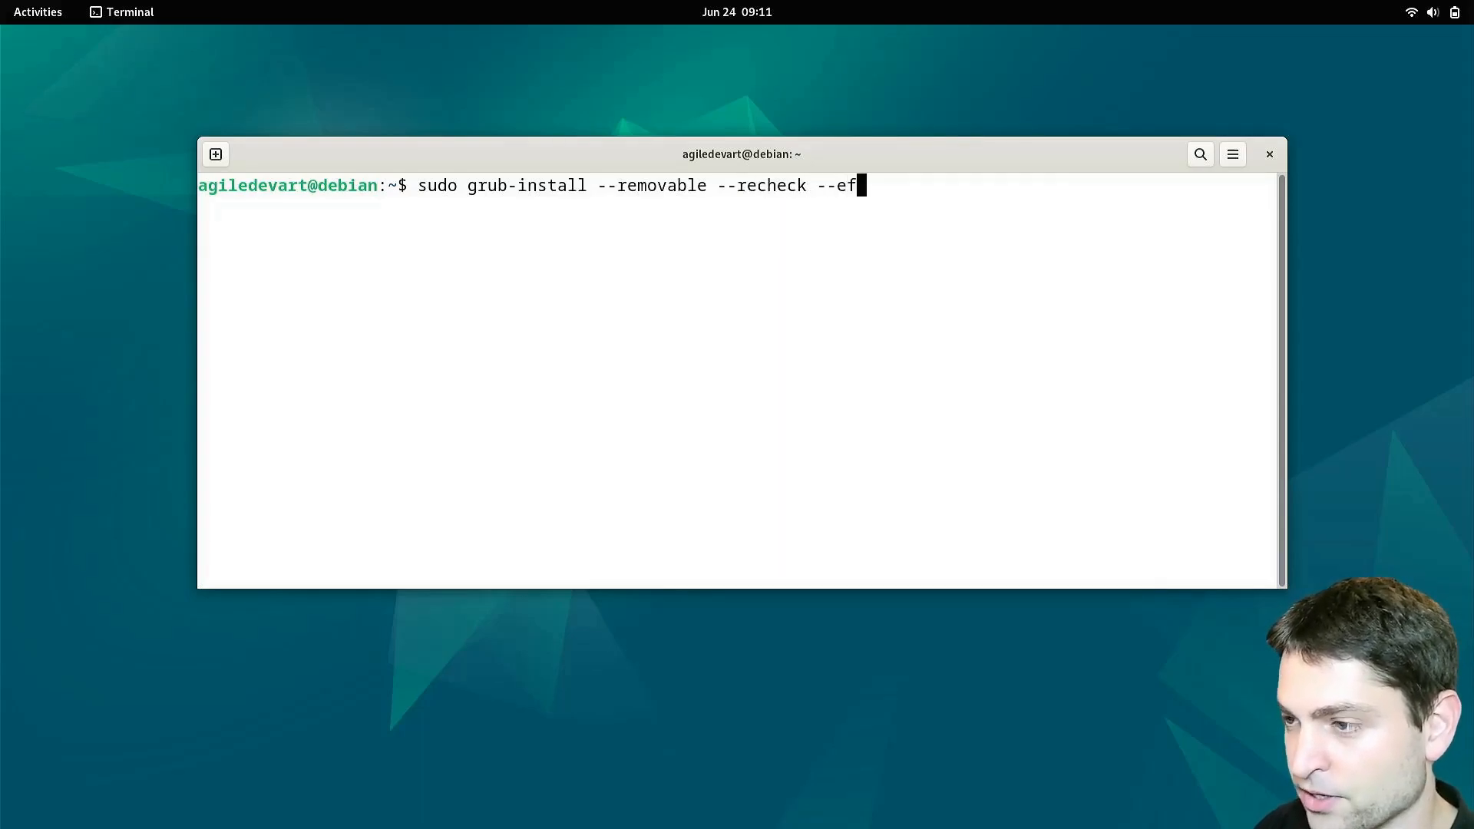
type("i-direct")
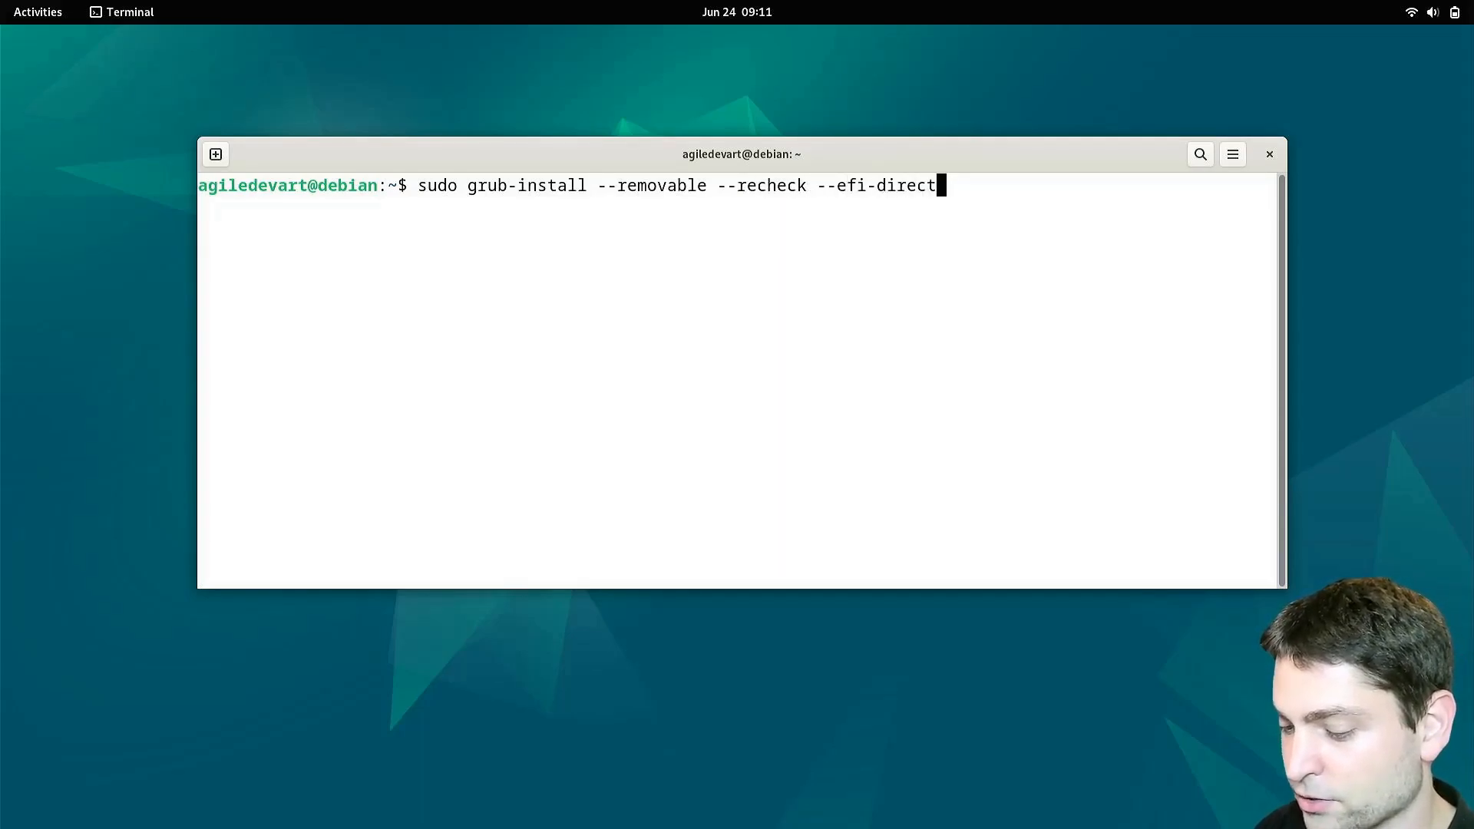
type("ory=/")
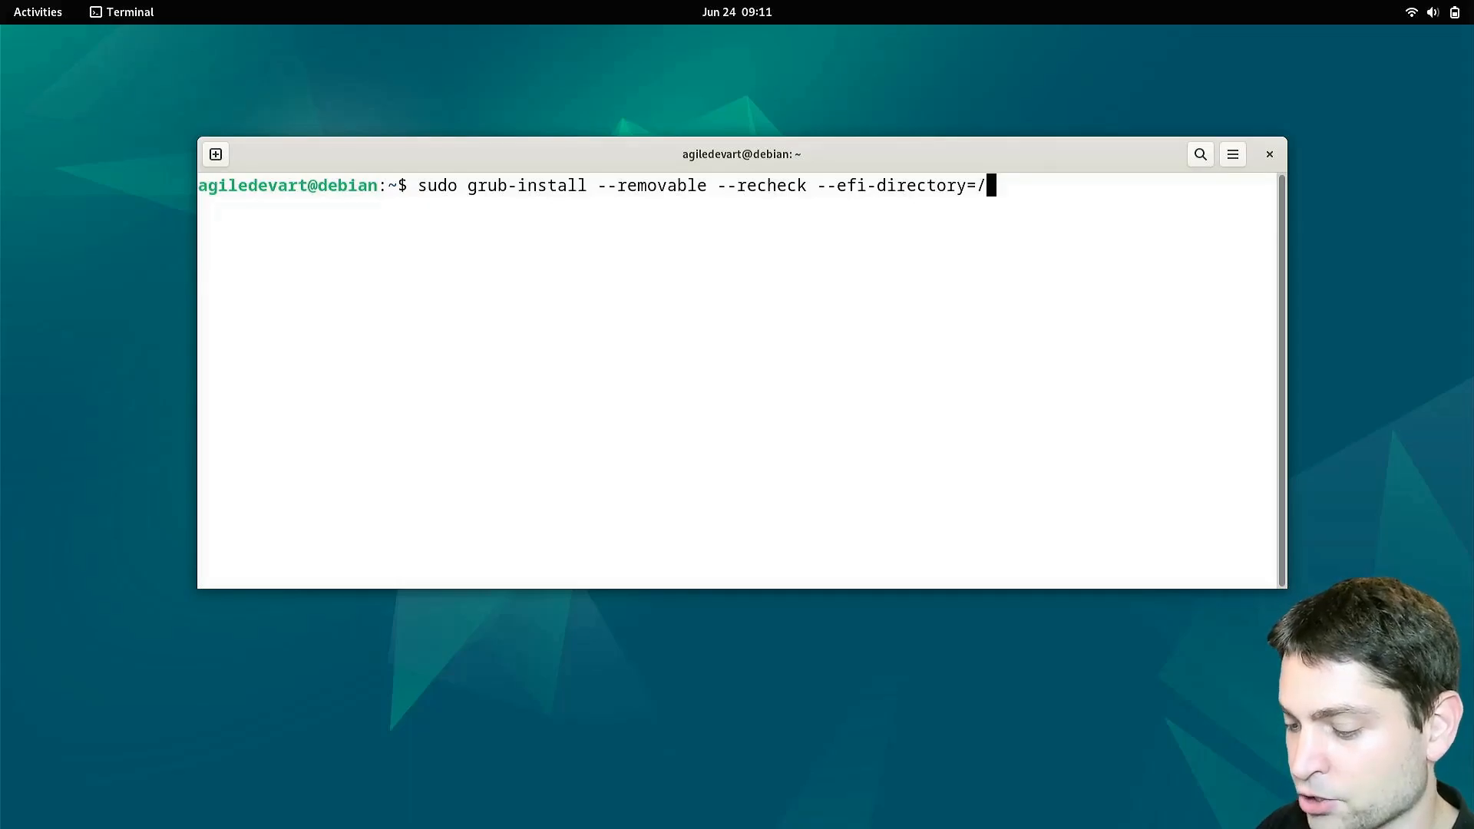
type("boot/efi")
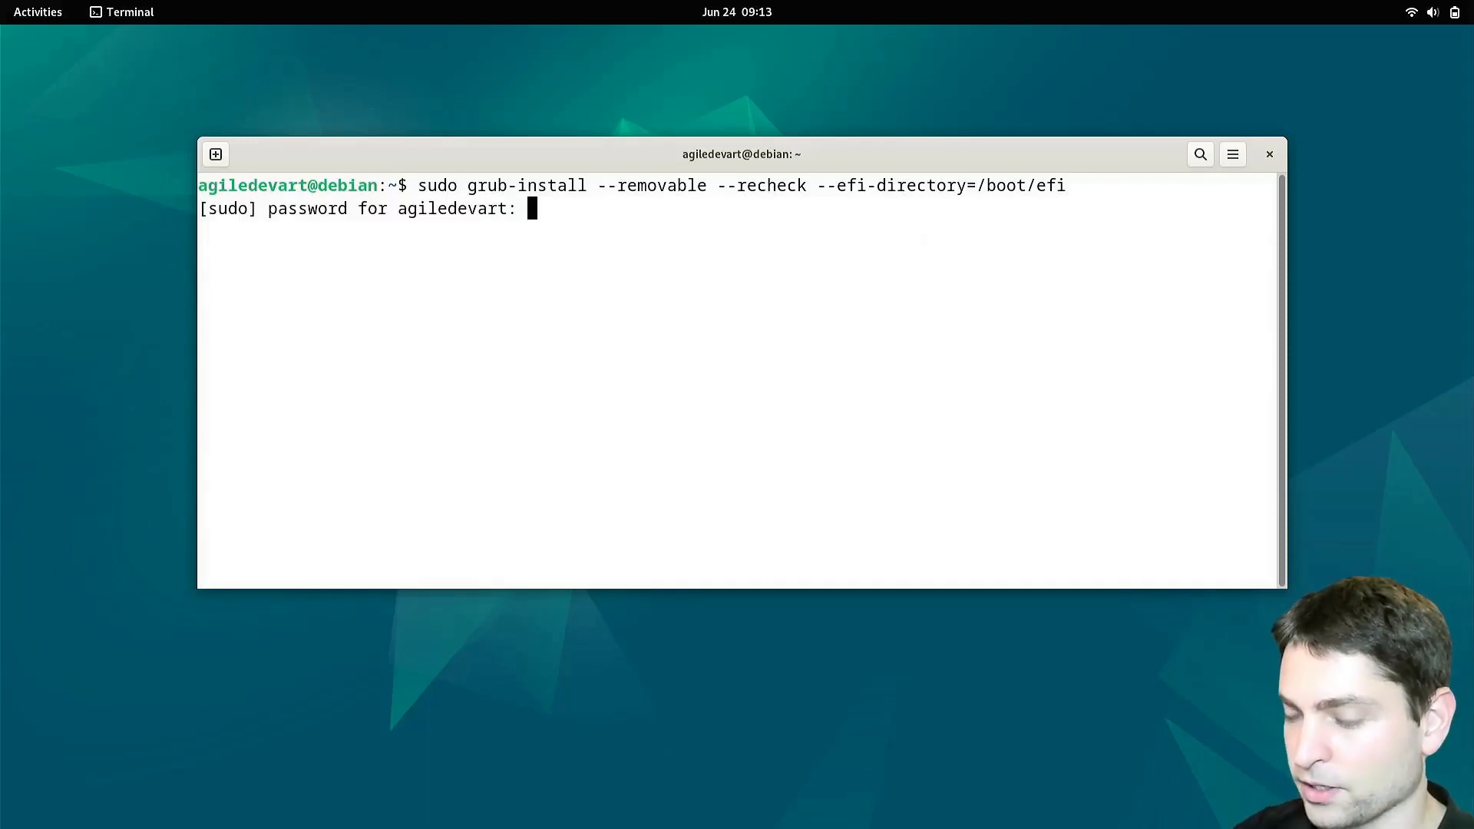
key("Return")
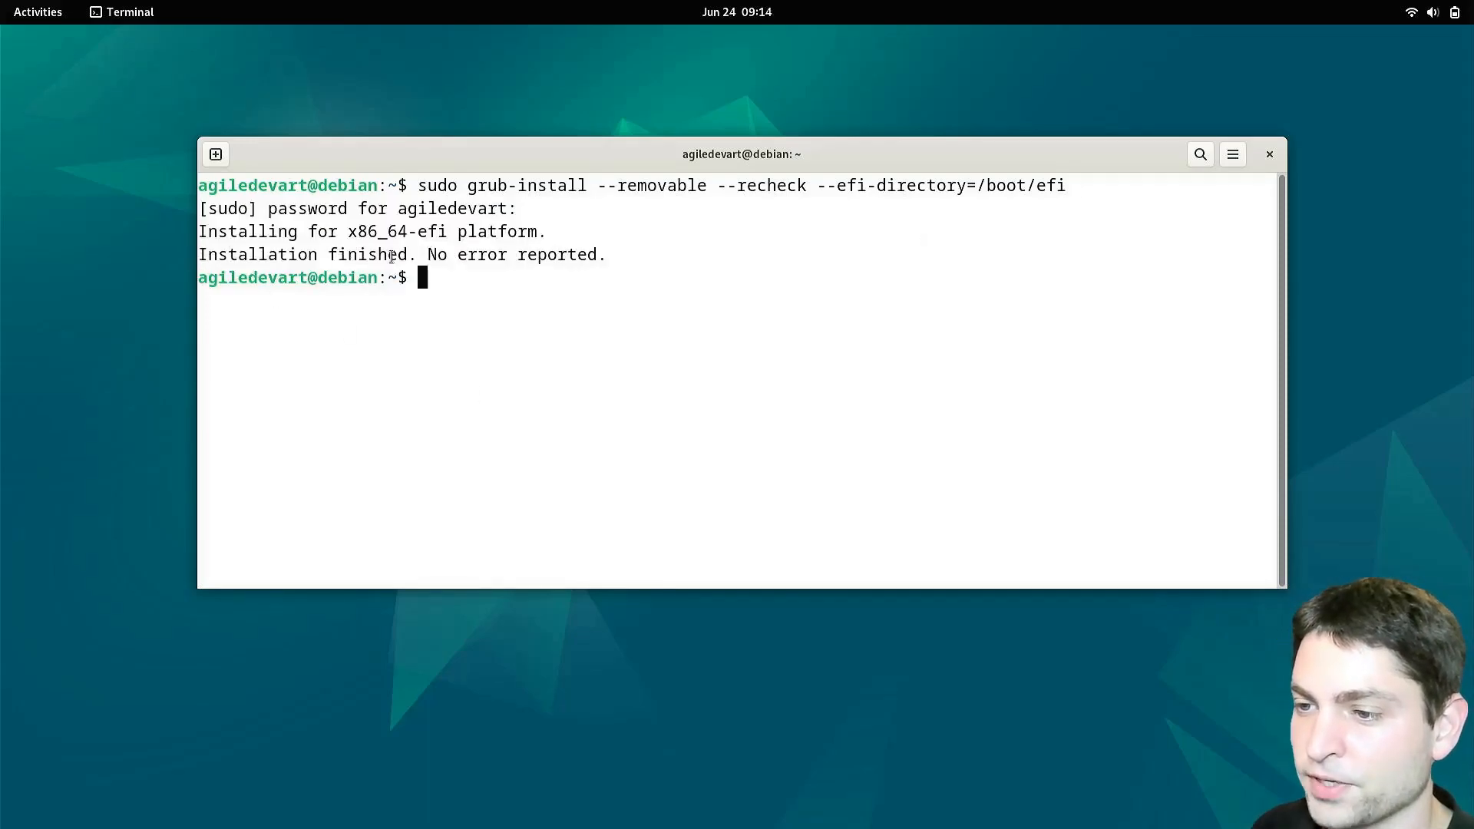
mouse_move(650, 396)
type("/boot")
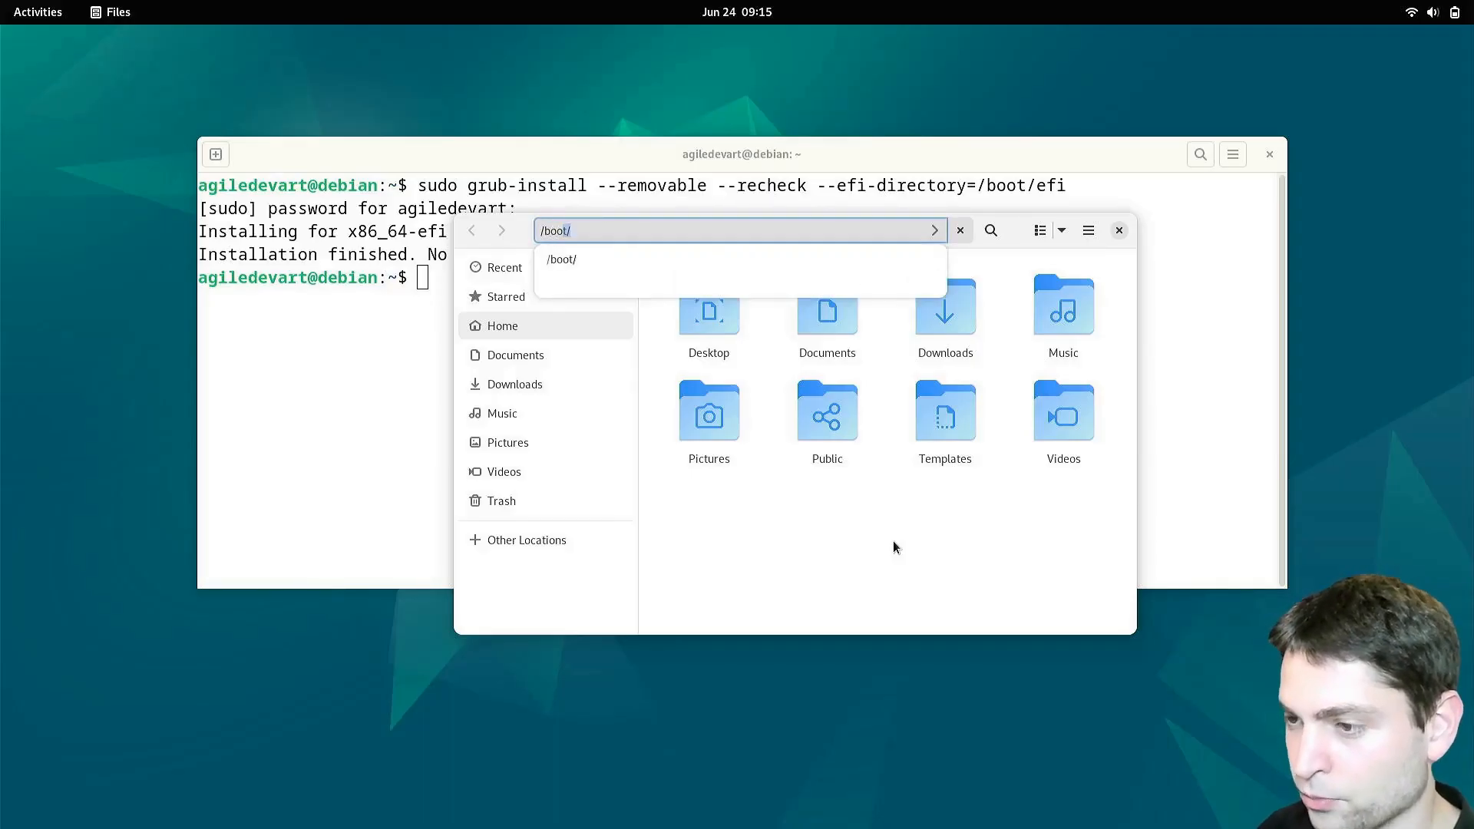
- Go to /boot/ in Files and authenticate as administrator to inspect the efi folder
key("Return")
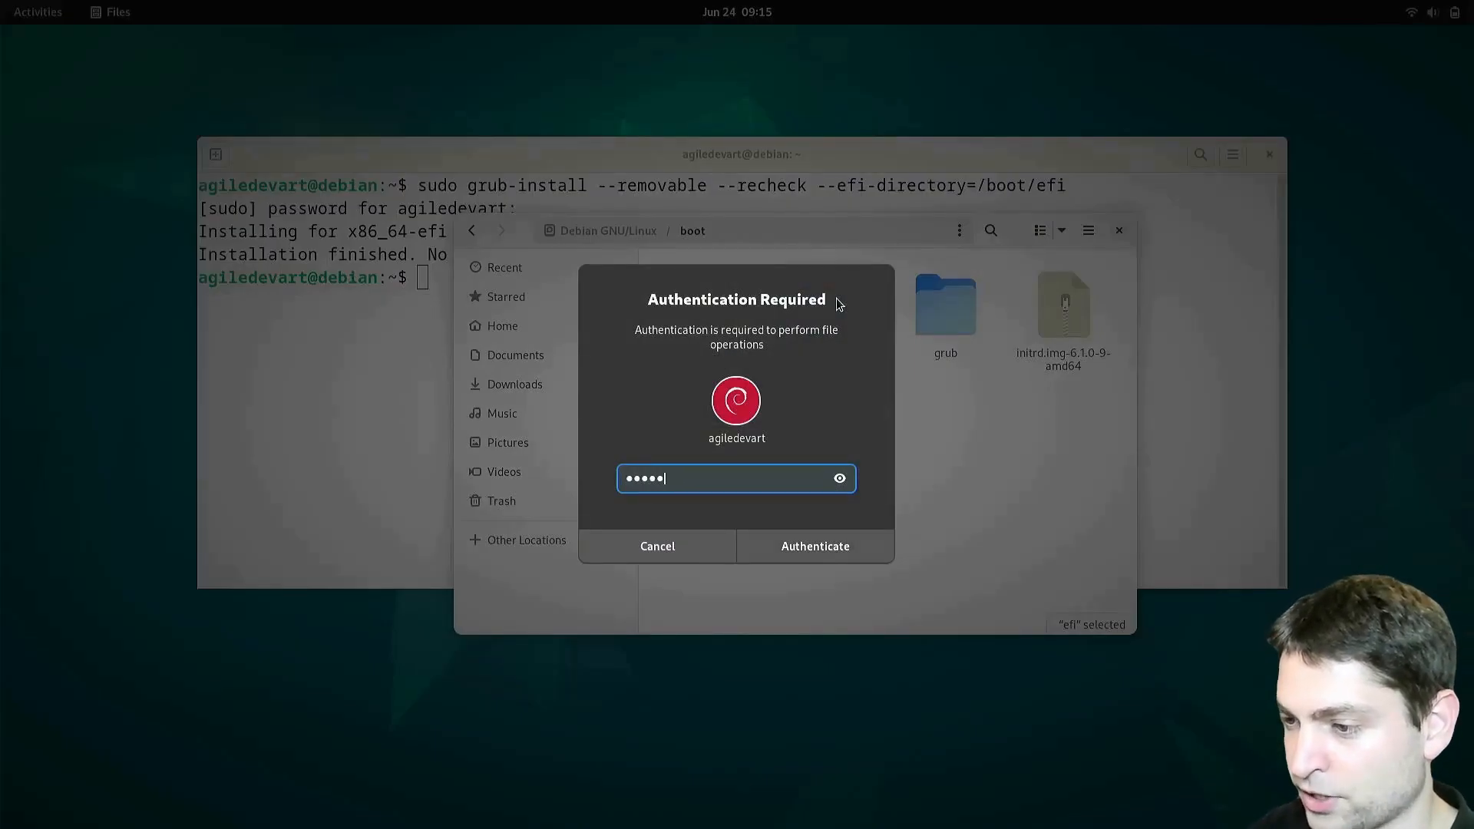
left_click(813, 547)
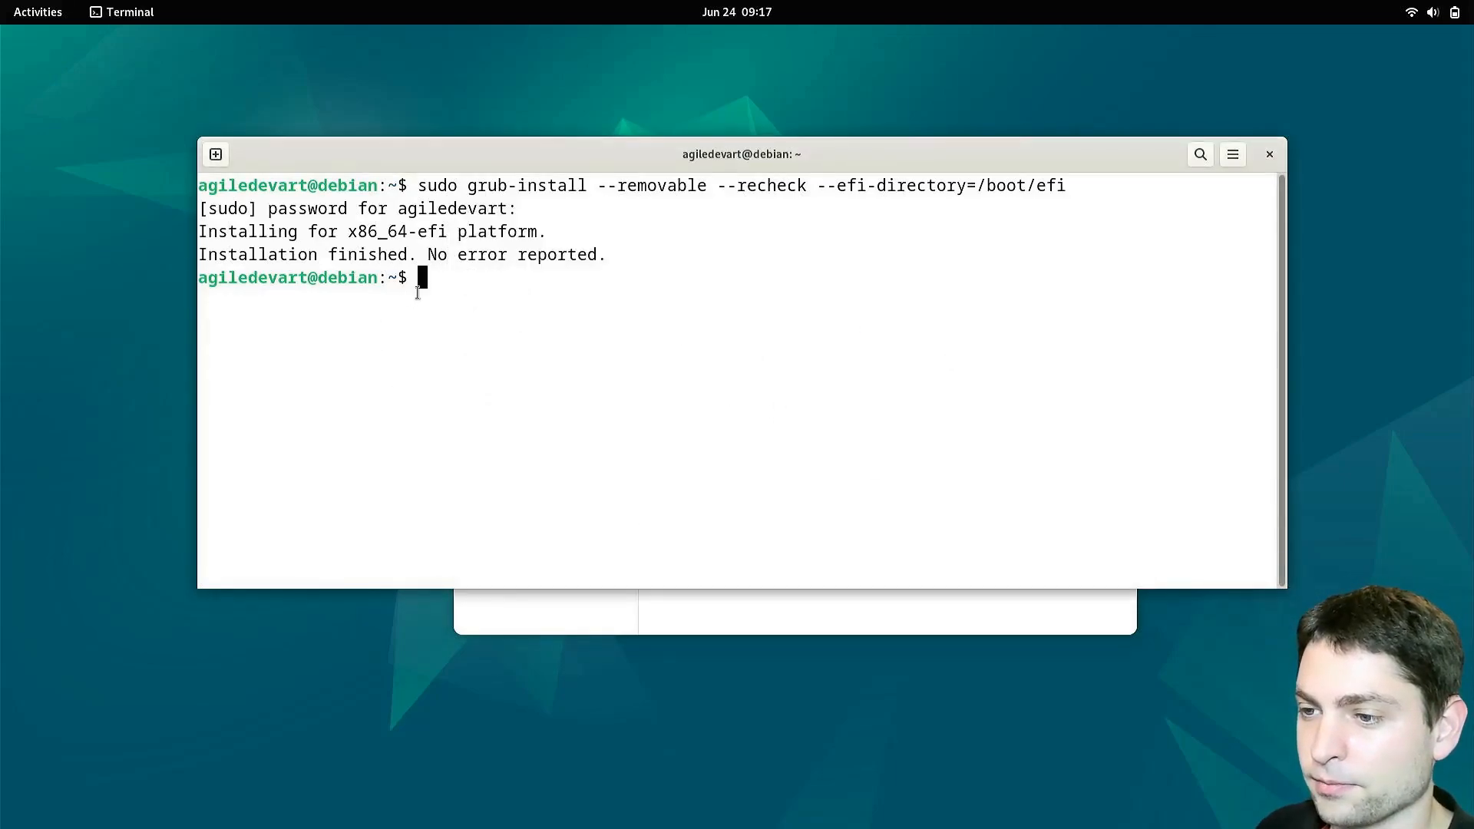
- Check with lsblk that sdb1 mounts at /boot/efi and sdb2 at root, then close the terminal
type("lsblk | grep /")
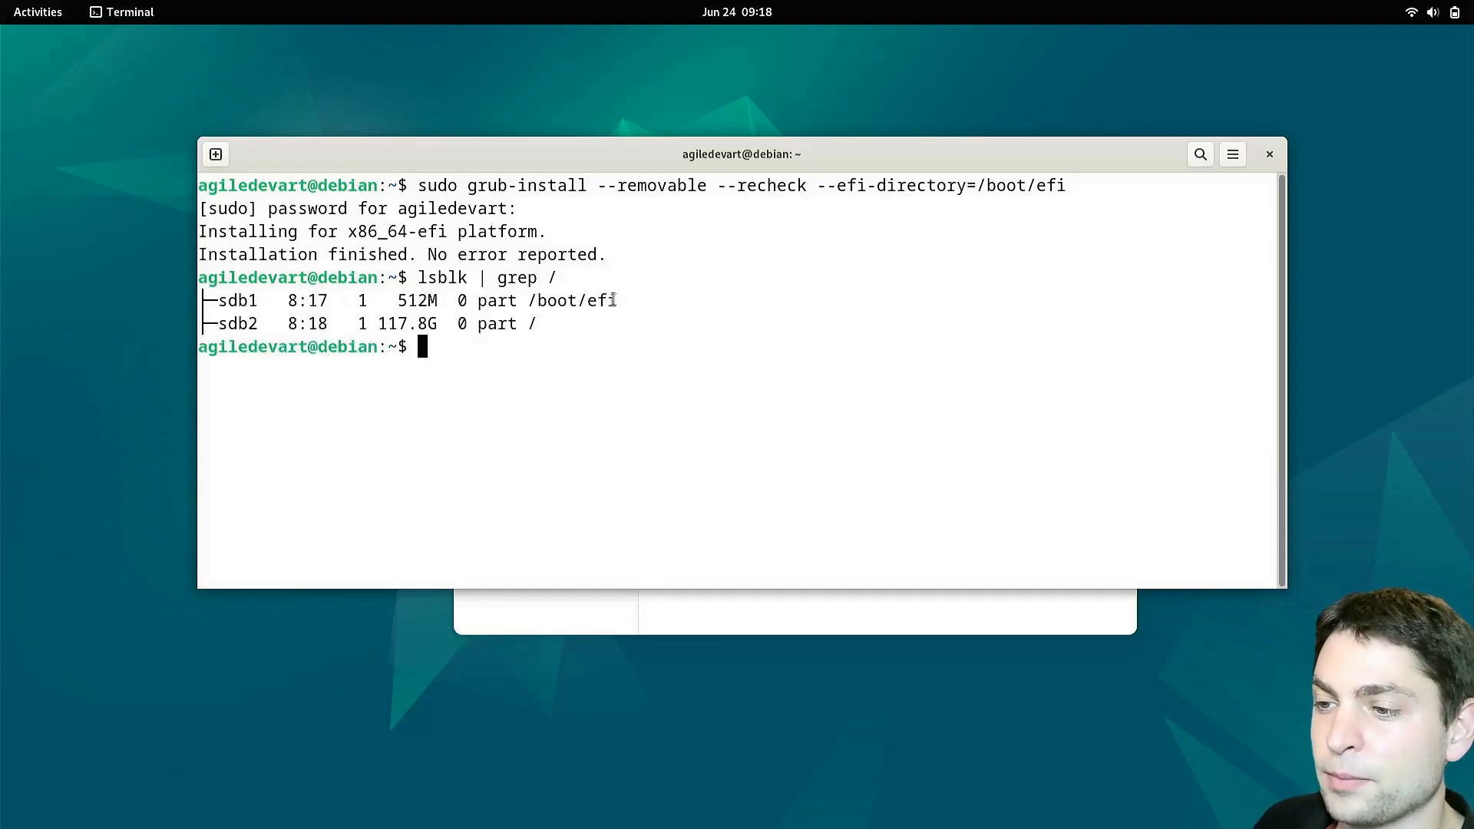
mouse_move(589, 328)
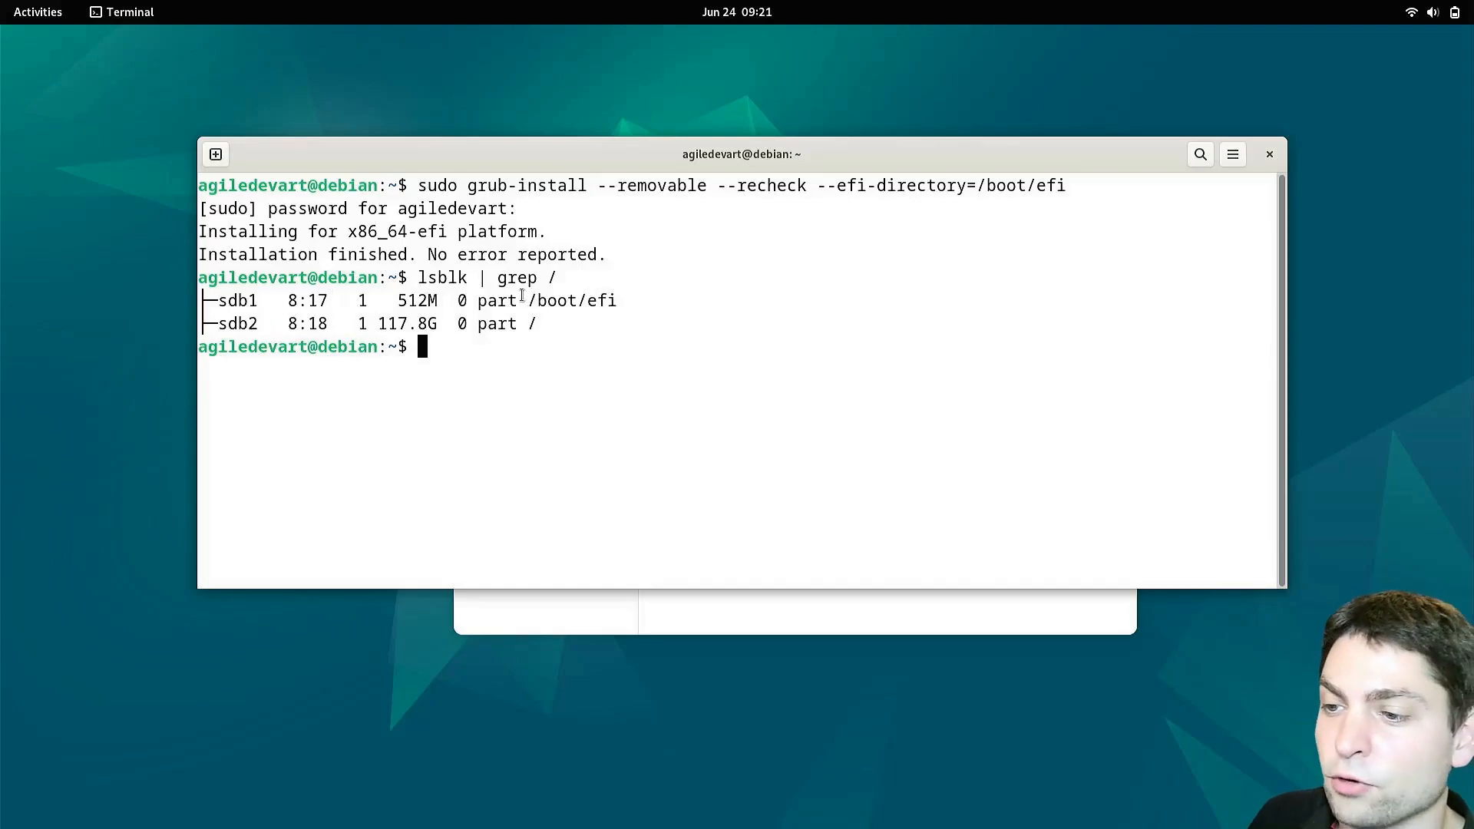
mouse_move(772, 298)
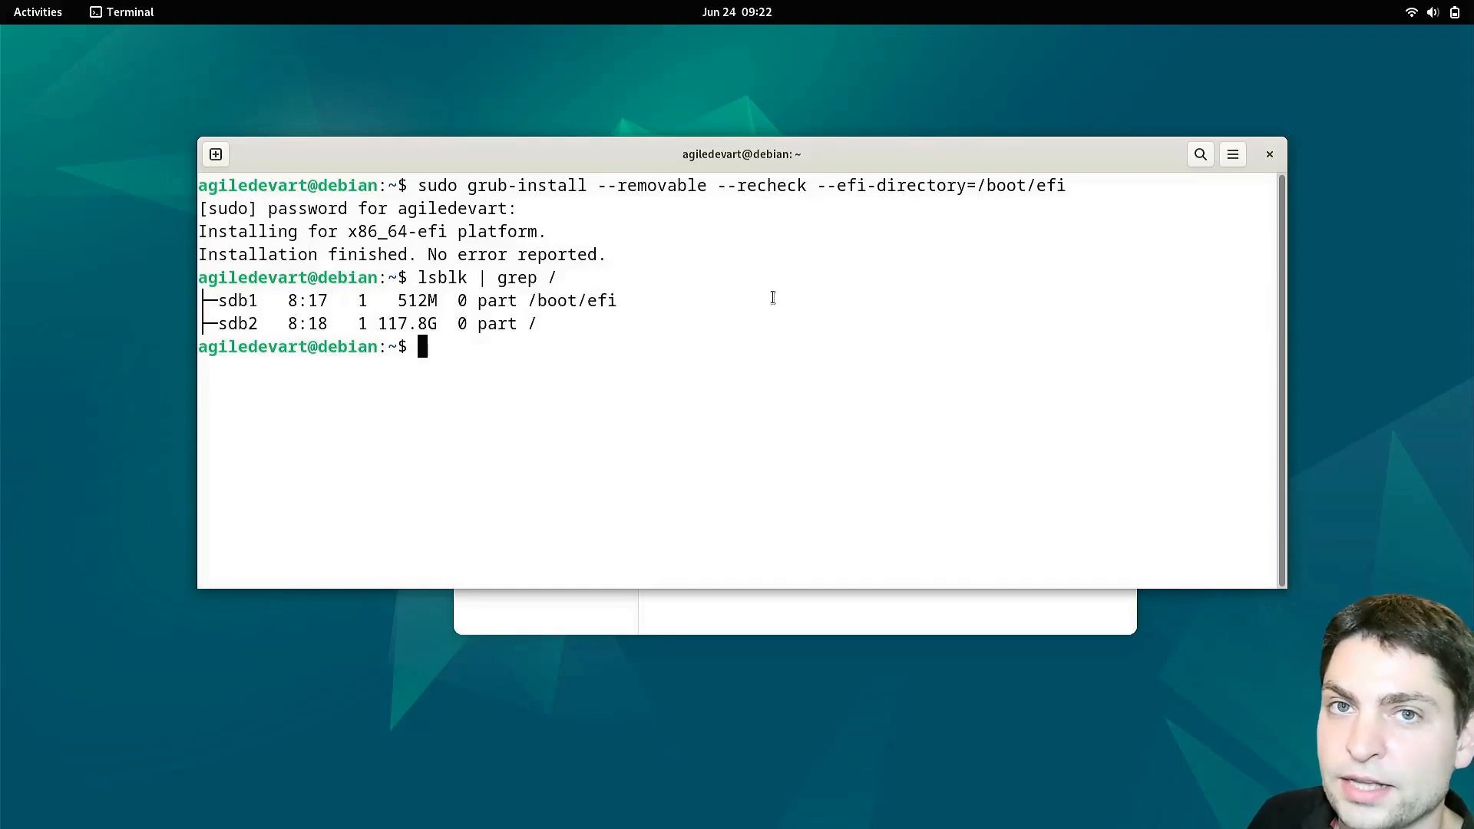
double_click(240, 301)
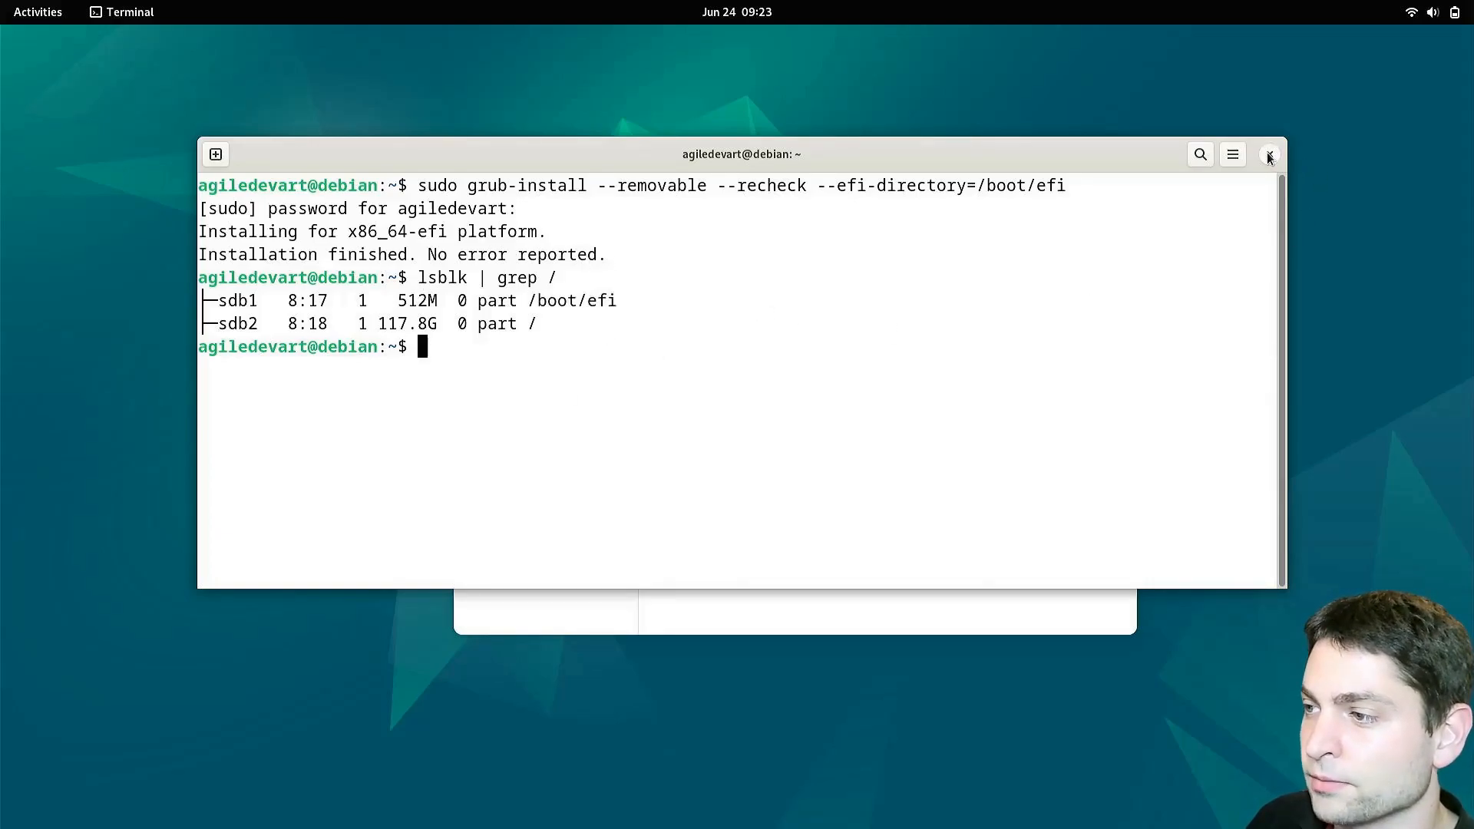
left_click(1268, 153)
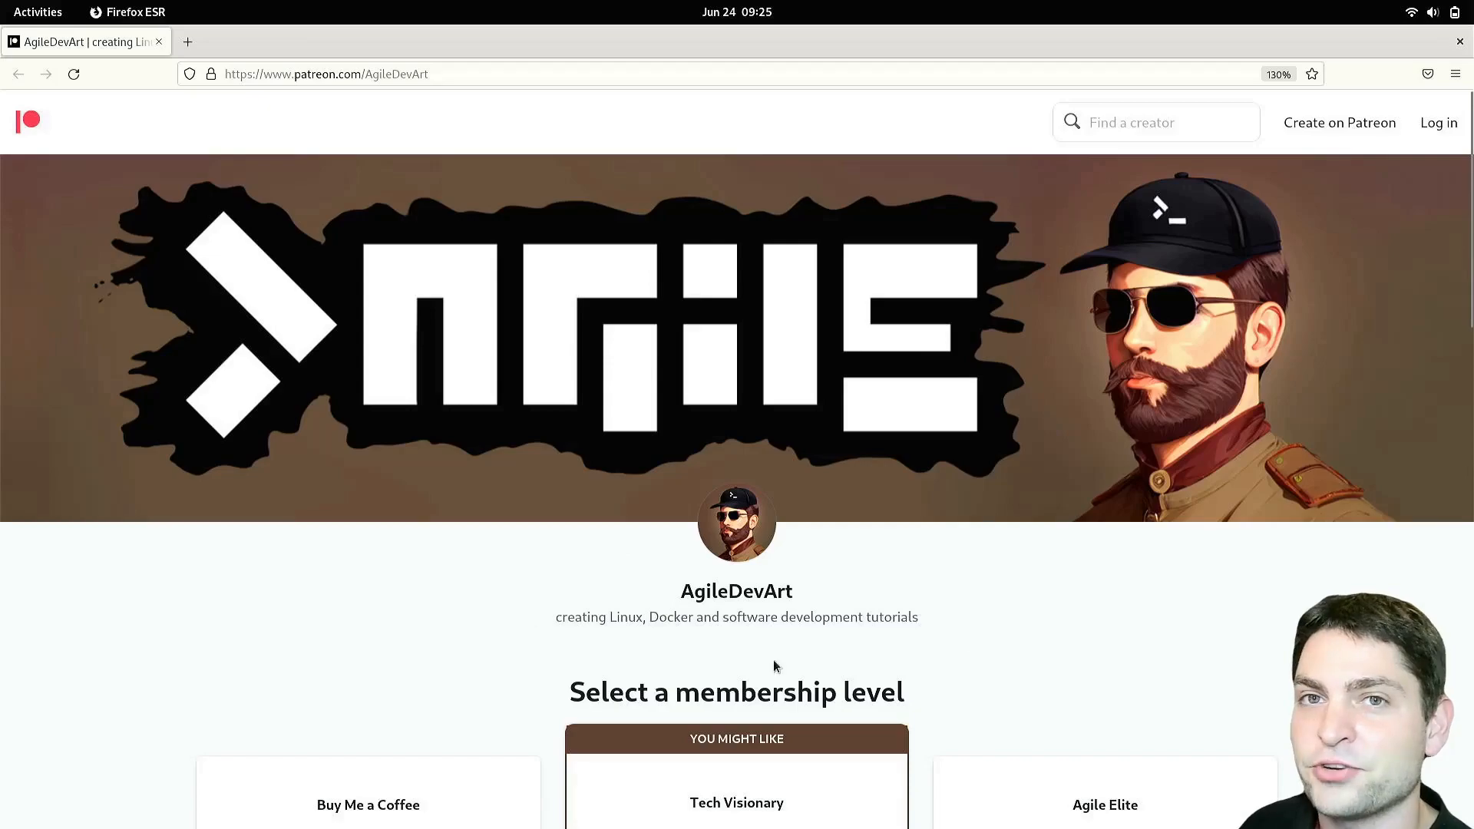
mouse_move(1081, 569)
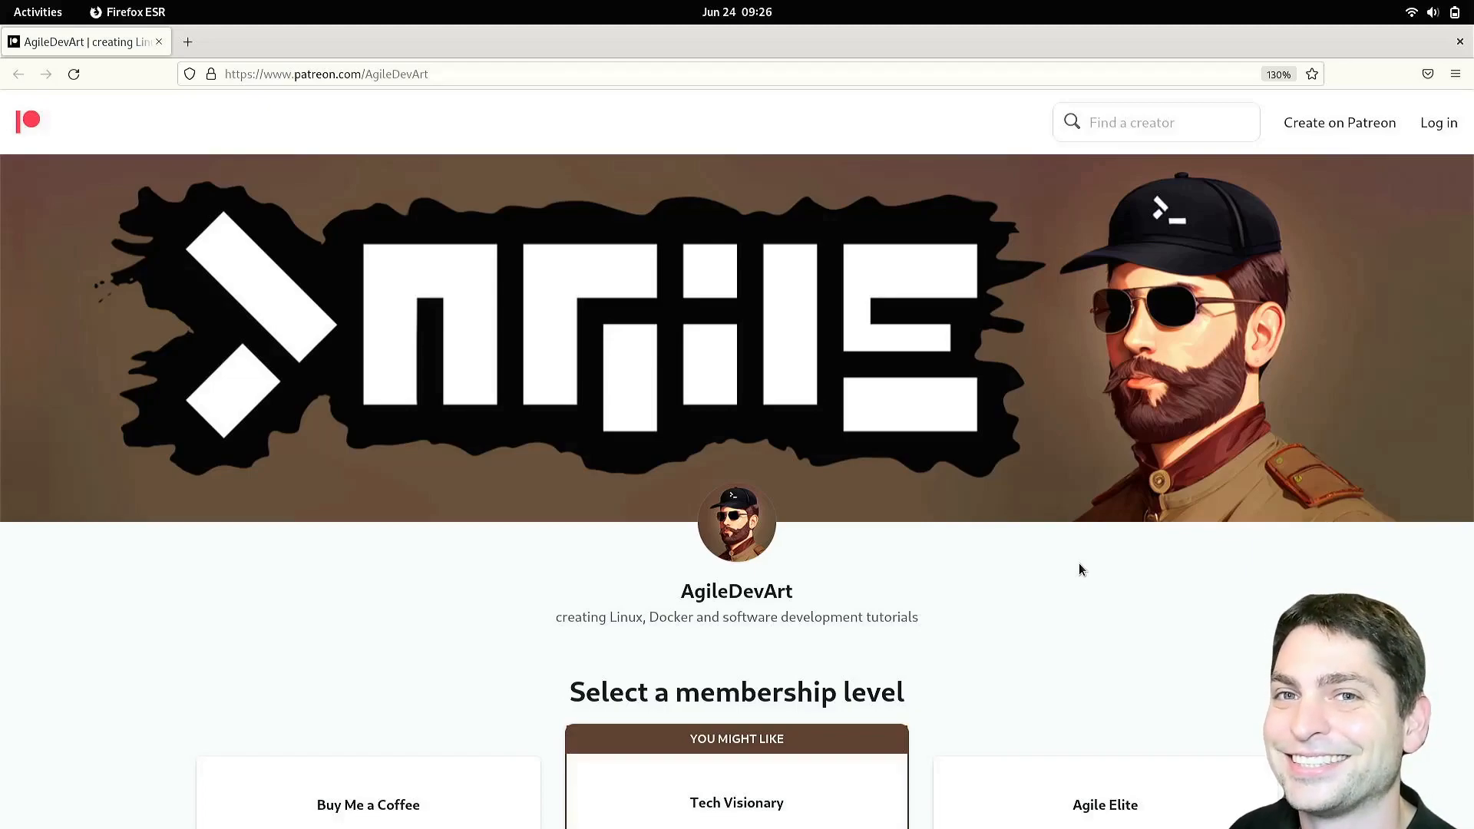
mouse_move(612, 570)
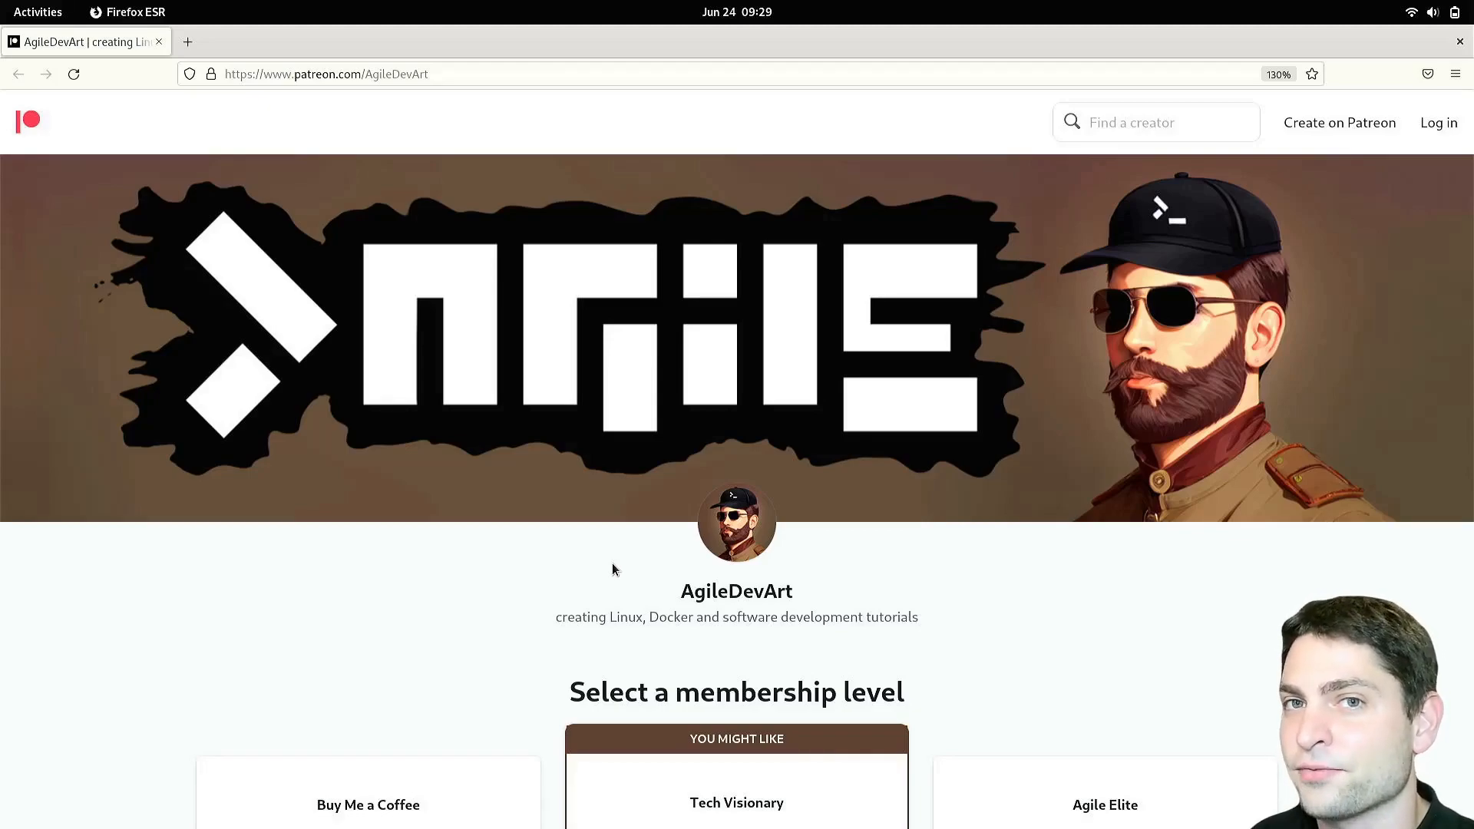
mouse_move(589, 543)
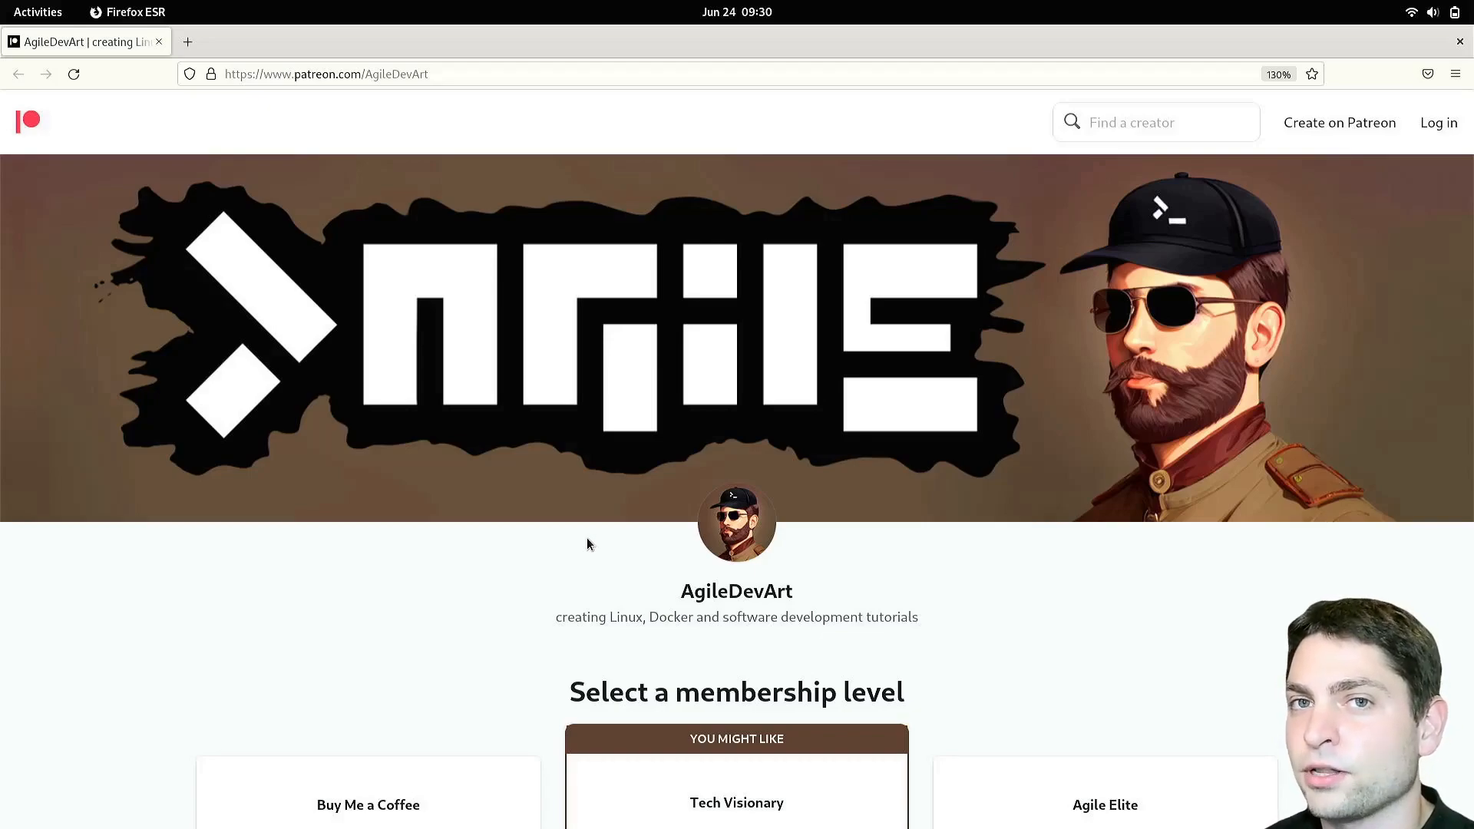